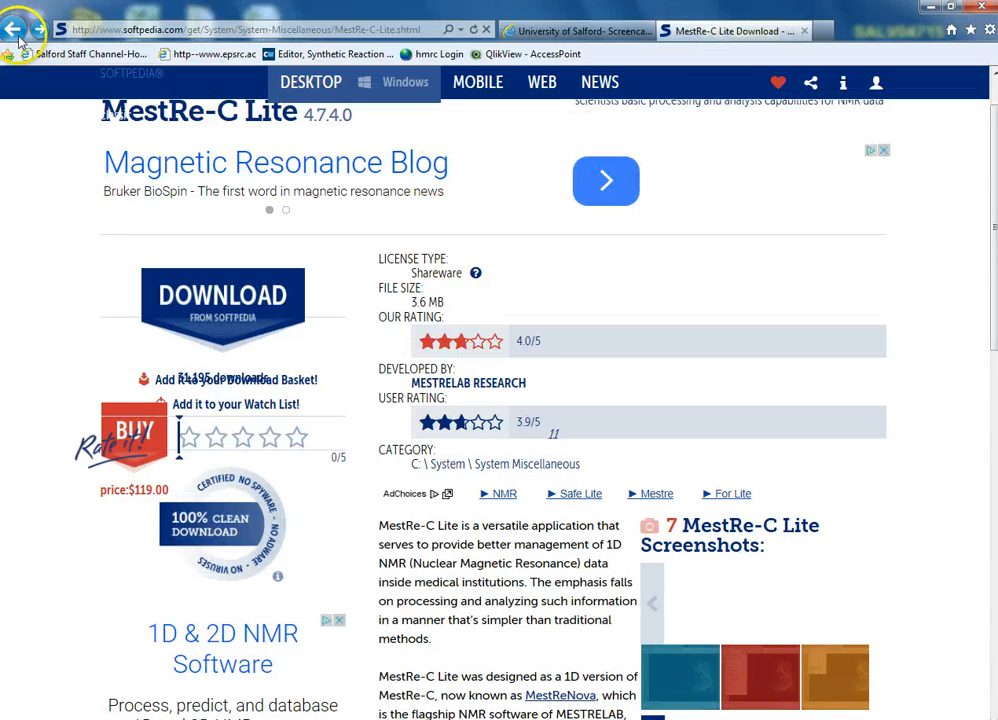
# - Go back to the mestrec download results and search Google for acd/nmr
pyautogui.click(25, 25)
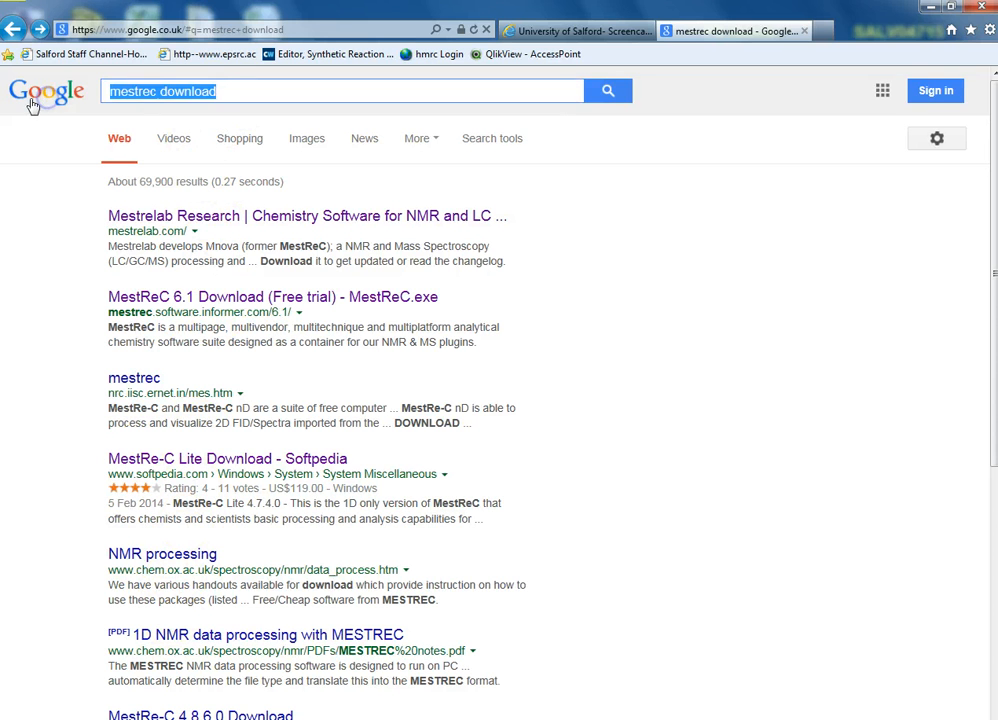
pyautogui.write('acd/nmr')
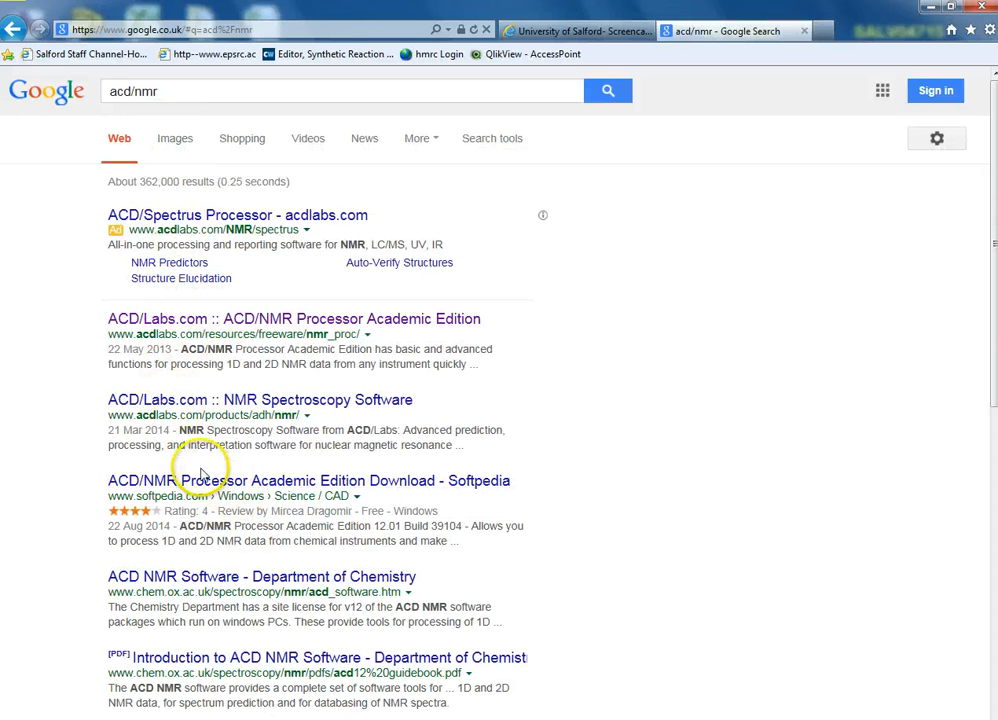
pyautogui.moveTo(283, 585)
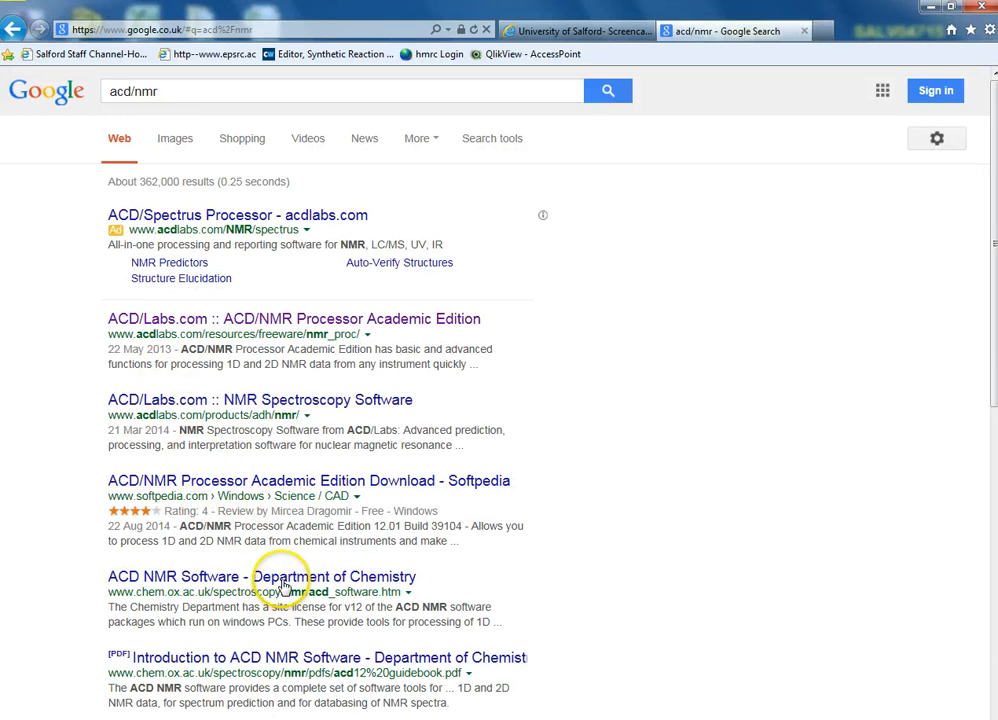
pyautogui.moveTo(394, 135)
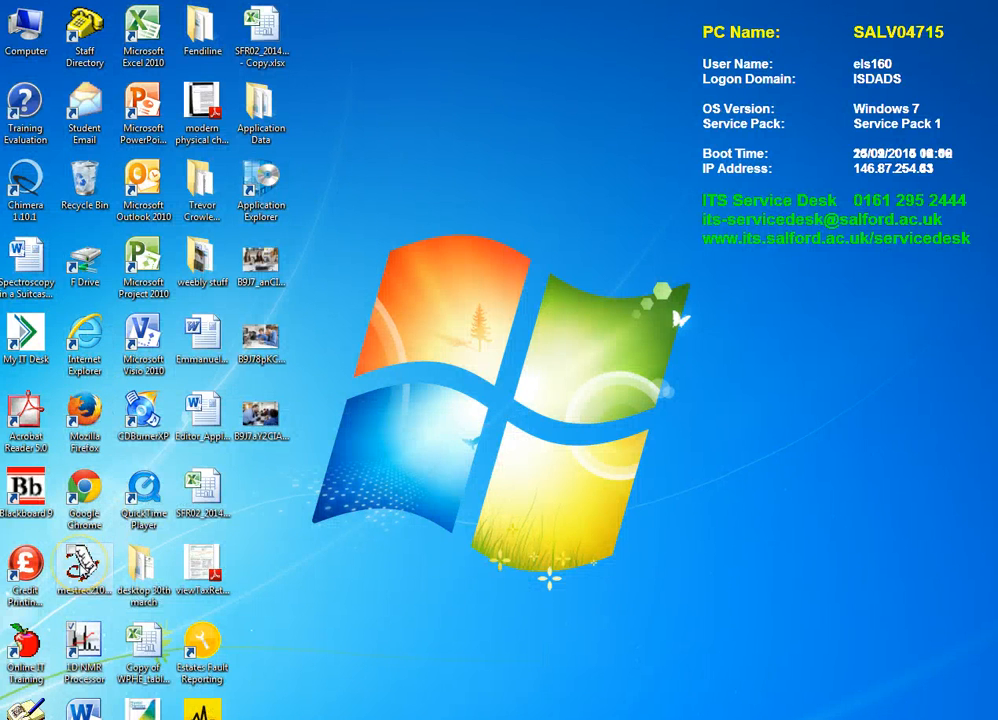
pyautogui.moveTo(399, 20)
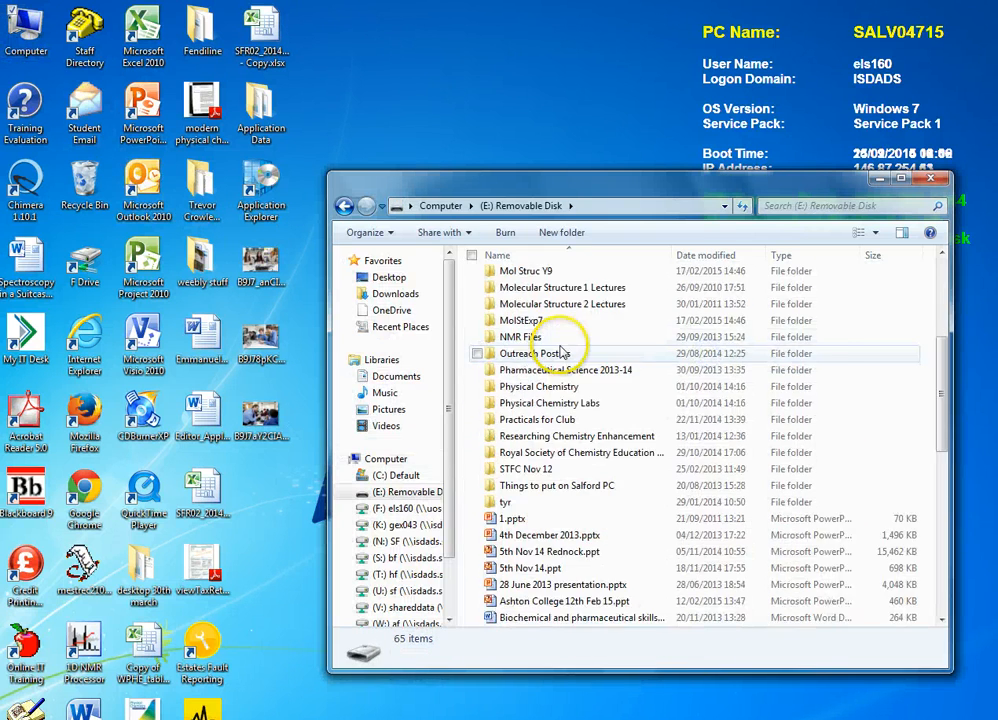
# - Browse to E: > MolStExp7 > 10 > pdata > 1 and cancel opening the 1r file
pyautogui.scroll(-3)
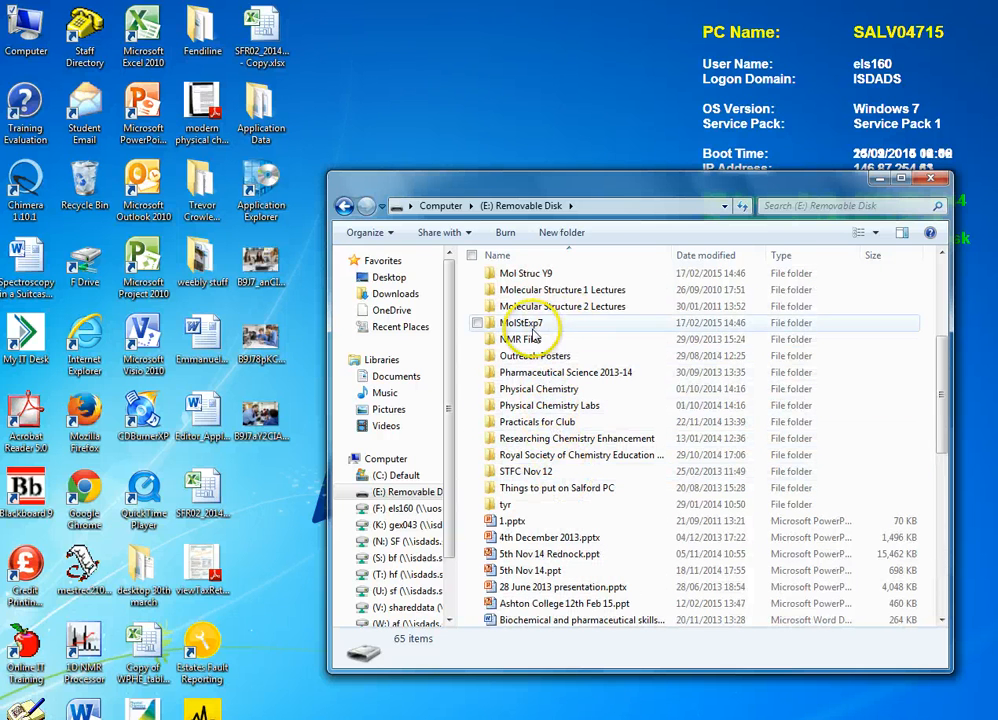
pyautogui.doubleClick(523, 322)
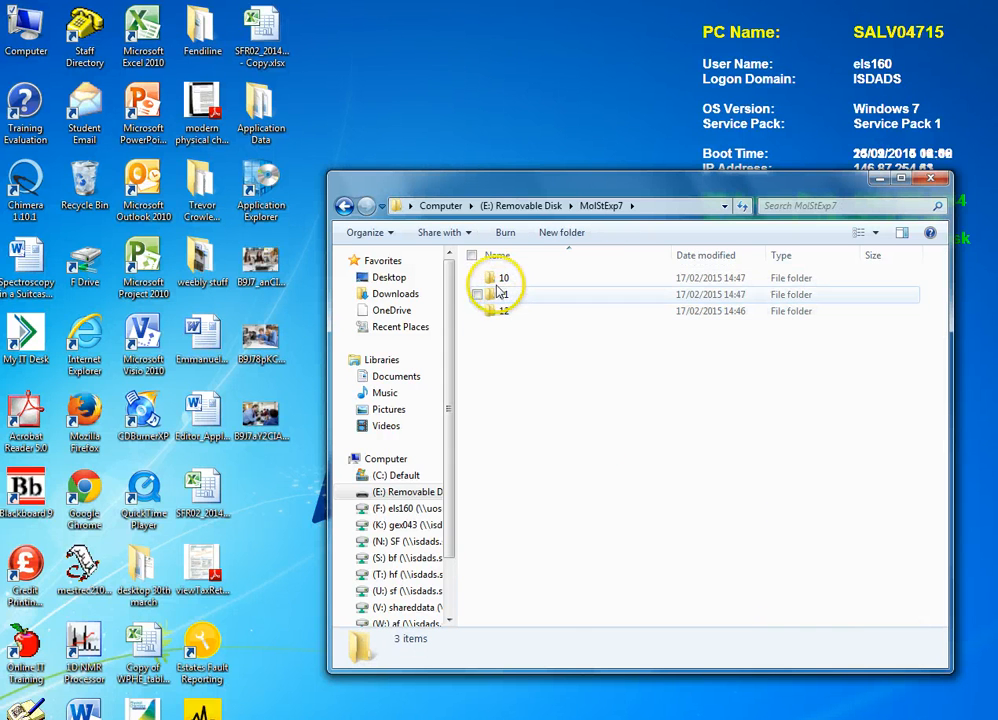
pyautogui.click(500, 278)
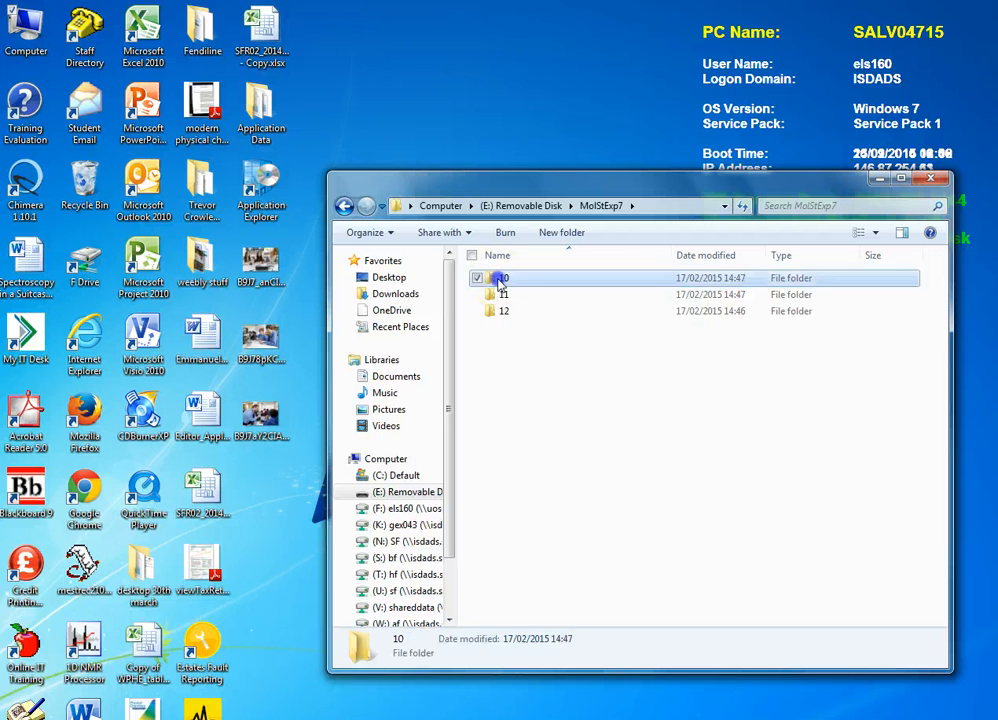
pyautogui.doubleClick(501, 278)
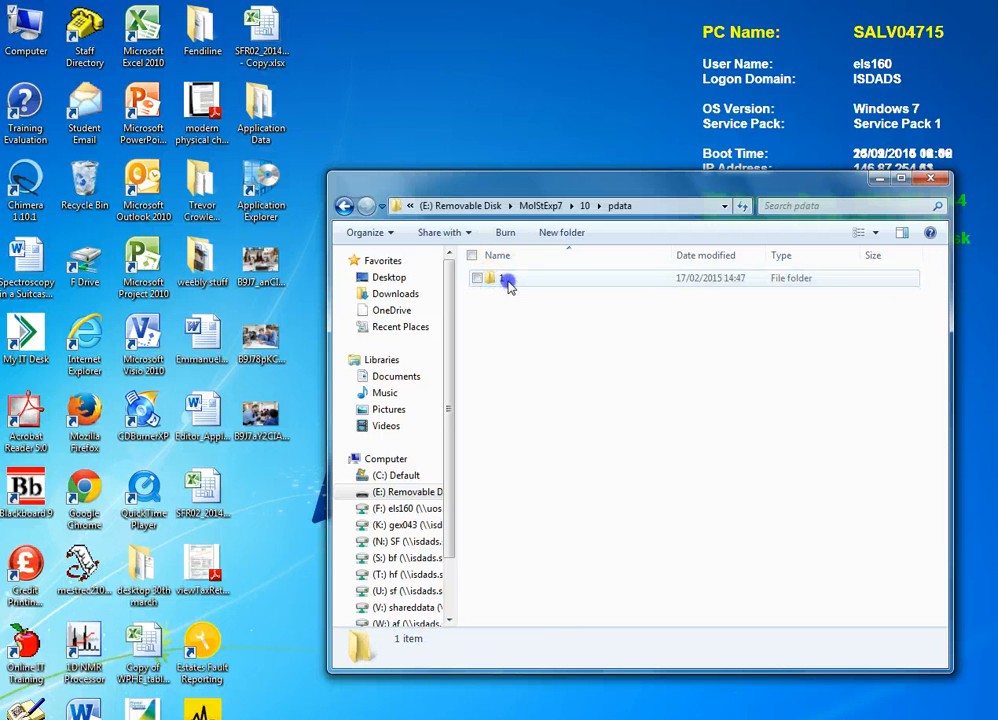
pyautogui.doubleClick(508, 283)
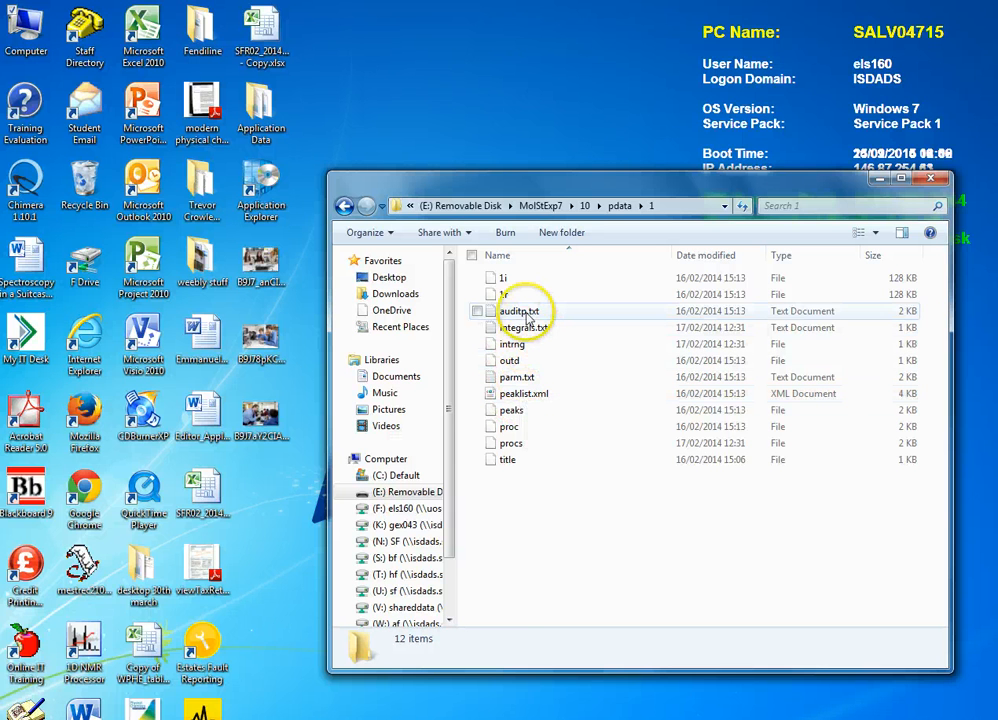
pyautogui.click(500, 294)
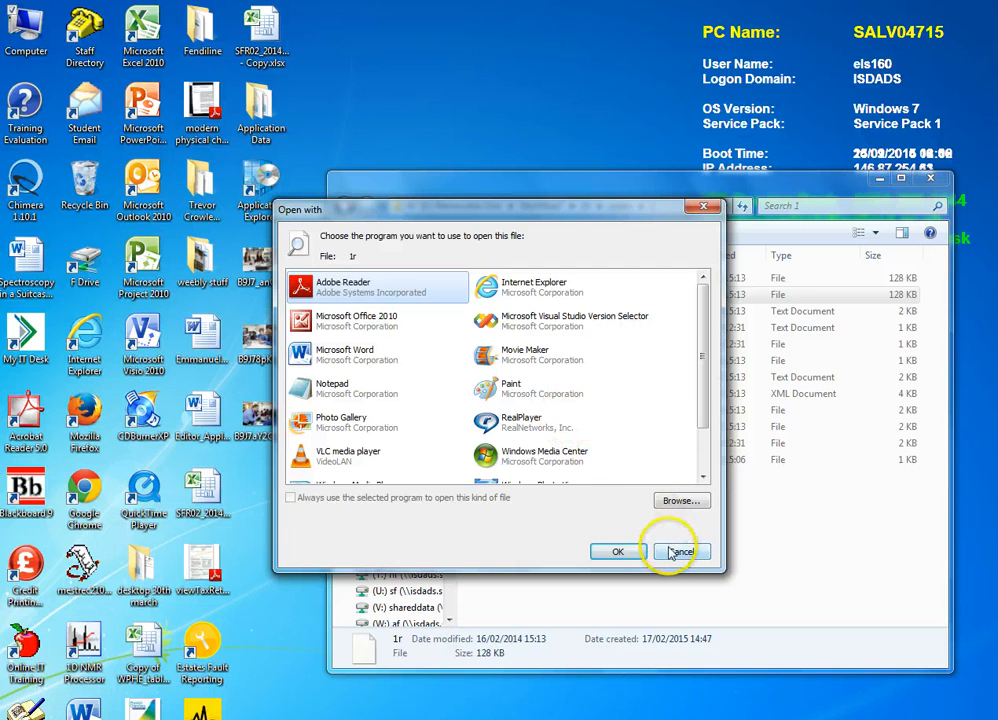
pyautogui.click(680, 551)
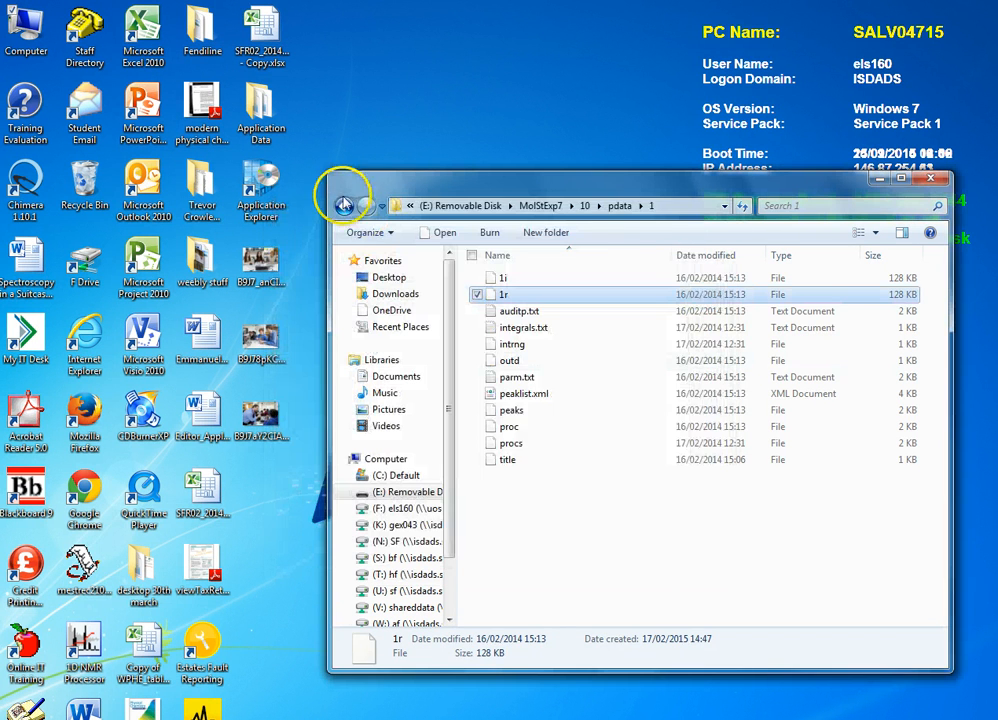
# - Return to experiment folder 10 and select the fid raw data file
pyautogui.click(343, 205)
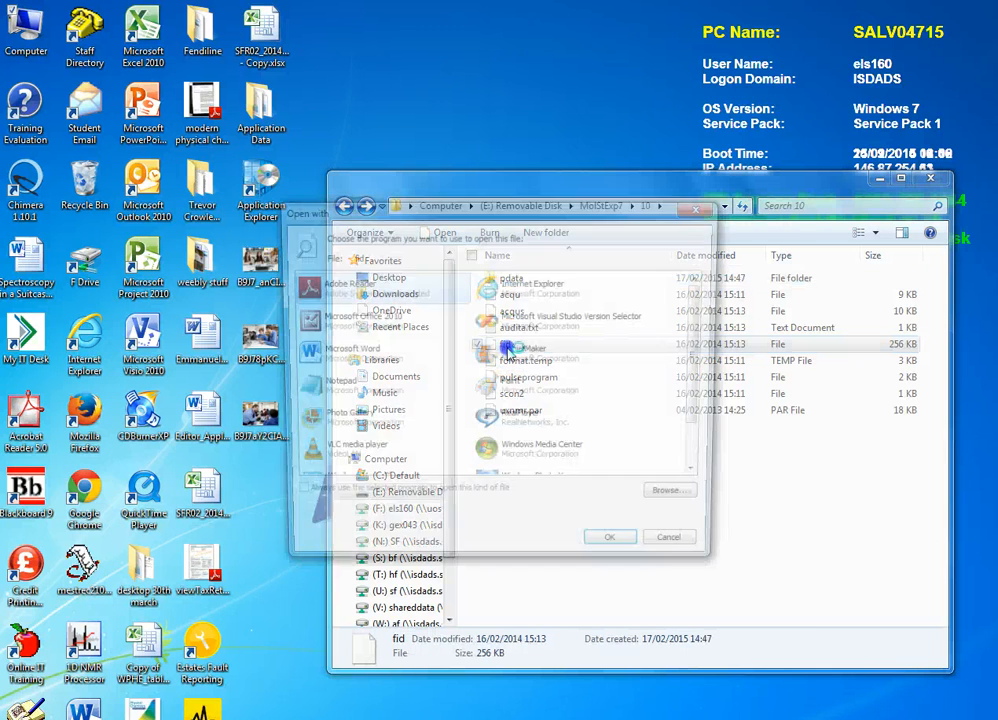
pyautogui.click(669, 536)
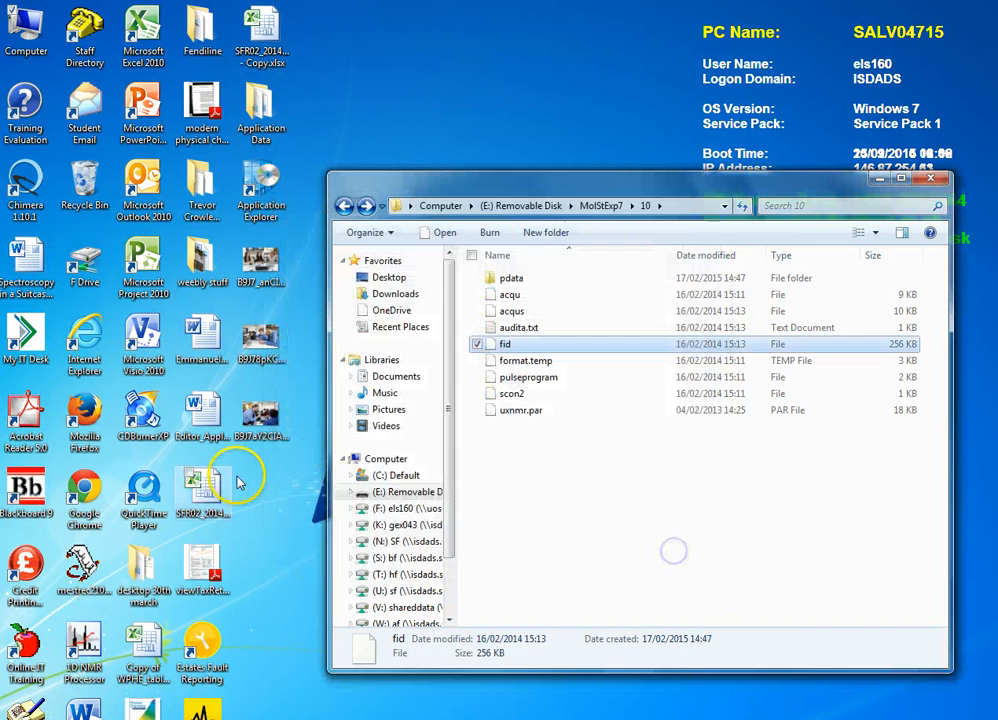
pyautogui.click(931, 178)
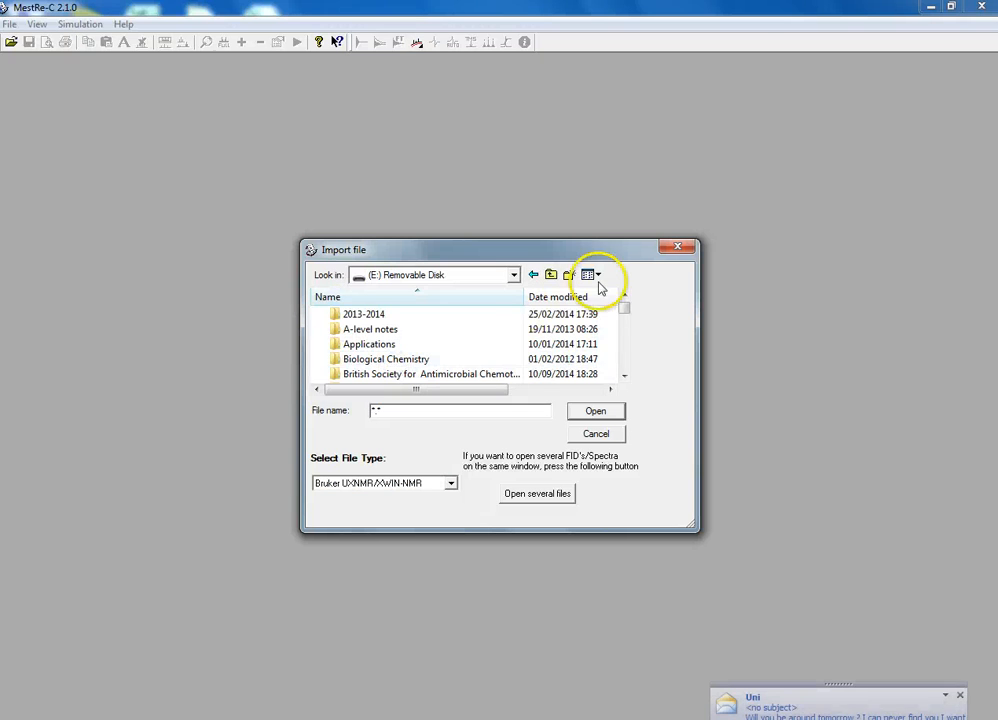
pyautogui.moveTo(499, 414)
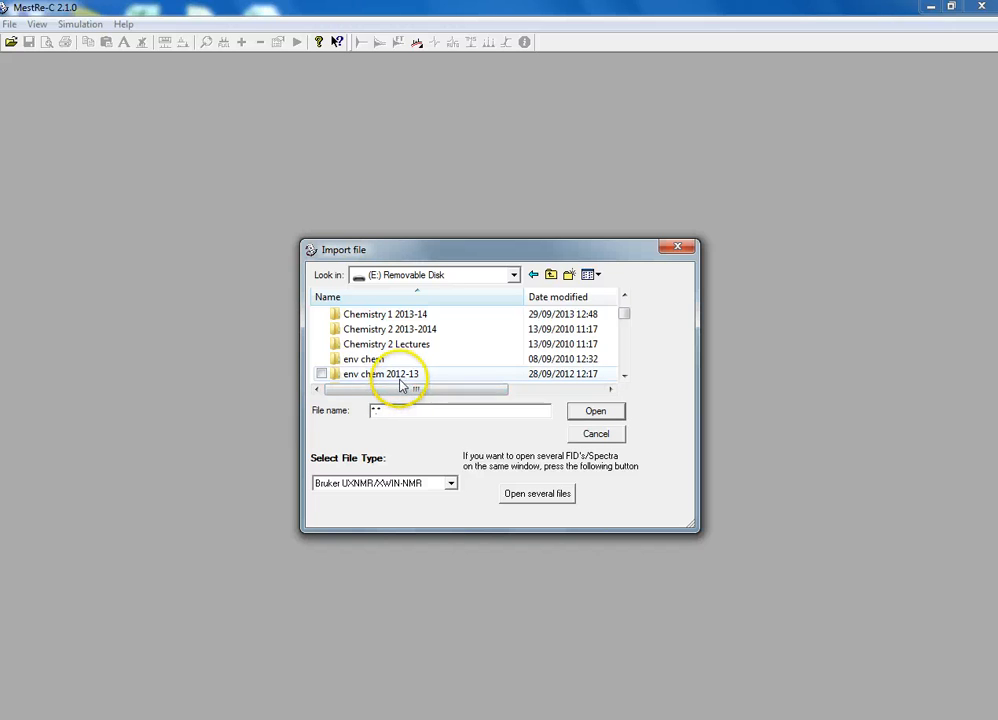
# - Import the fid file from MolStExp7 folder 10 via the Import file dialog
pyautogui.scroll(-3)
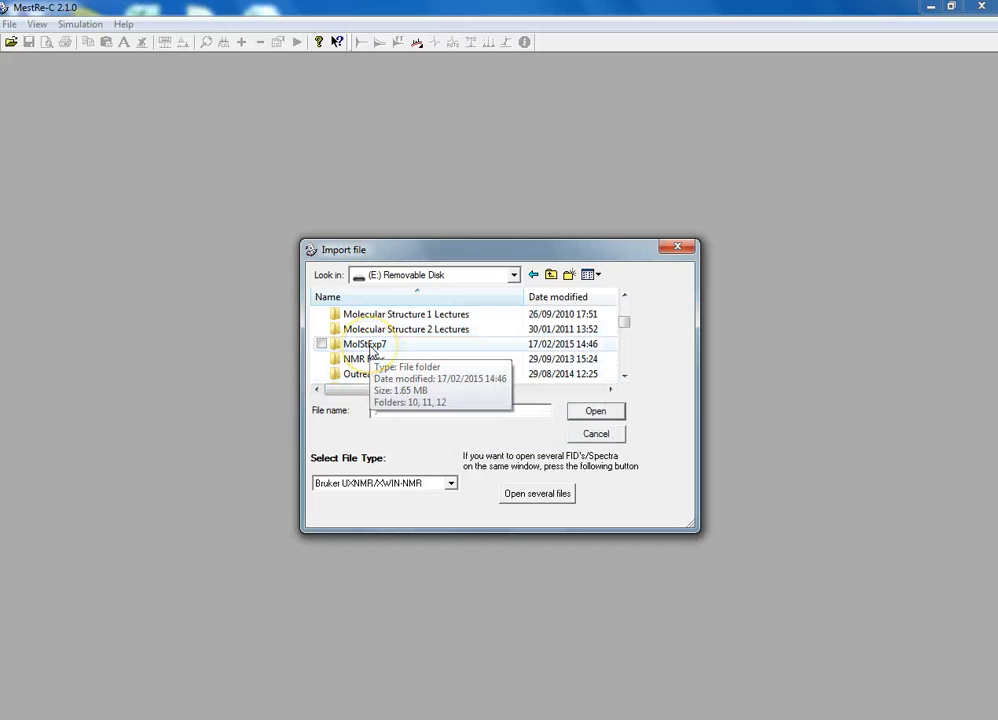
pyautogui.doubleClick(364, 343)
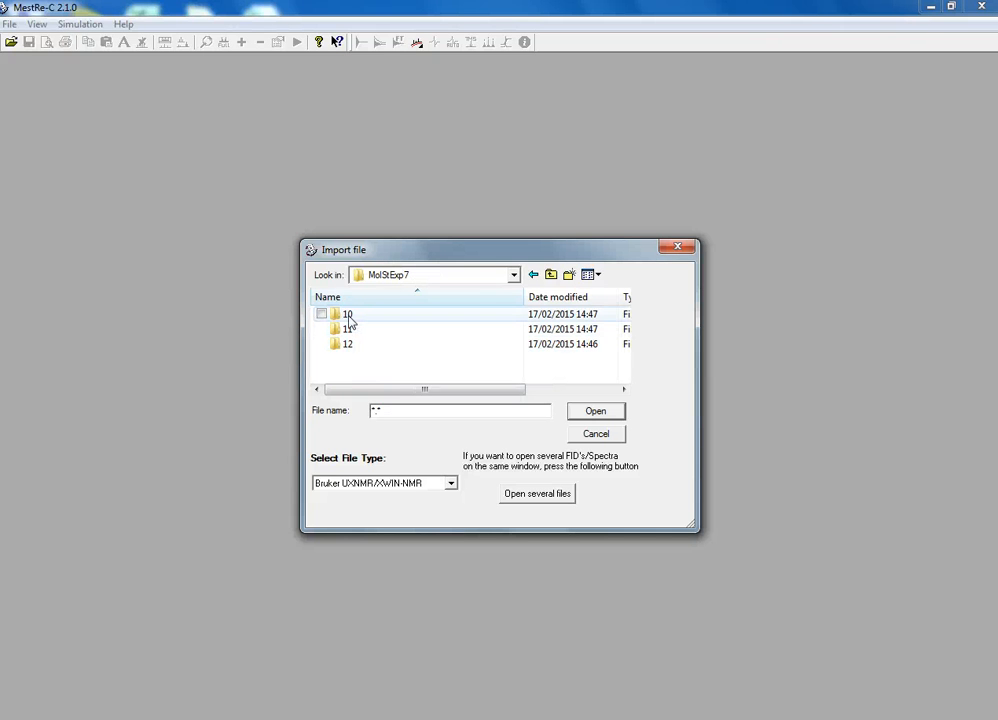
pyautogui.moveTo(350, 329)
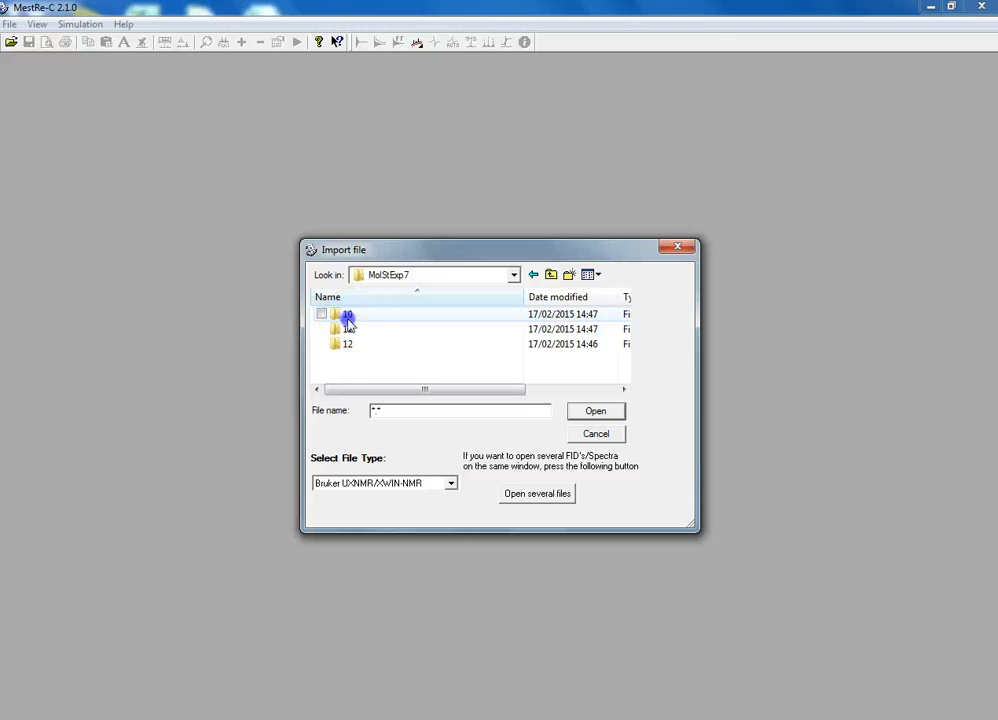
pyautogui.doubleClick(345, 314)
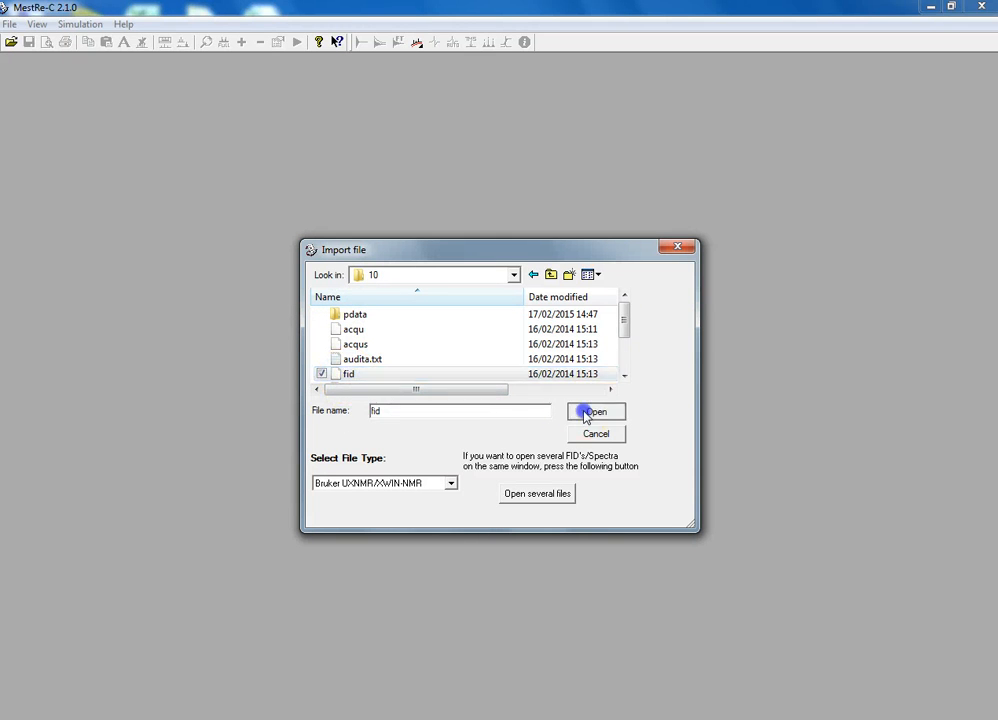
pyautogui.click(595, 411)
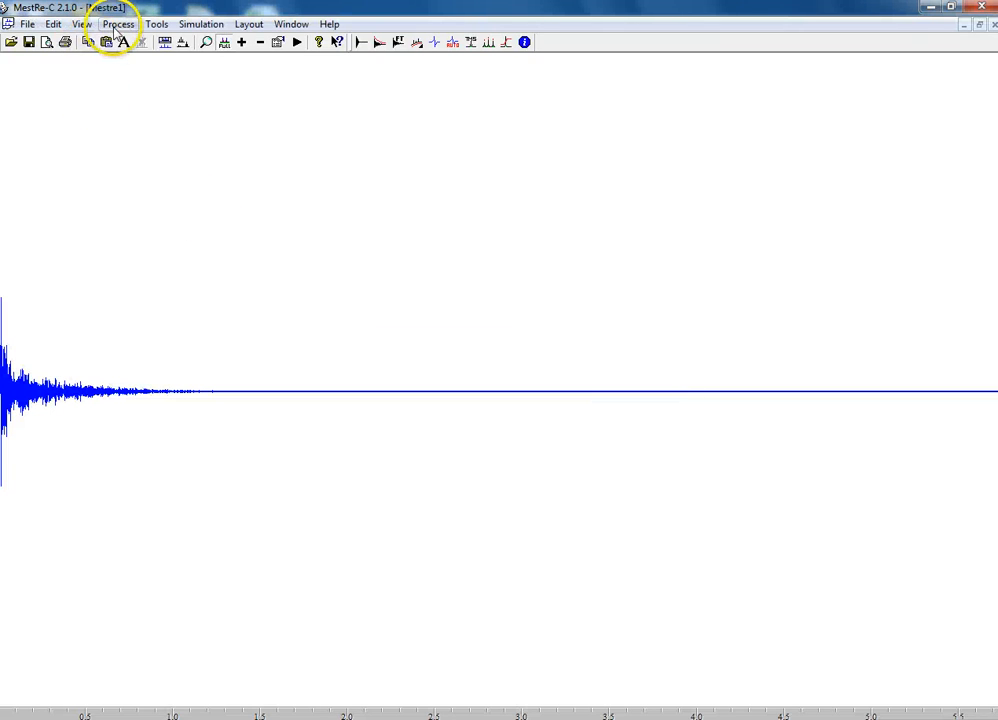
# - Apply a Fourier transform to the FID using the default settings
pyautogui.click(124, 24)
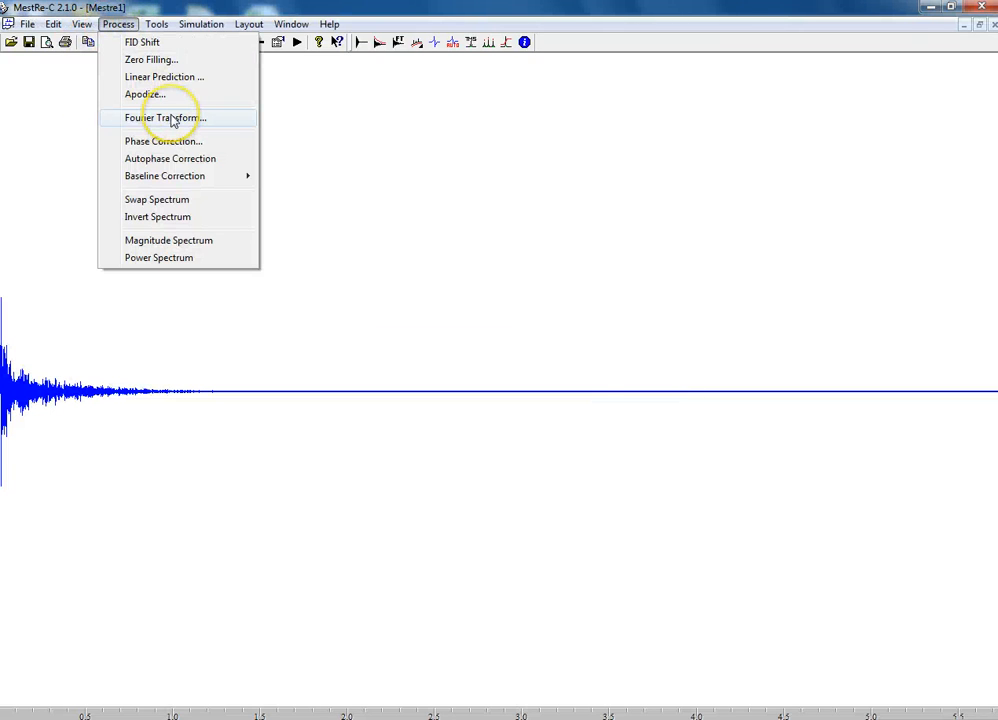
pyautogui.click(165, 117)
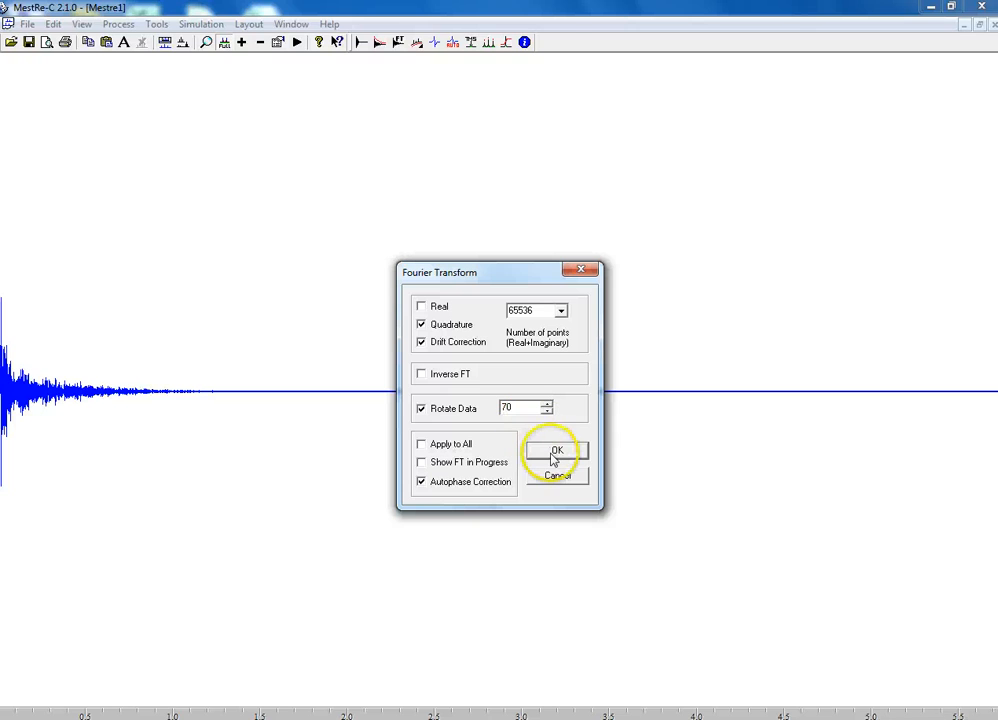
pyautogui.click(558, 451)
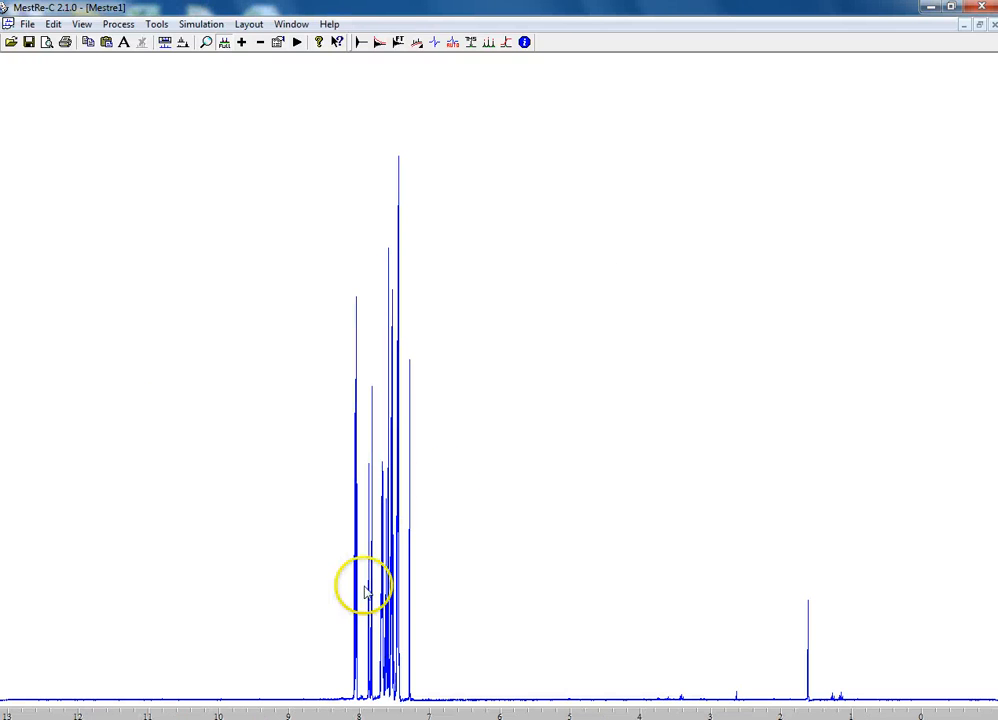
pyautogui.moveTo(180, 22)
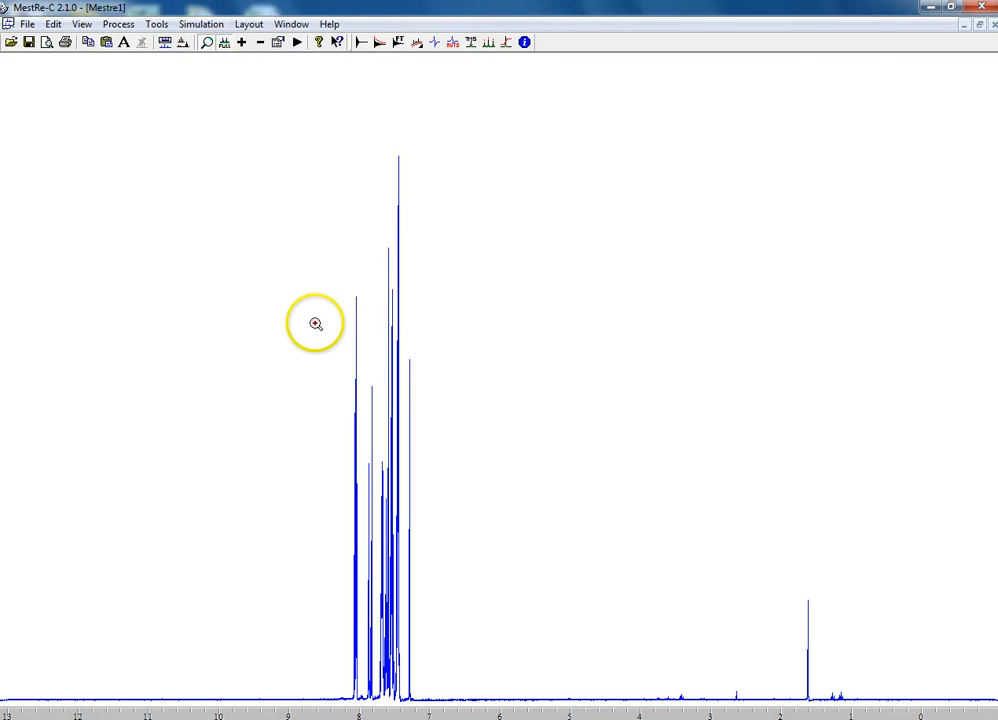
pyautogui.moveTo(240, 45)
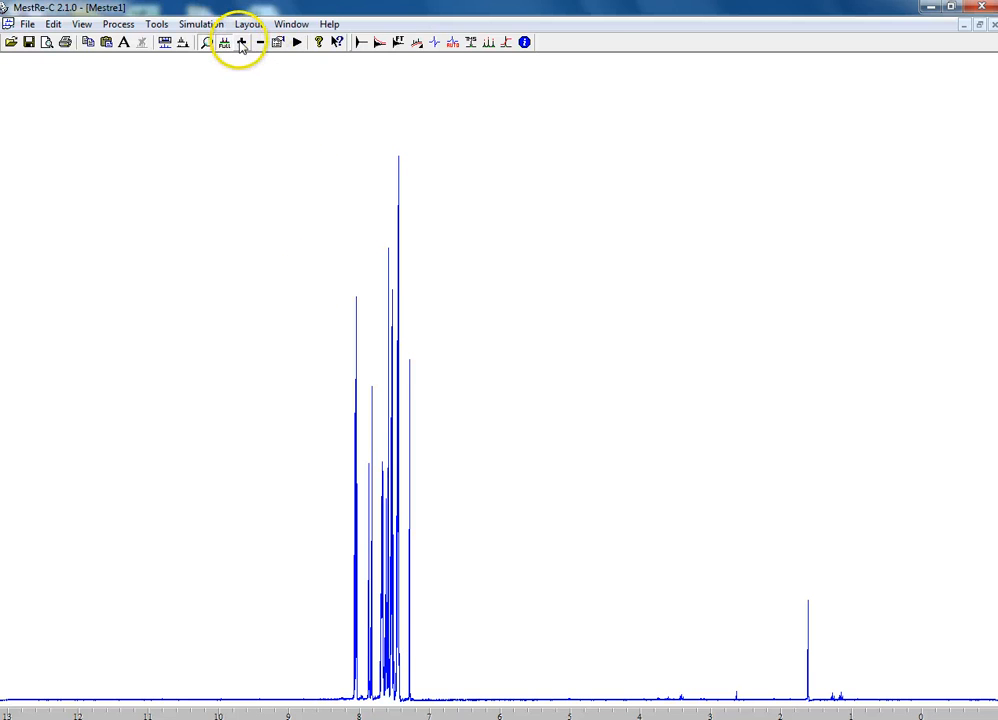
# - Reference the spectrum to the Chloroform-d 1H singlet at 7.26 ppm
pyautogui.click(242, 44)
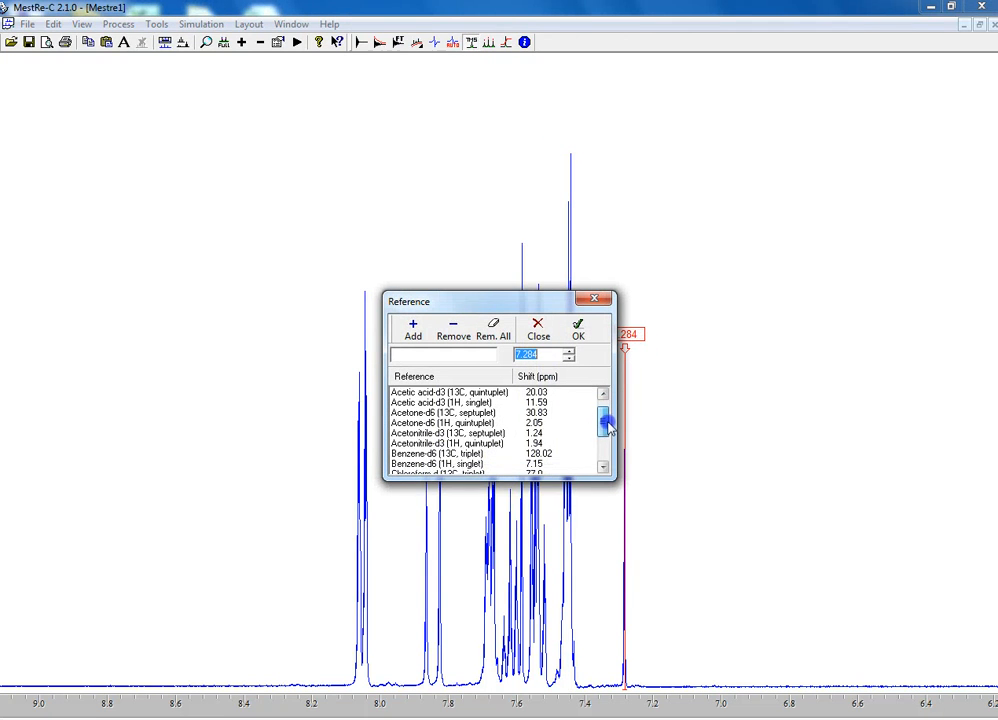
pyautogui.scroll(-3)
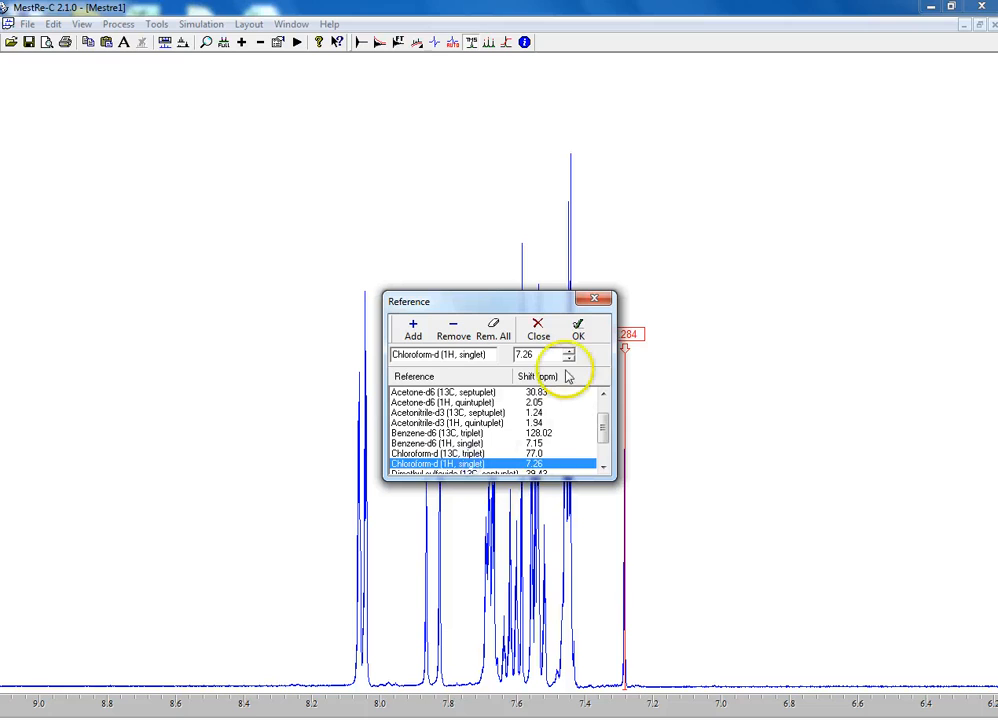
pyautogui.click(538, 327)
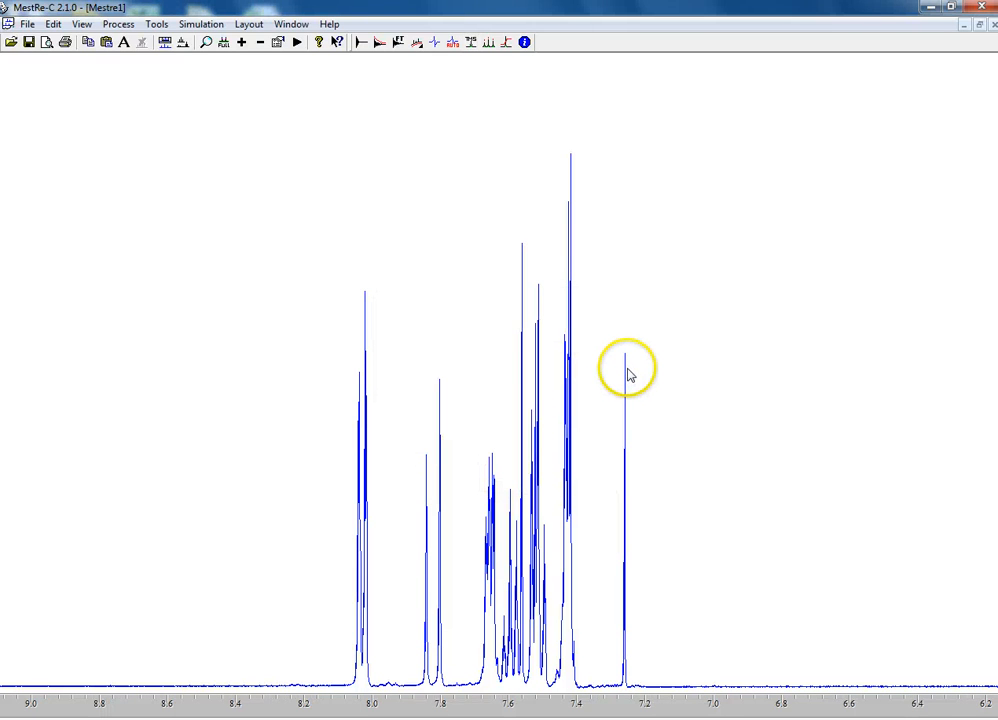
pyautogui.moveTo(619, 383)
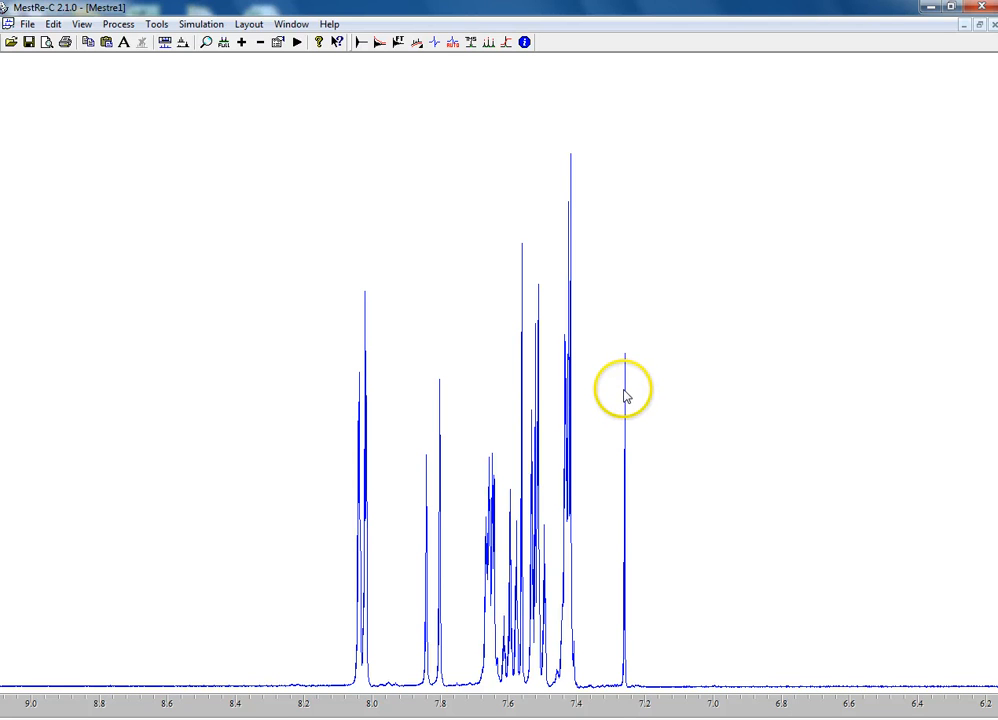
pyautogui.moveTo(624, 504)
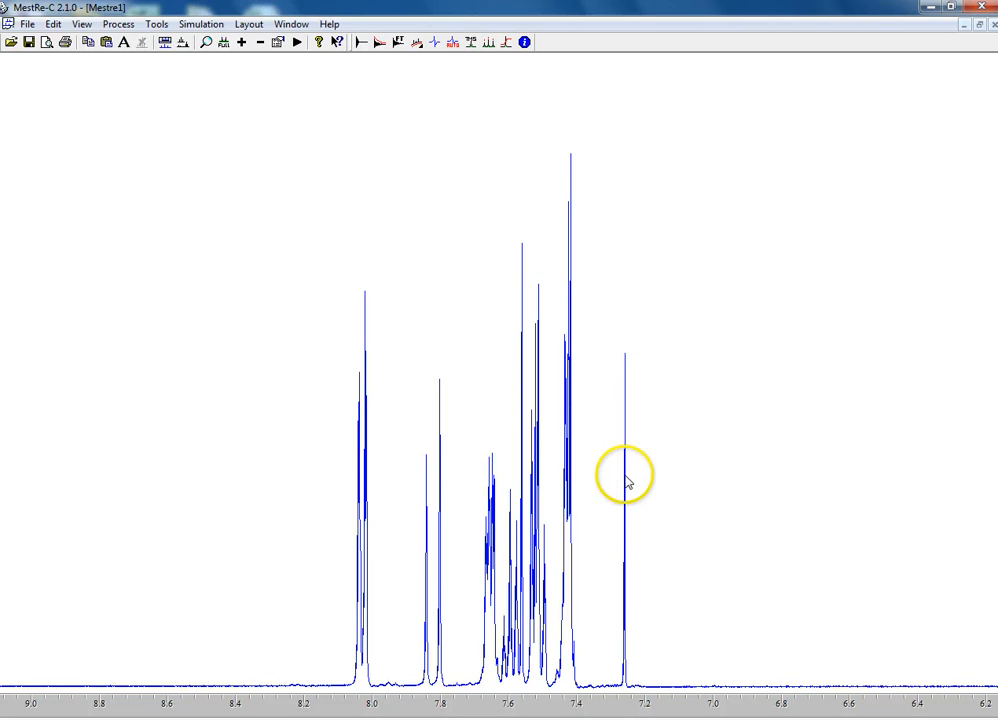
pyautogui.moveTo(290, 115)
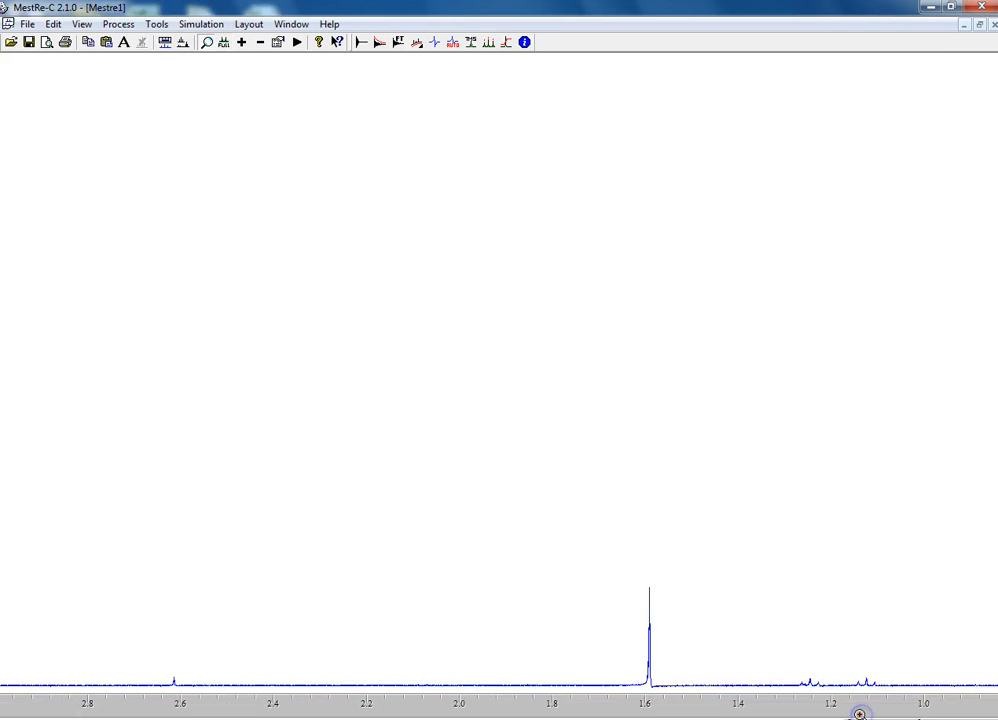
pyautogui.moveTo(304, 140)
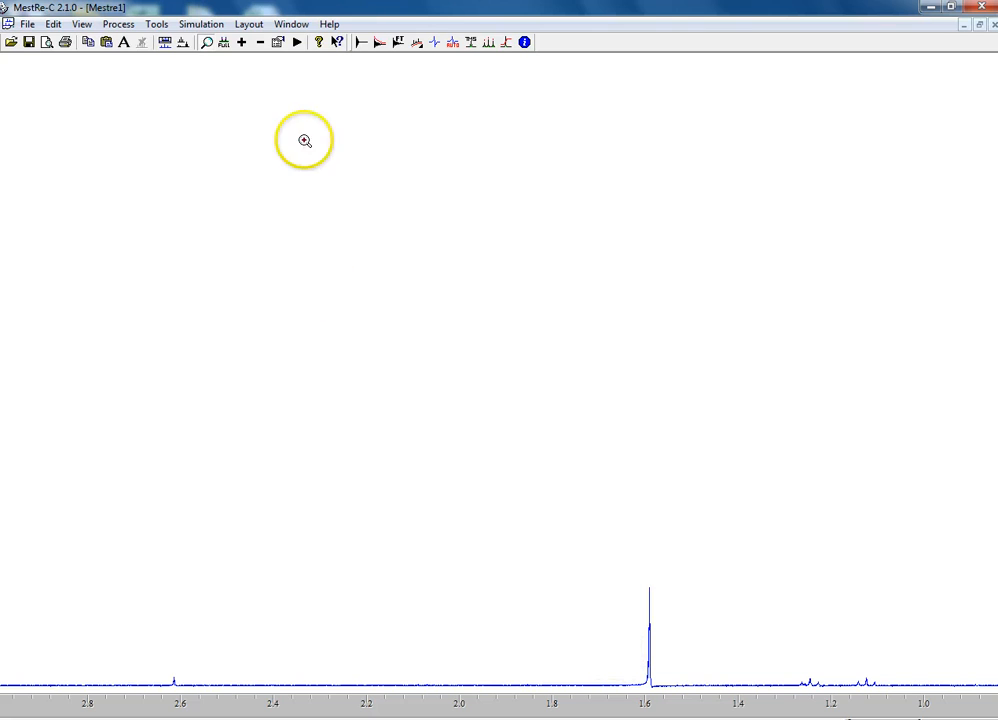
pyautogui.moveTo(283, 172)
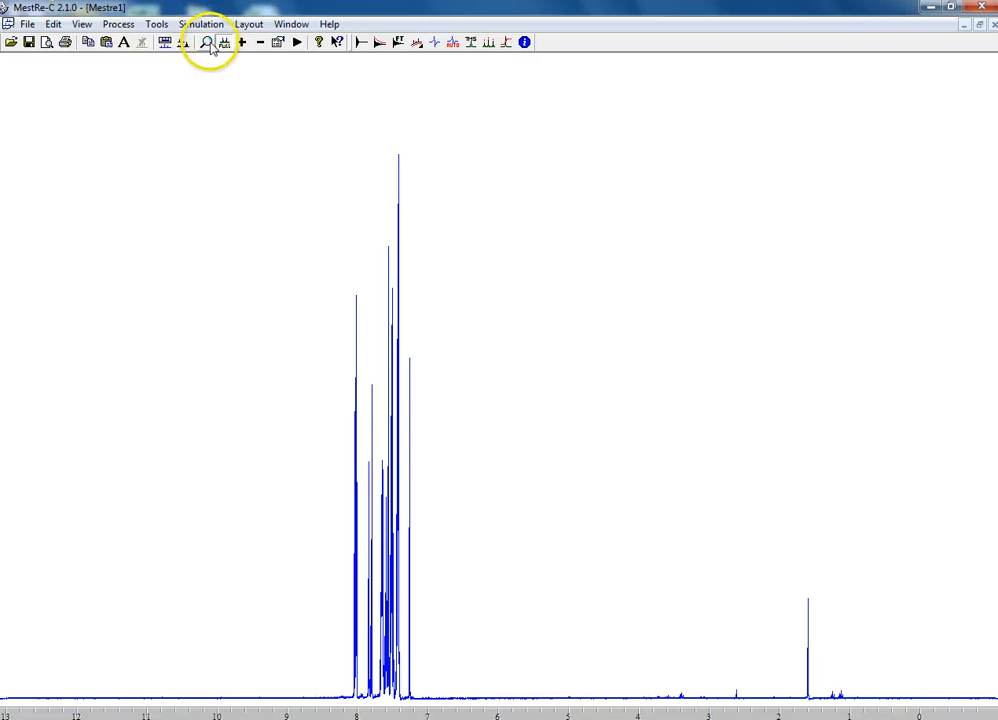
# - Zoom into 8.2–7.0 ppm and integrate the aromatic multiplets near 7.84, 7.80, 7.58 and 7.42 ppm
pyautogui.moveTo(260, 195); pyautogui.dragTo(443, 580)
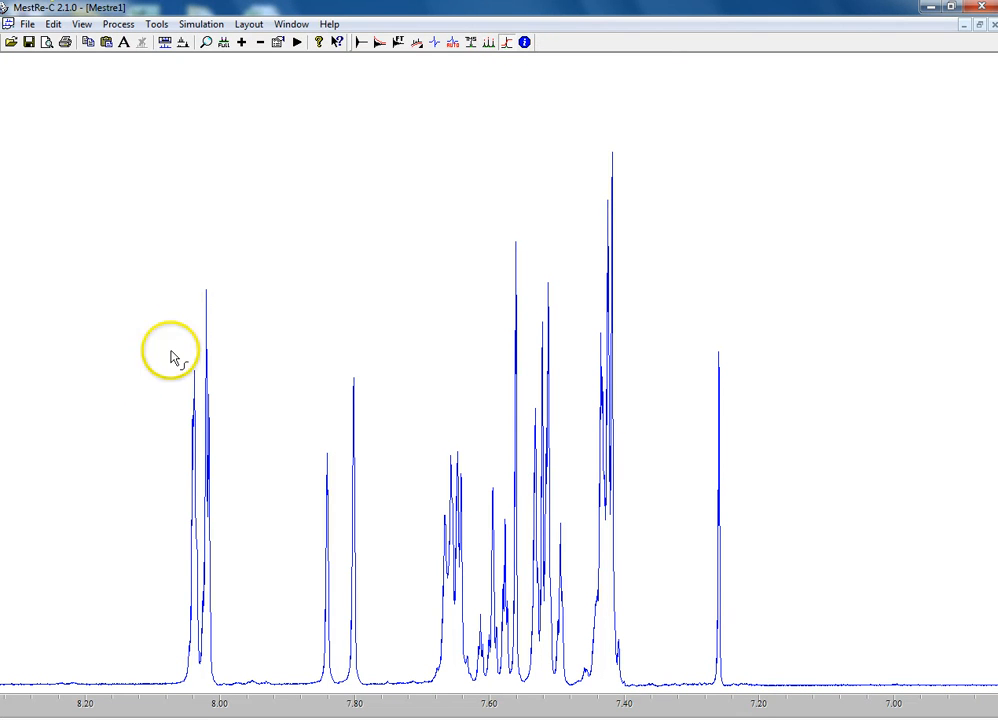
pyautogui.moveTo(170, 285)
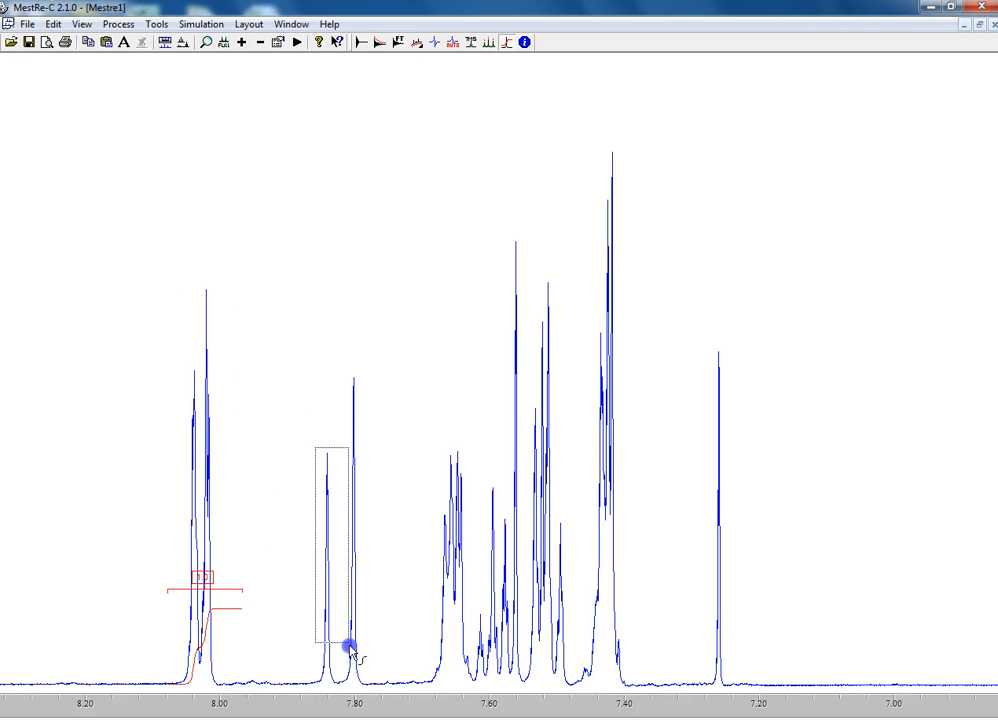
pyautogui.click(348, 644)
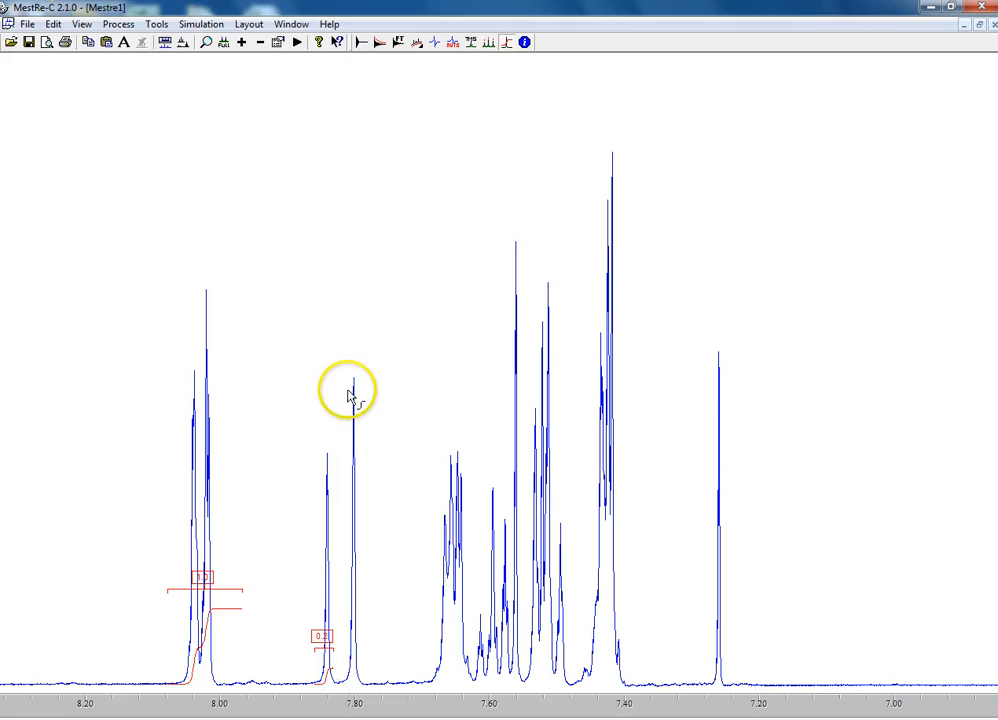
pyautogui.moveTo(347, 370); pyautogui.dragTo(380, 690)
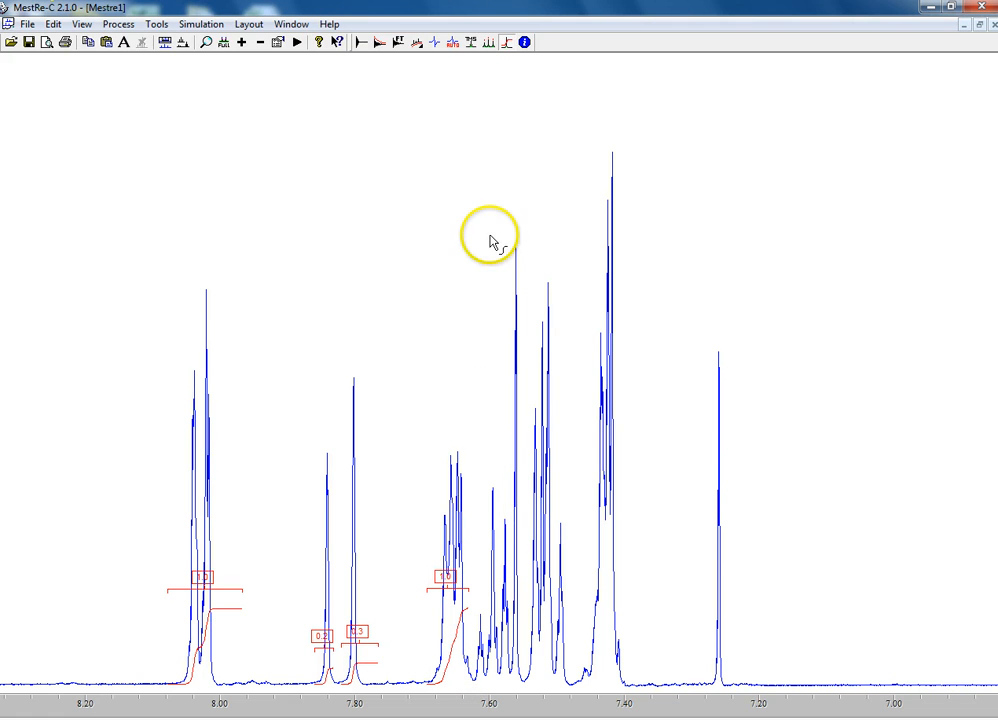
pyautogui.moveTo(489, 230); pyautogui.dragTo(530, 690)
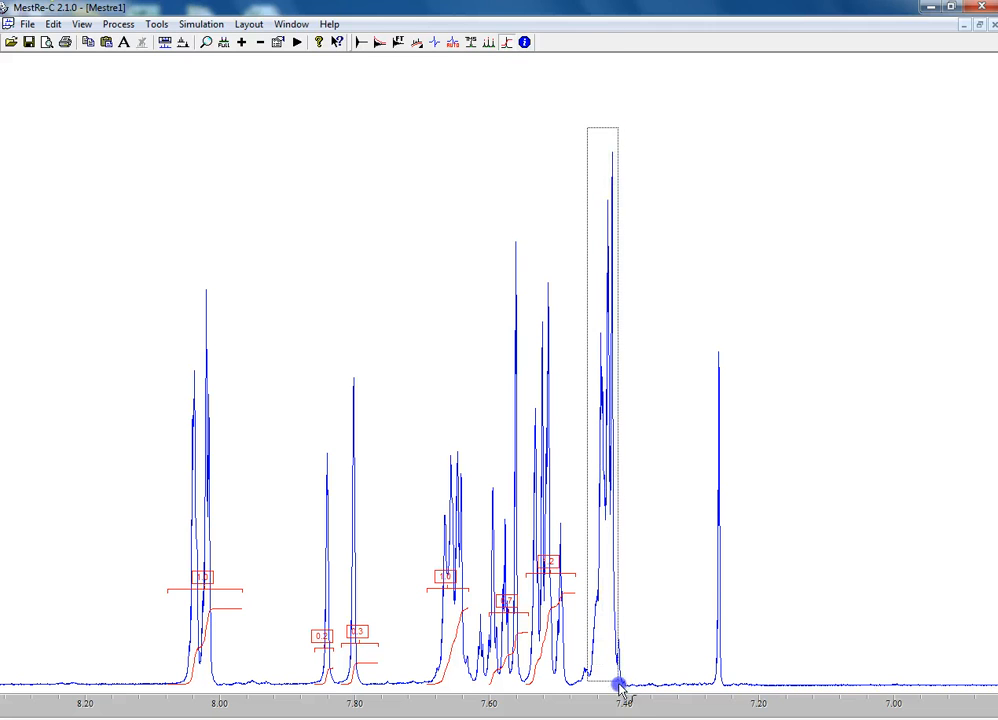
pyautogui.click(618, 681)
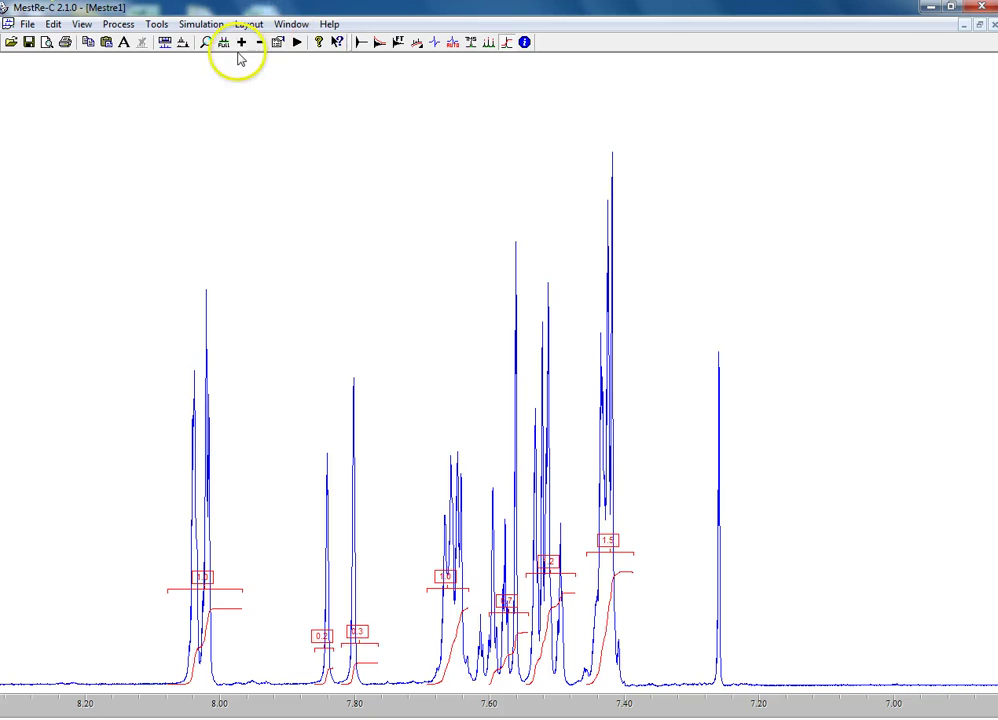
# - Show the full spectrum, then zoom to about 8.8–1.4 ppm
pyautogui.click(223, 46)
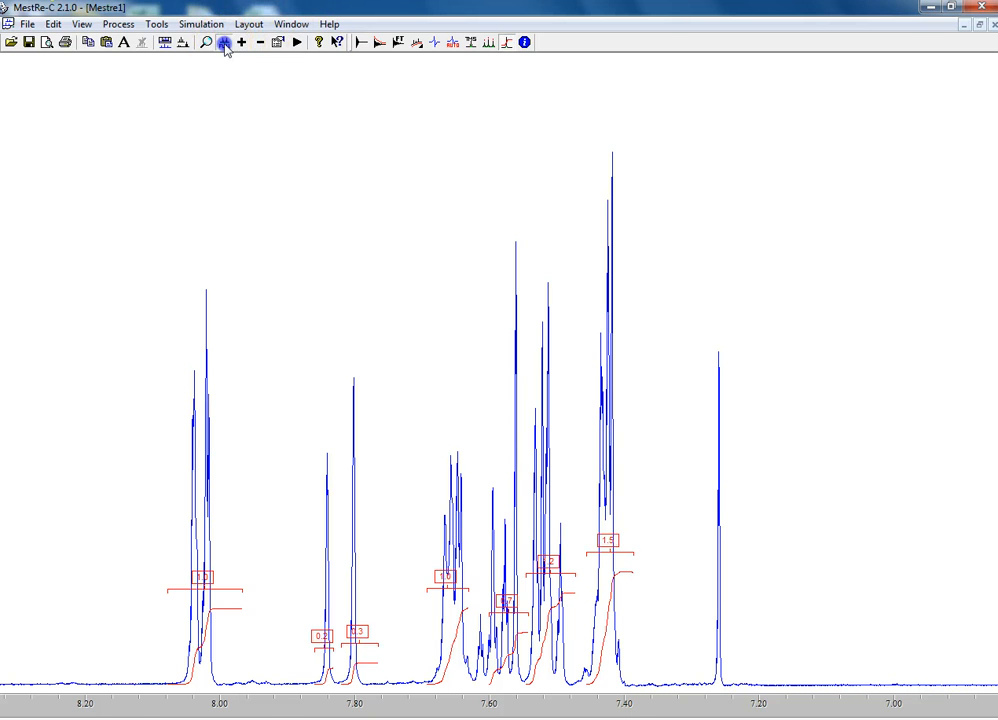
pyautogui.click(226, 44)
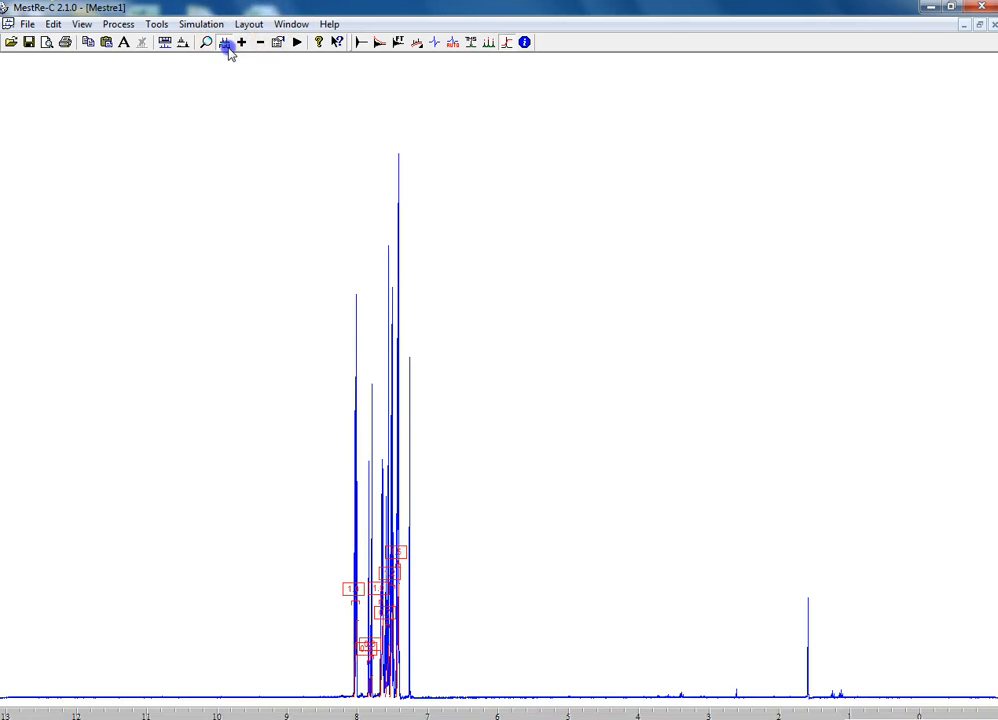
pyautogui.click(226, 46)
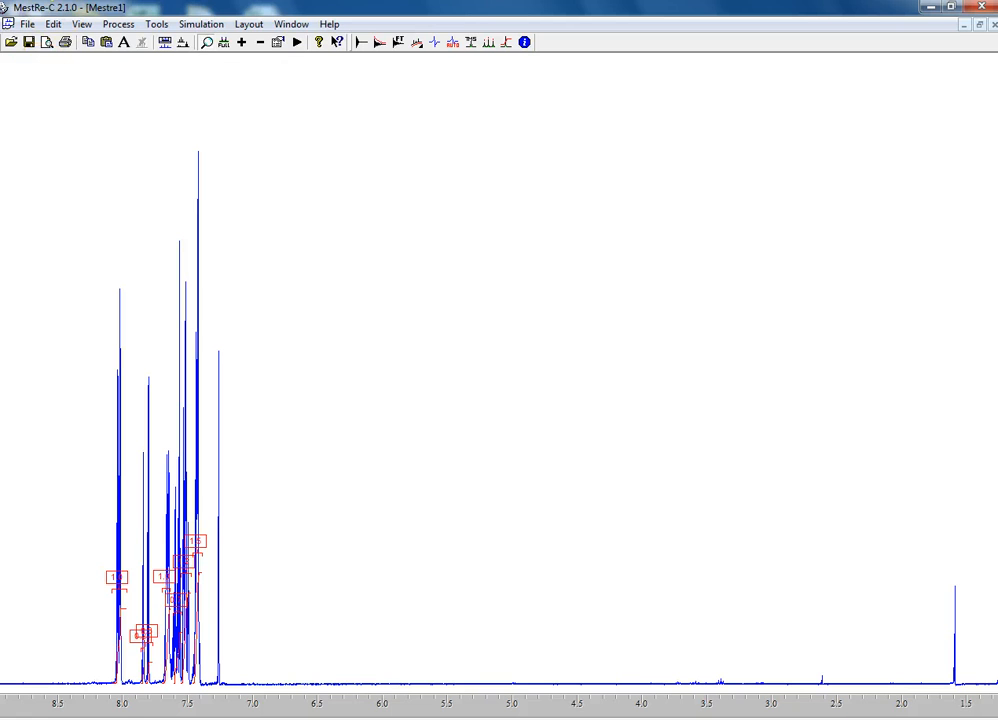
# - Copy the integrated 8.5–1.5 ppm spectrum via Edit > Copy and paste it into Word
pyautogui.click(54, 25)
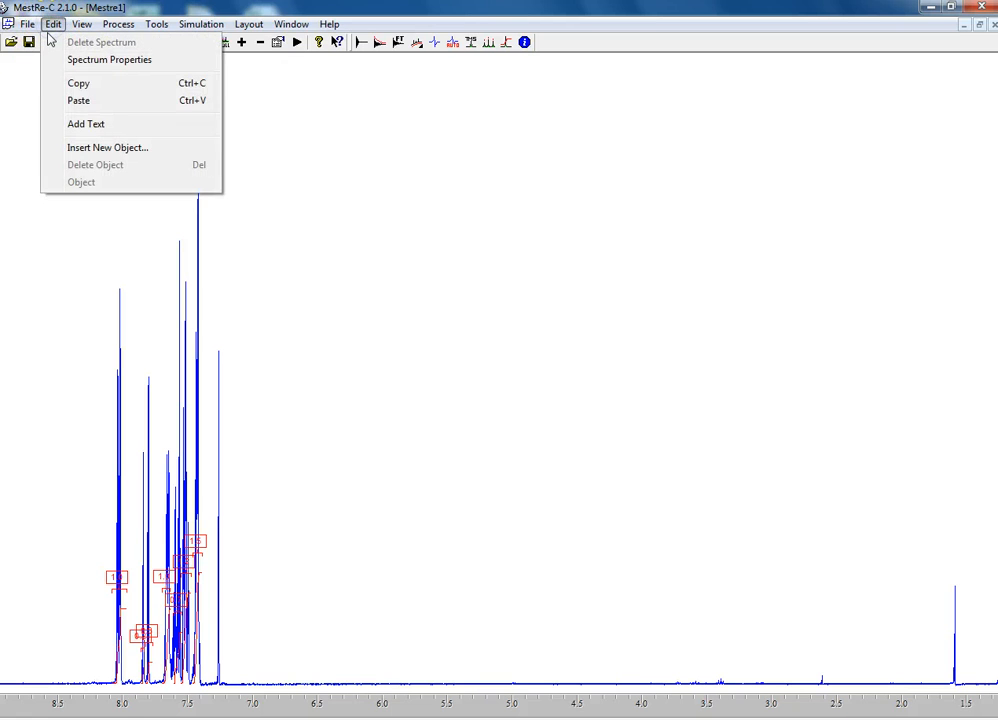
pyautogui.click(52, 24)
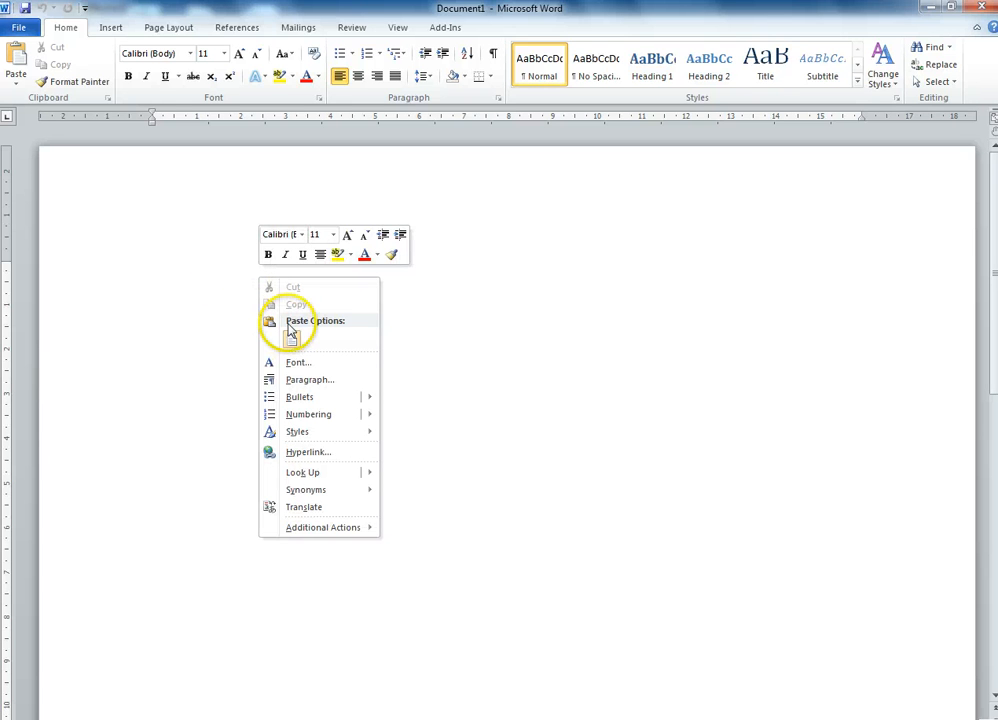
pyautogui.click(290, 330)
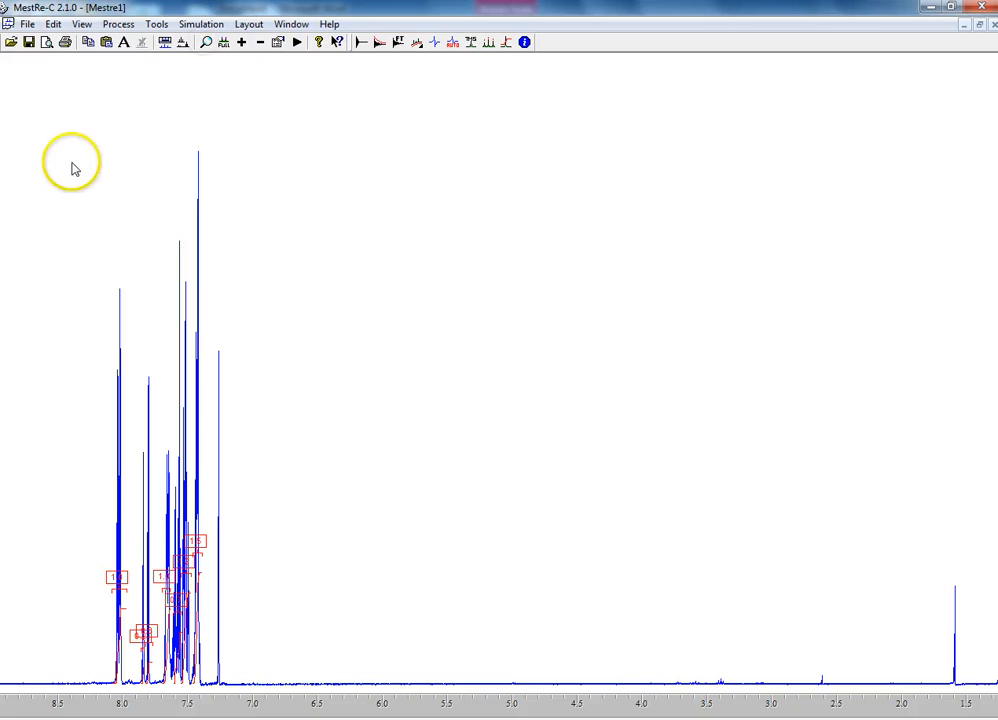
pyautogui.moveTo(208, 49)
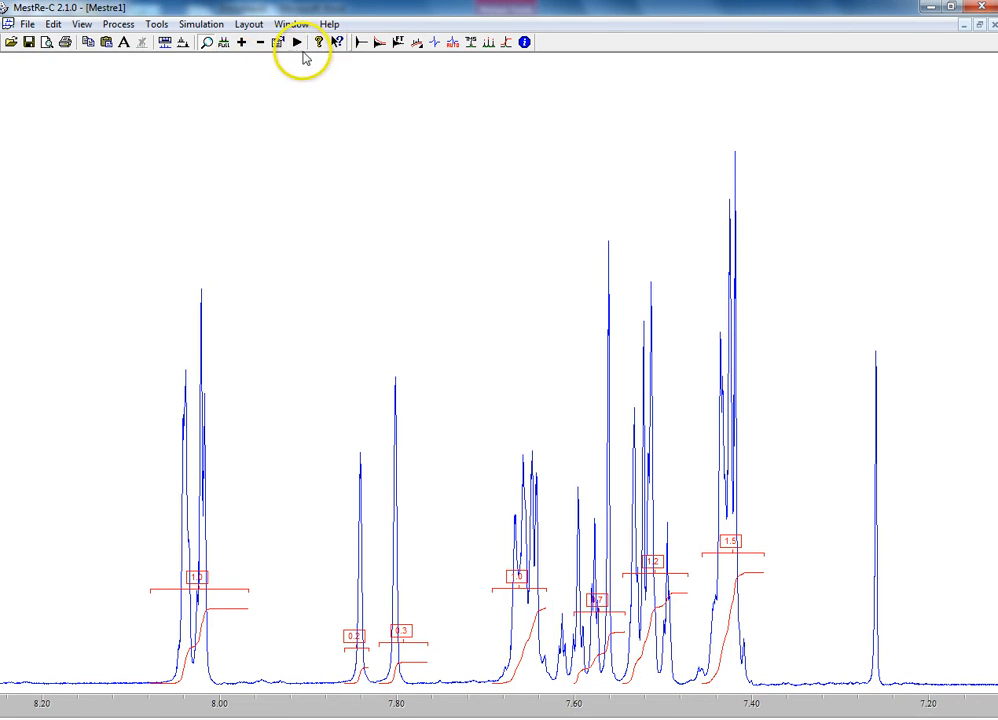
pyautogui.moveTo(482, 42)
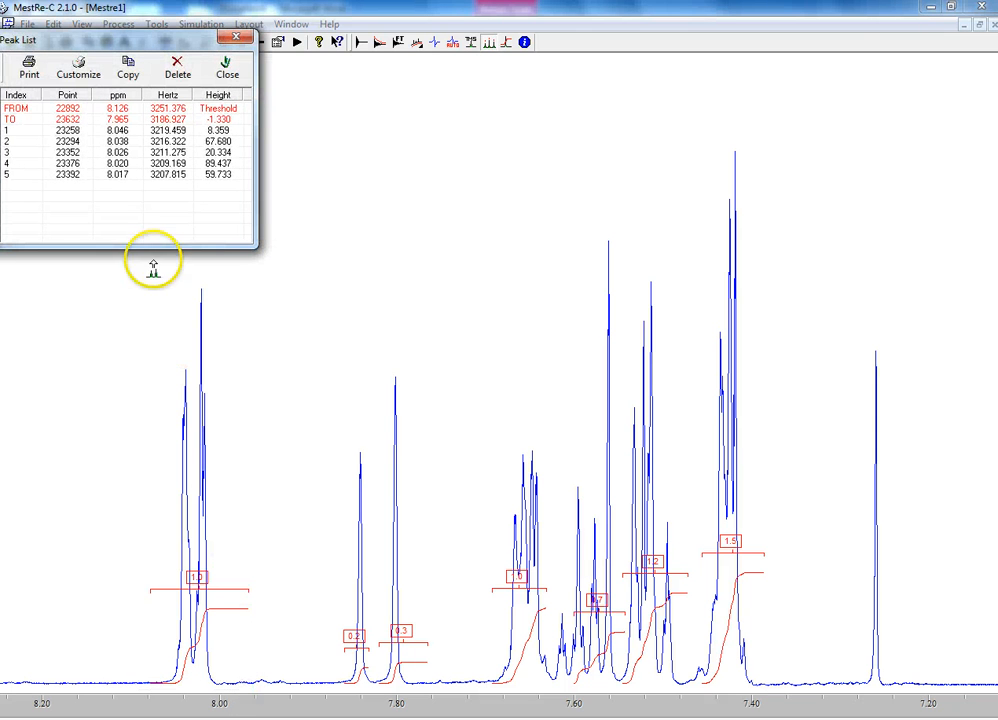
pyautogui.moveTo(187, 375)
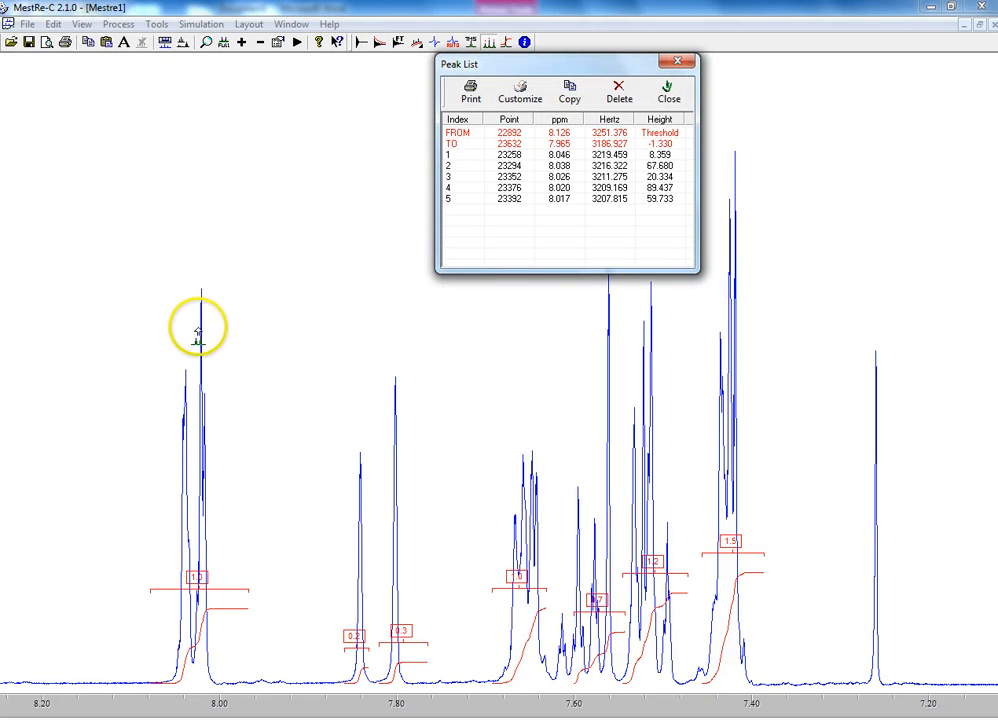
pyautogui.moveTo(189, 429)
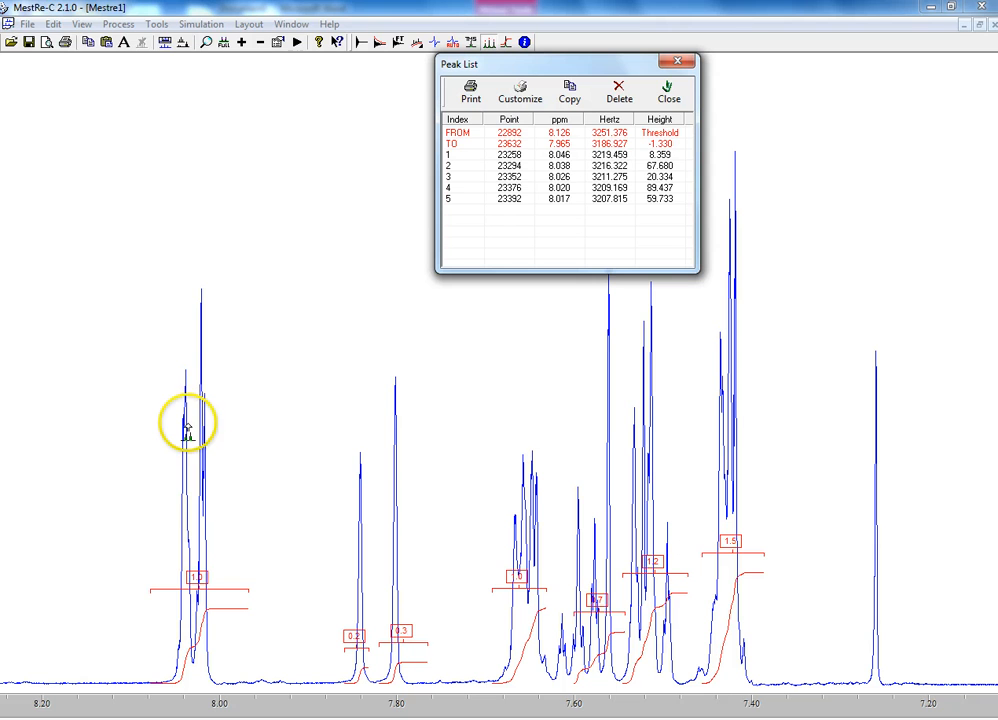
pyautogui.moveTo(206, 291)
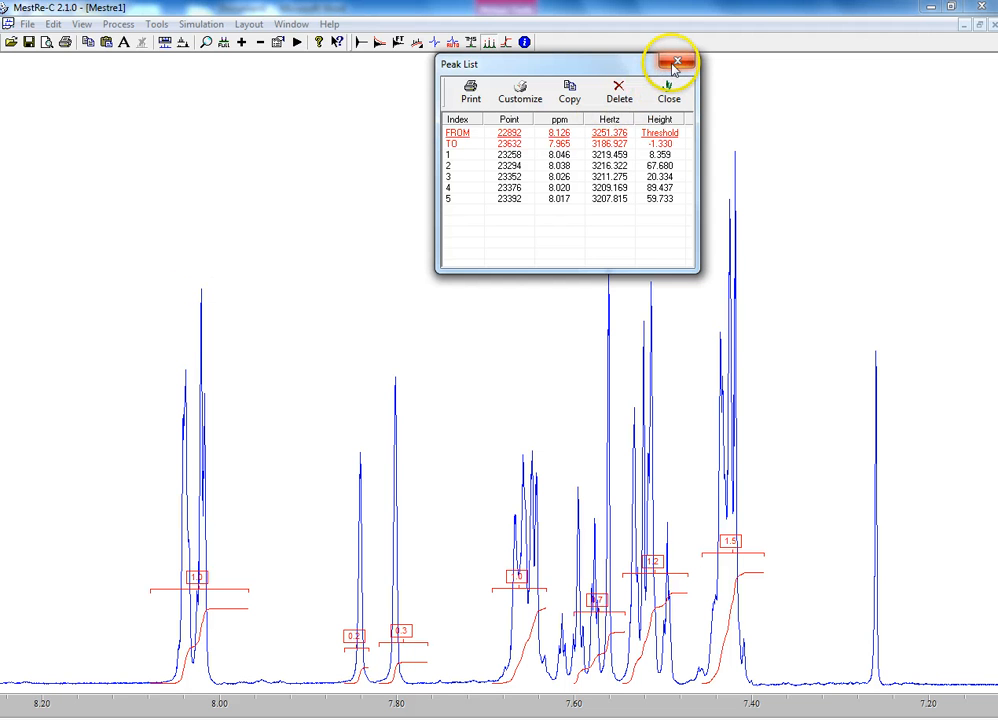
pyautogui.moveTo(358, 459)
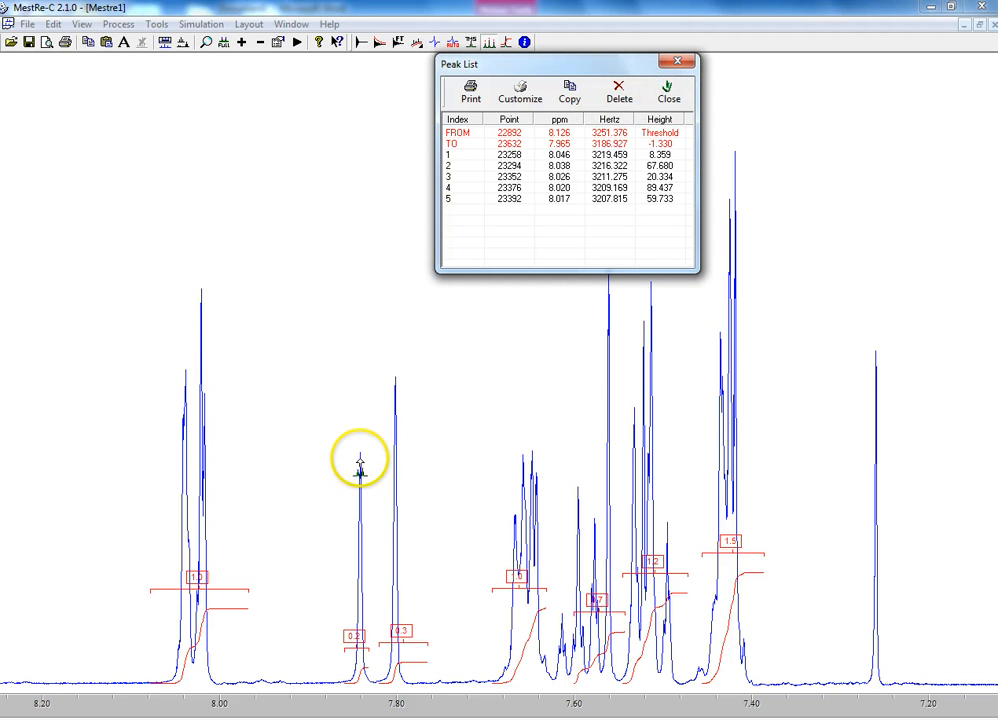
pyautogui.moveTo(652, 57)
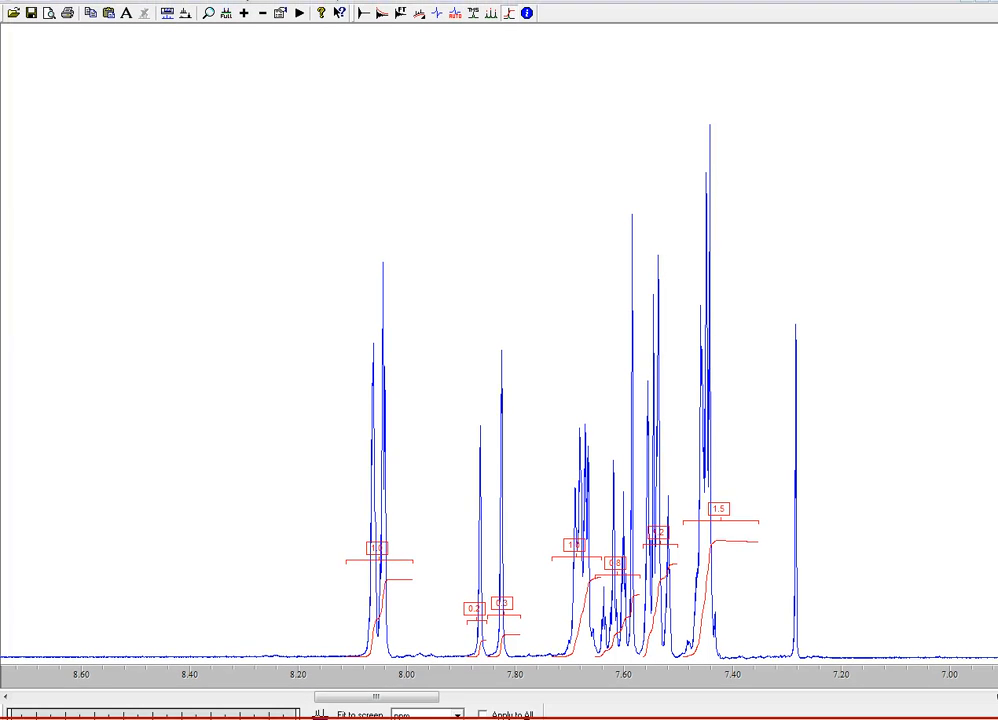
pyautogui.moveTo(482, 23)
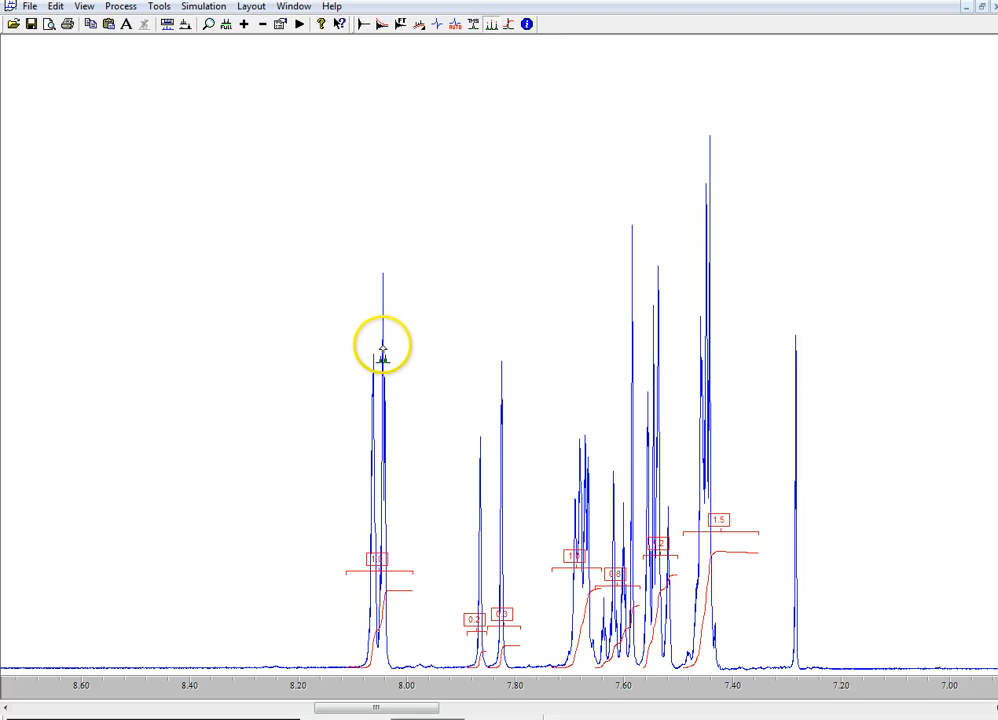
pyautogui.moveTo(386, 275)
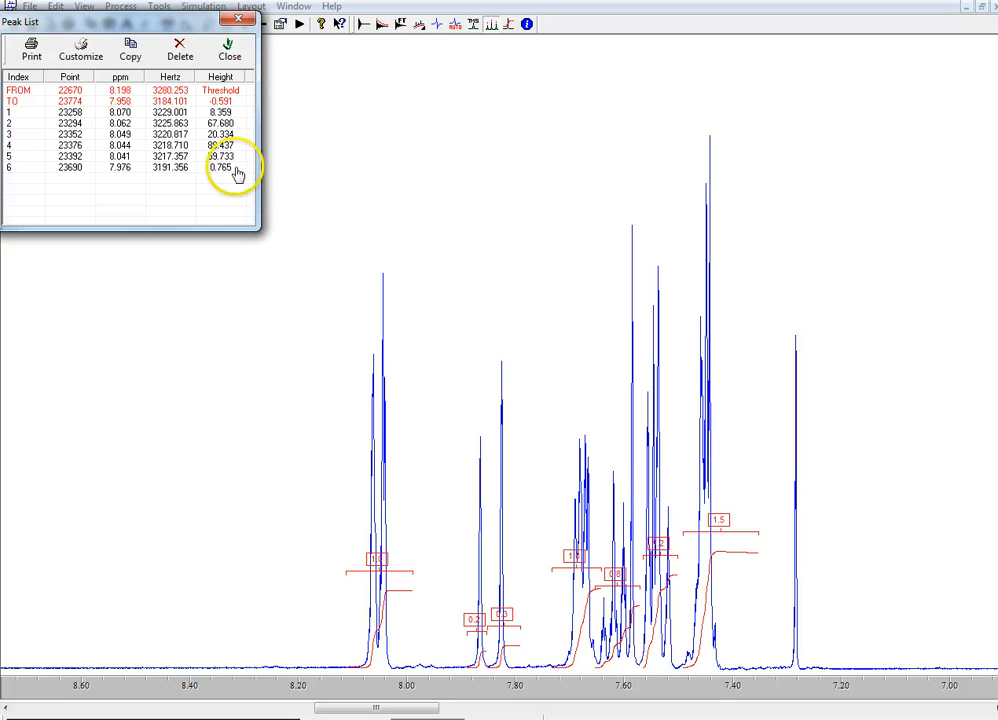
# - Pick the peaks of the multiplet near 8.04 ppm with the peak picking tool
pyautogui.click(70, 133)
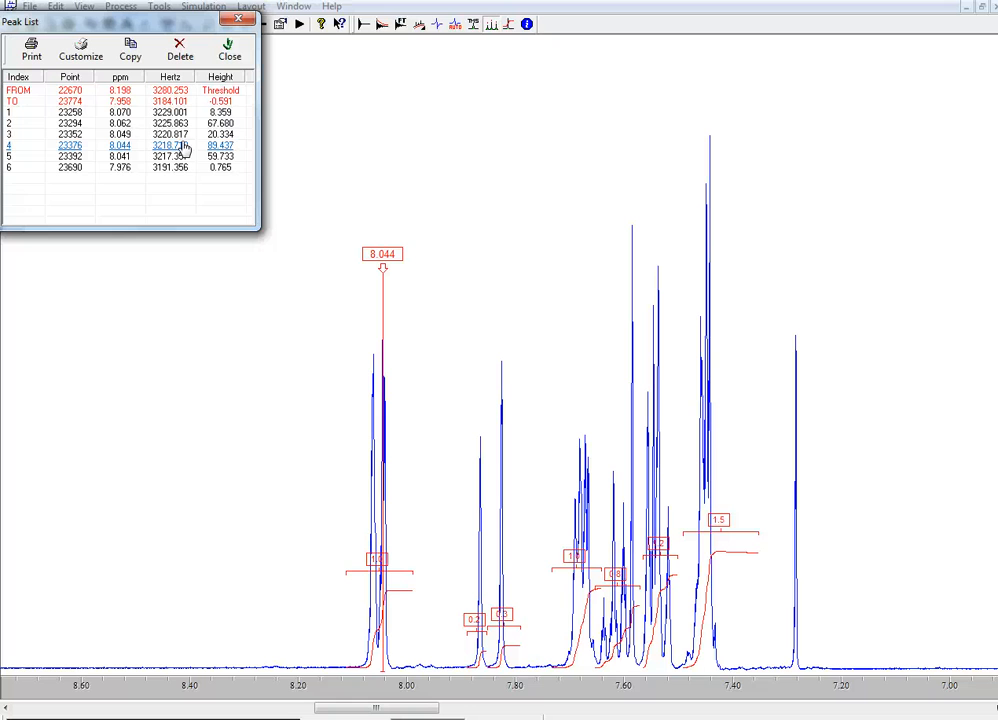
pyautogui.moveTo(190, 150)
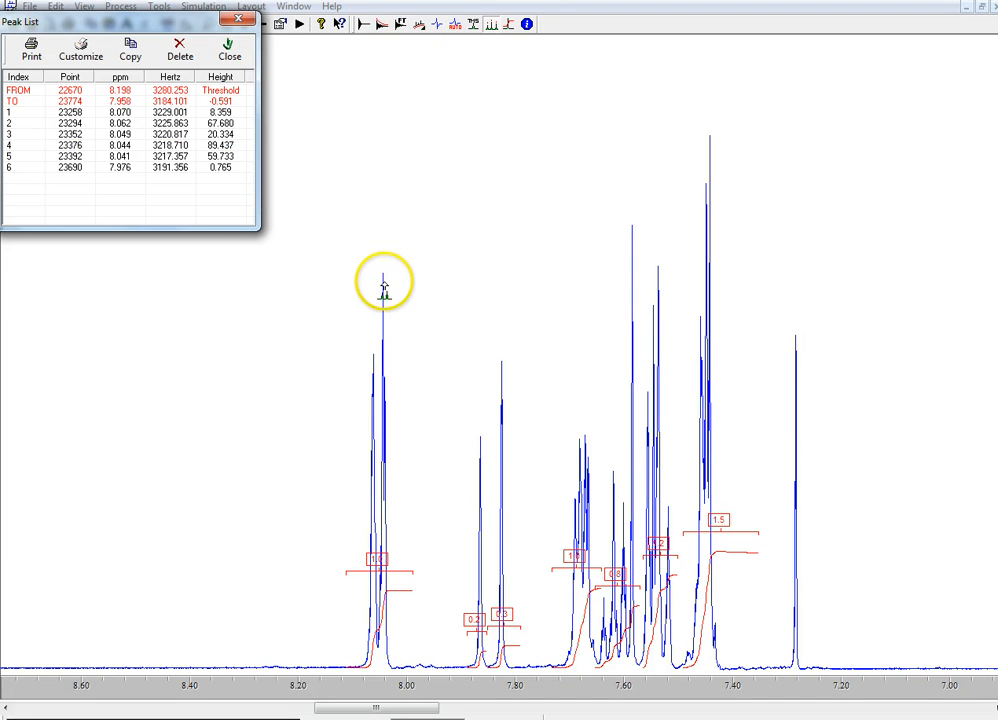
pyautogui.click(170, 145)
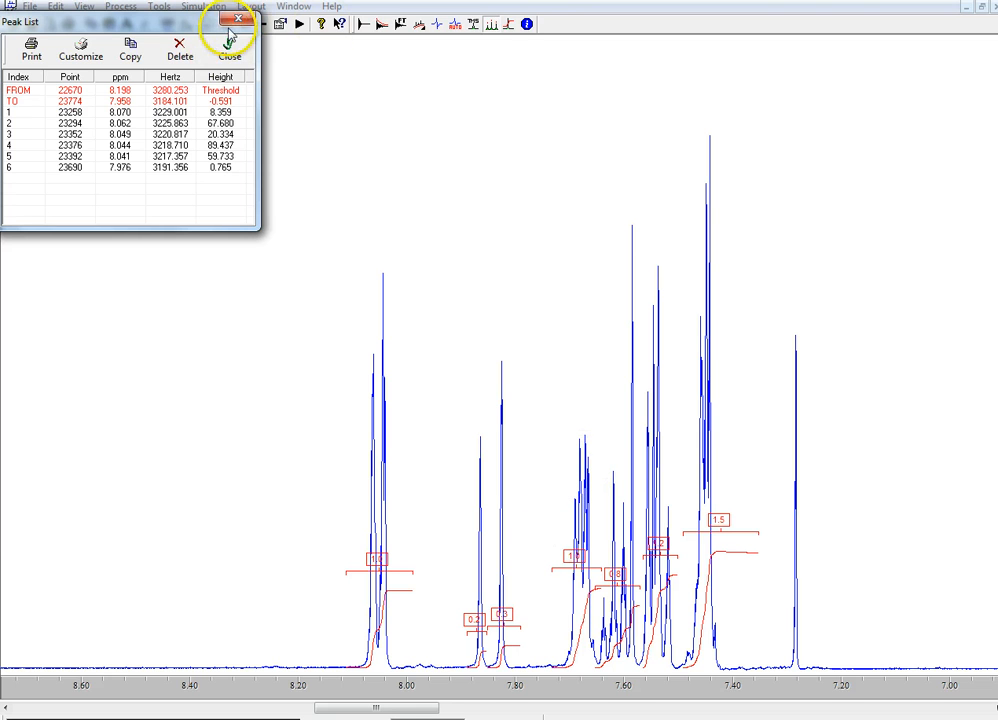
# - Close the Peak List window
pyautogui.click(229, 27)
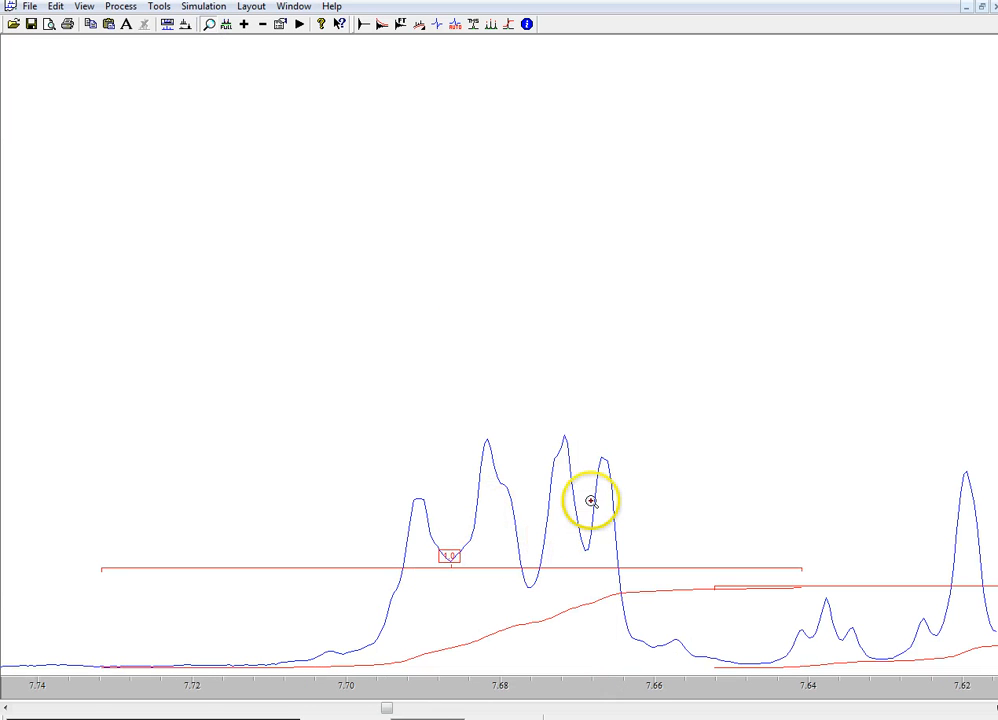
pyautogui.moveTo(491, 225)
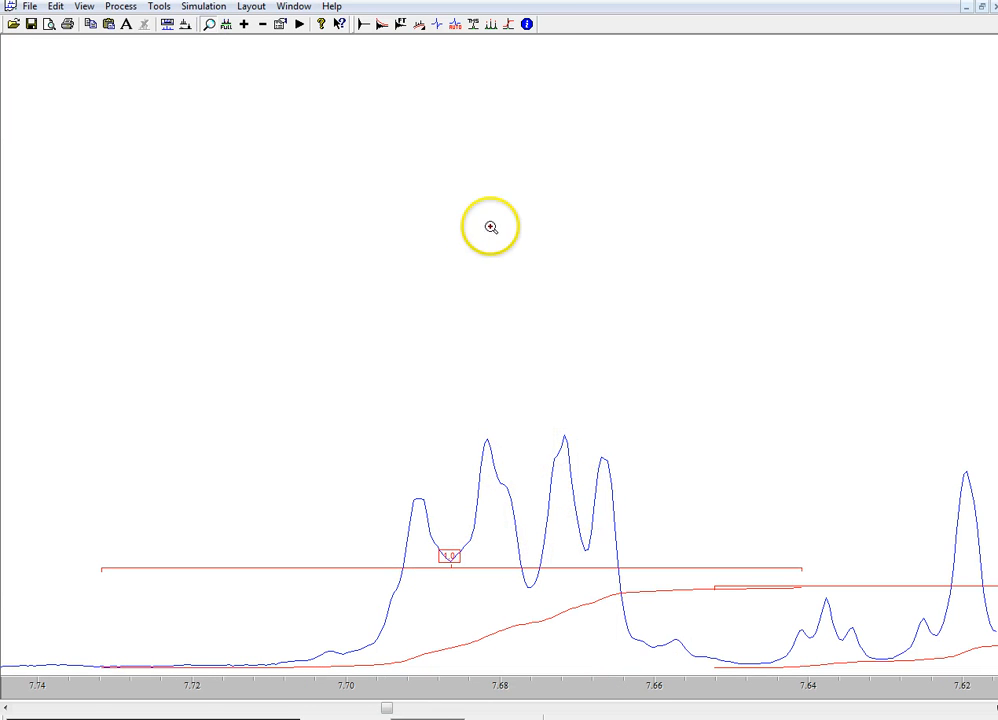
pyautogui.moveTo(489, 33)
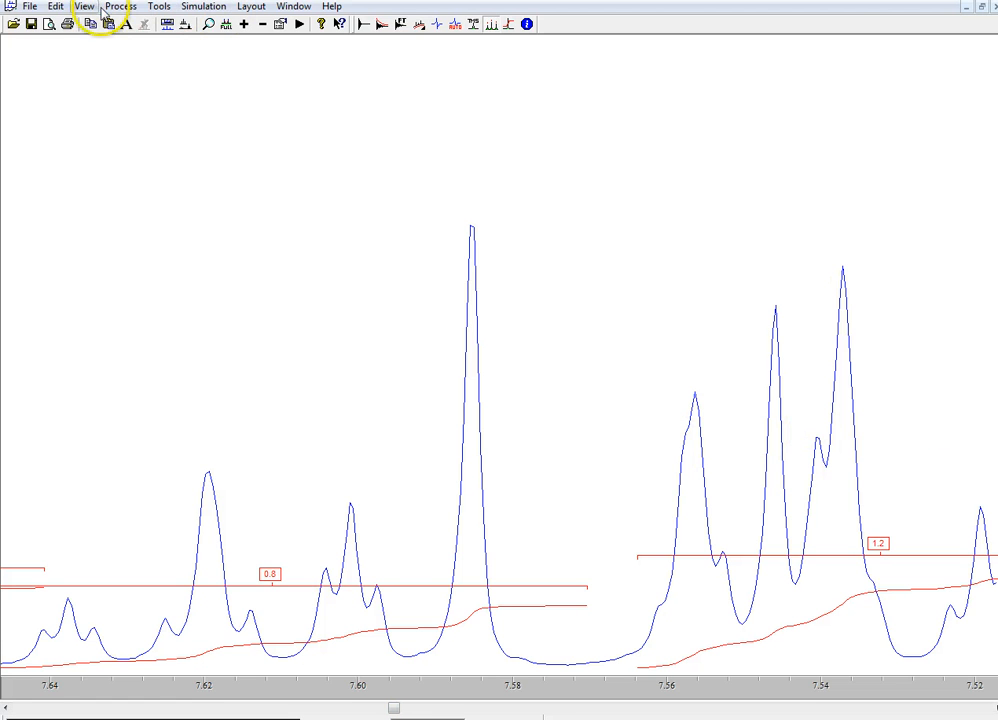
# - Copy the 7.52–7.64 ppm expansion as a picture, then return to MestRe-C
pyautogui.click(55, 6)
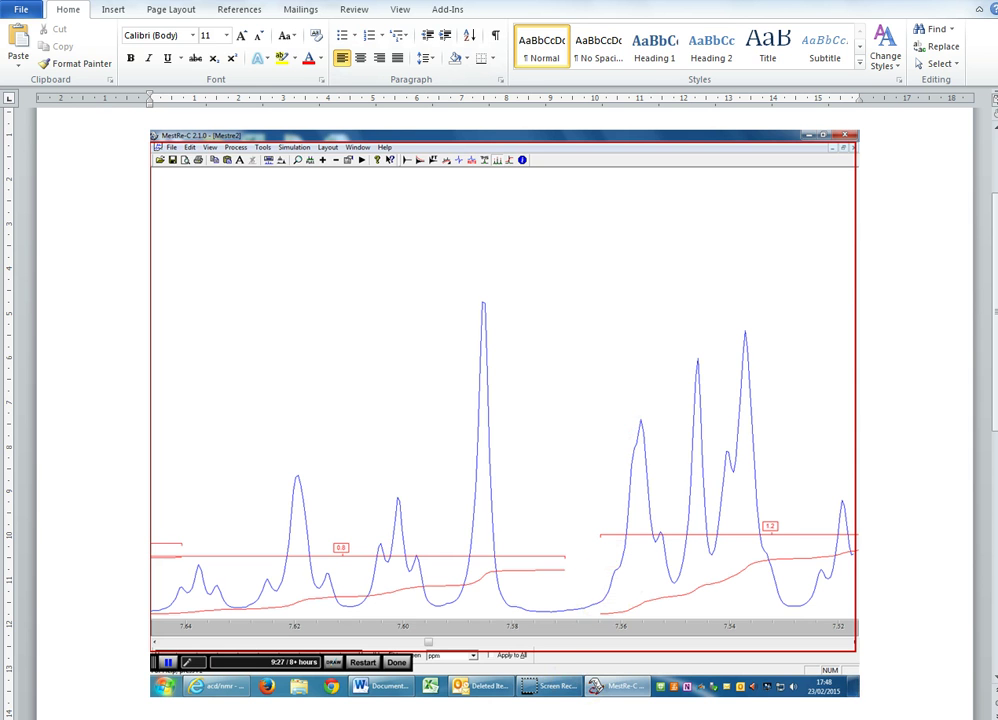
pyautogui.click(837, 150)
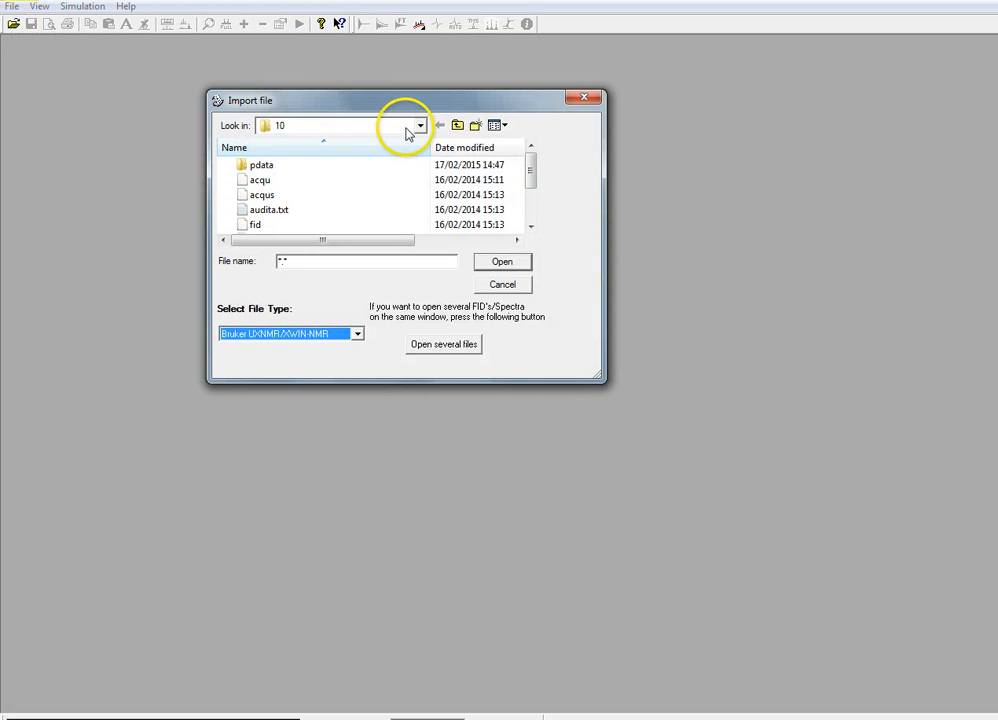
# - Browse to experiment folder 11 in the import dialog to find its FID
pyautogui.click(418, 125)
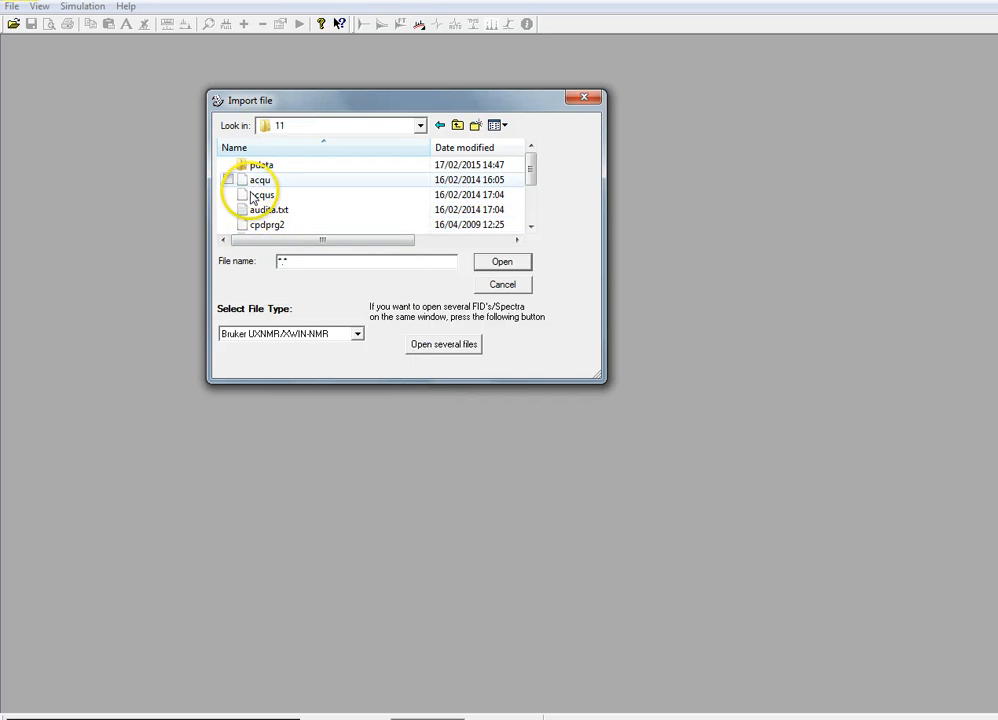
pyautogui.scroll(-3)
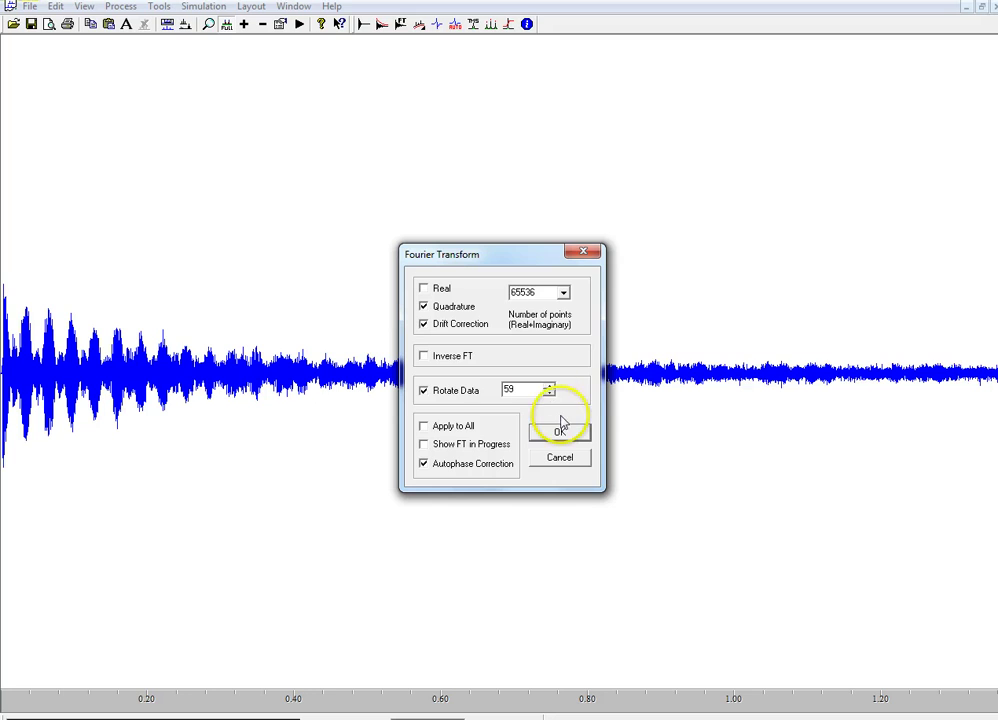
# - Fourier-transform the experiment 11 FID into its carbon spectrum
pyautogui.click(560, 429)
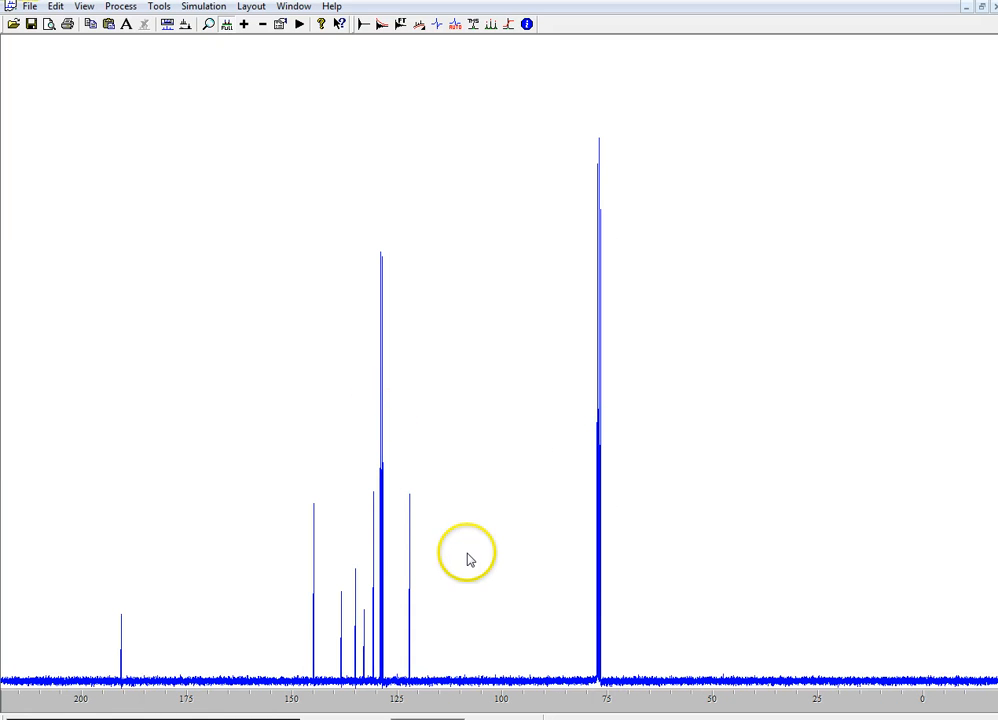
pyautogui.moveTo(480, 26)
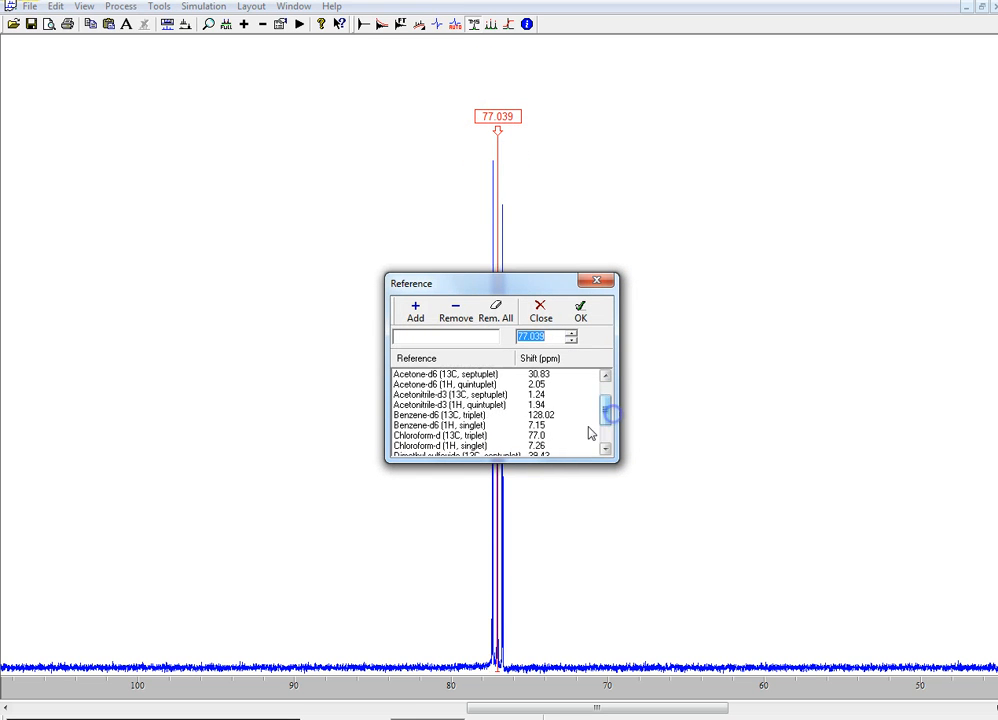
# - Reference the 77.039 ppm peak to Chloroform-d (13C, triplet) at 77.0 ppm
pyautogui.click(470, 436)
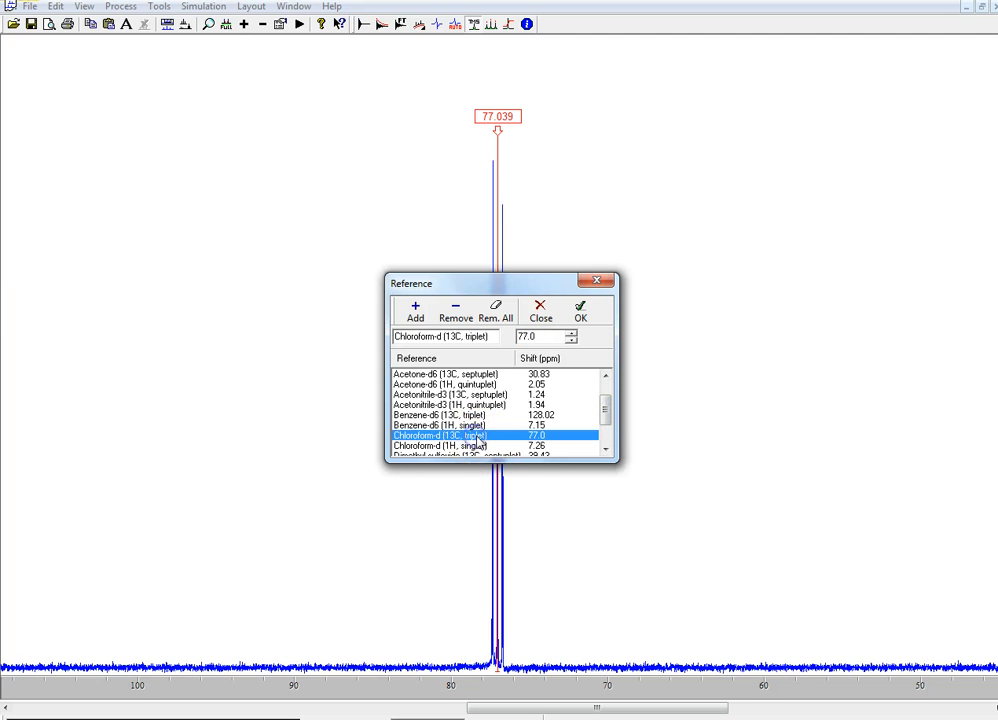
pyautogui.click(581, 310)
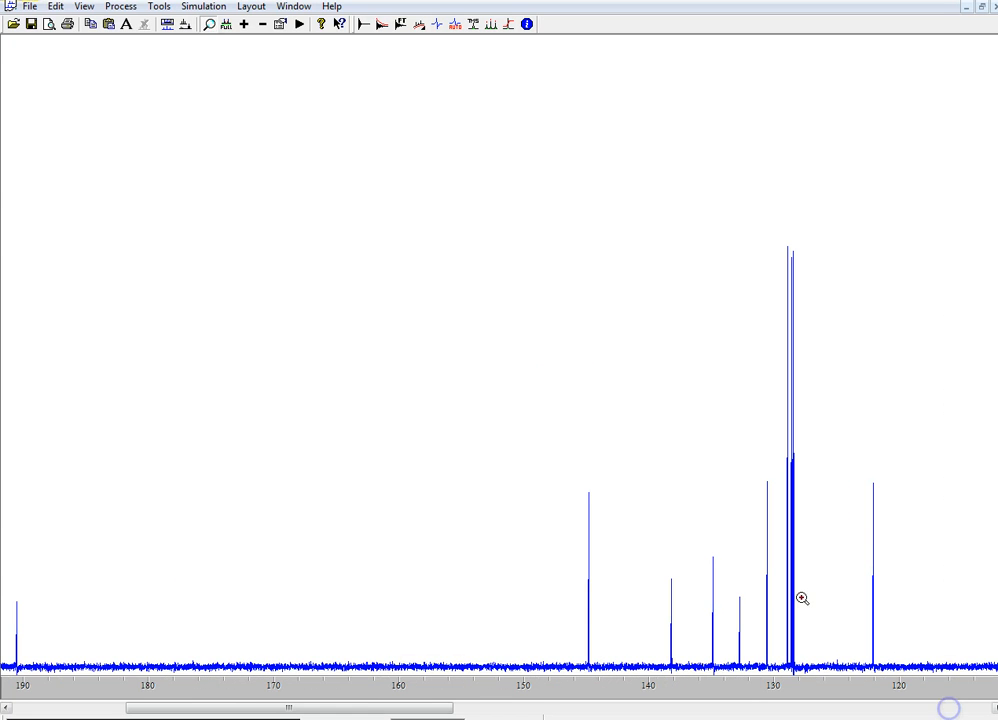
# - Start peak picking on the carbon spectrum, listing the 190.610 ppm peak
pyautogui.click(243, 27)
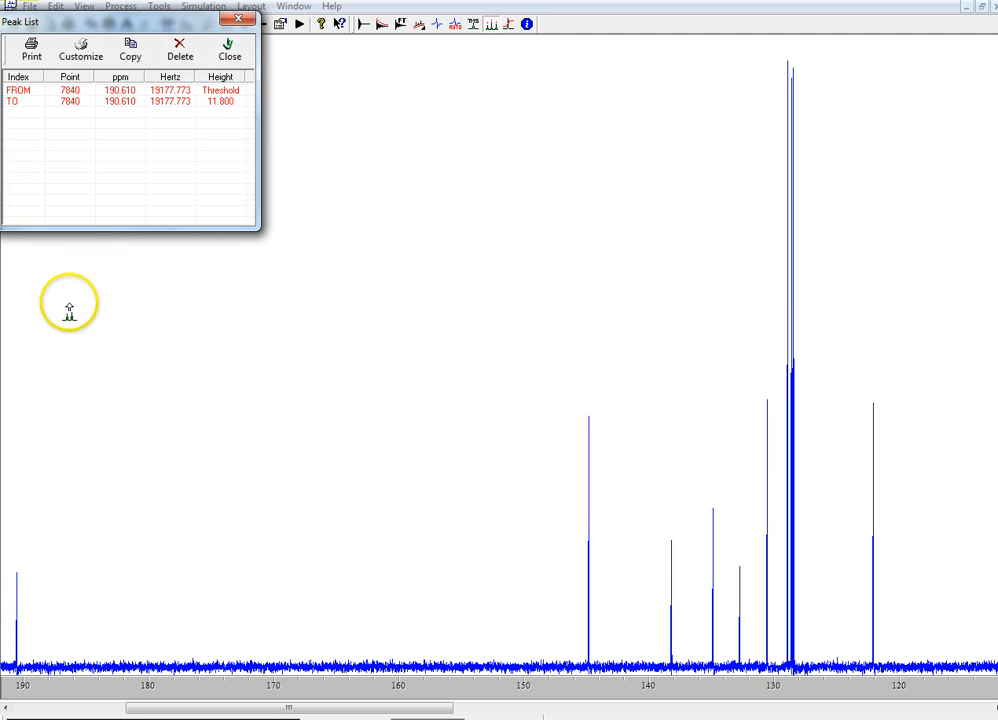
pyautogui.moveTo(146, 95)
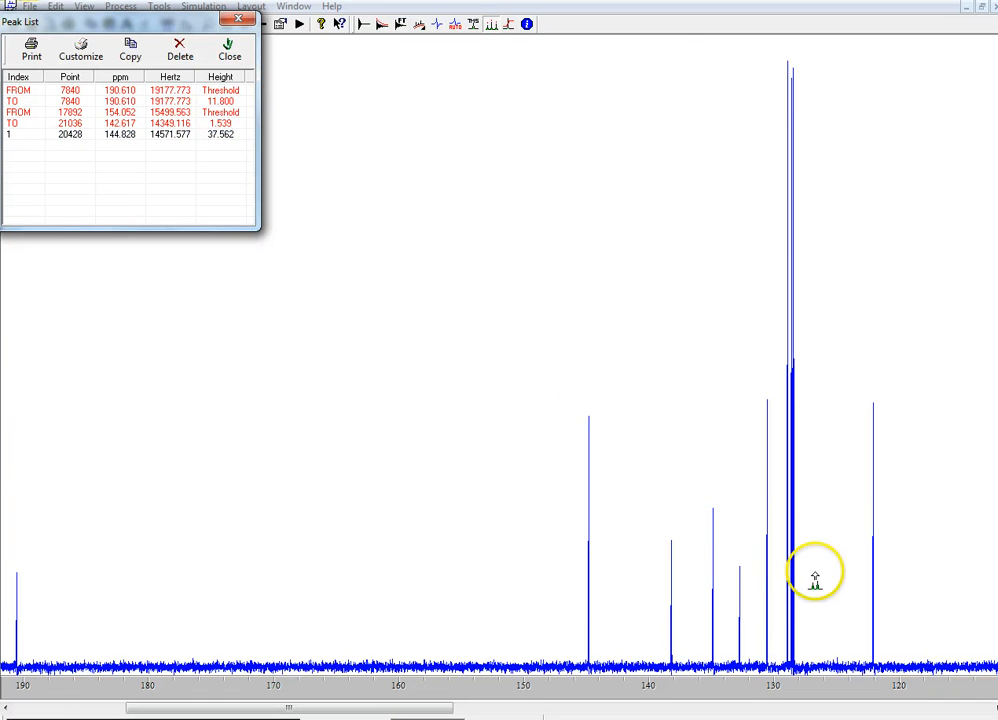
# - Pick the cluster of carbon peaks near 128 ppm
pyautogui.click(228, 47)
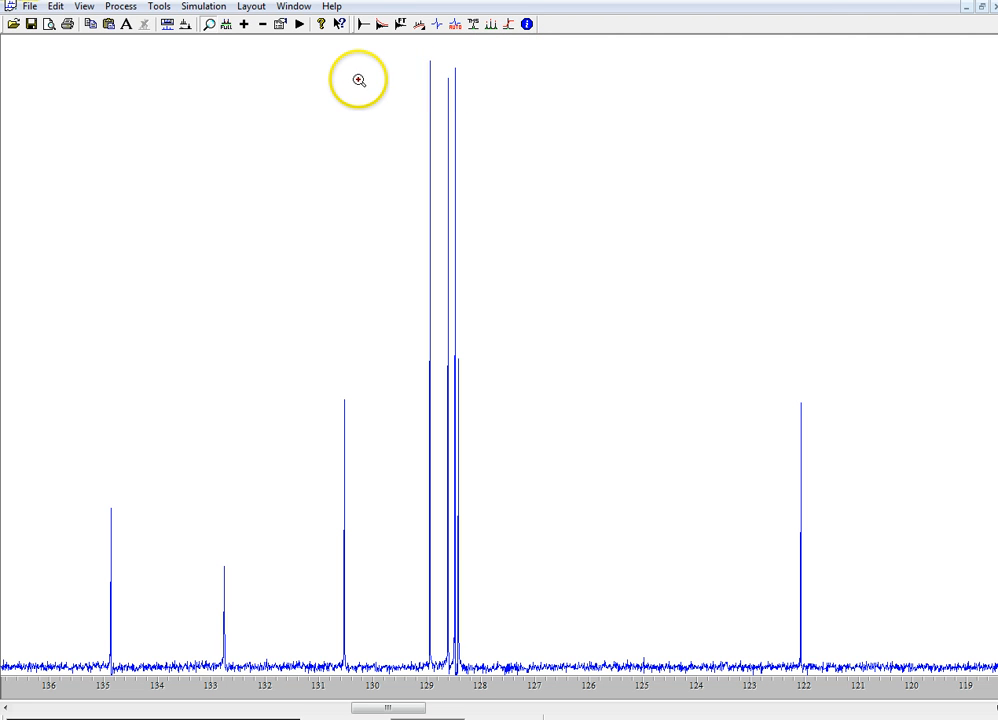
pyautogui.moveTo(483, 25)
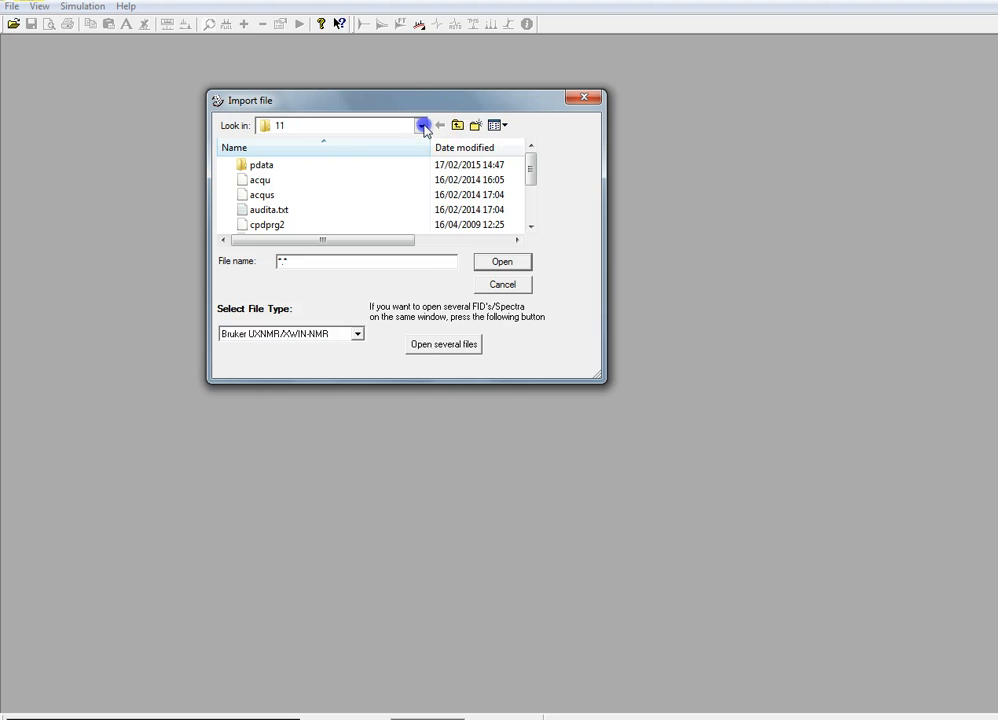
# - Import the fid file from experiment folder 12 under MolStExp7
pyautogui.click(436, 124)
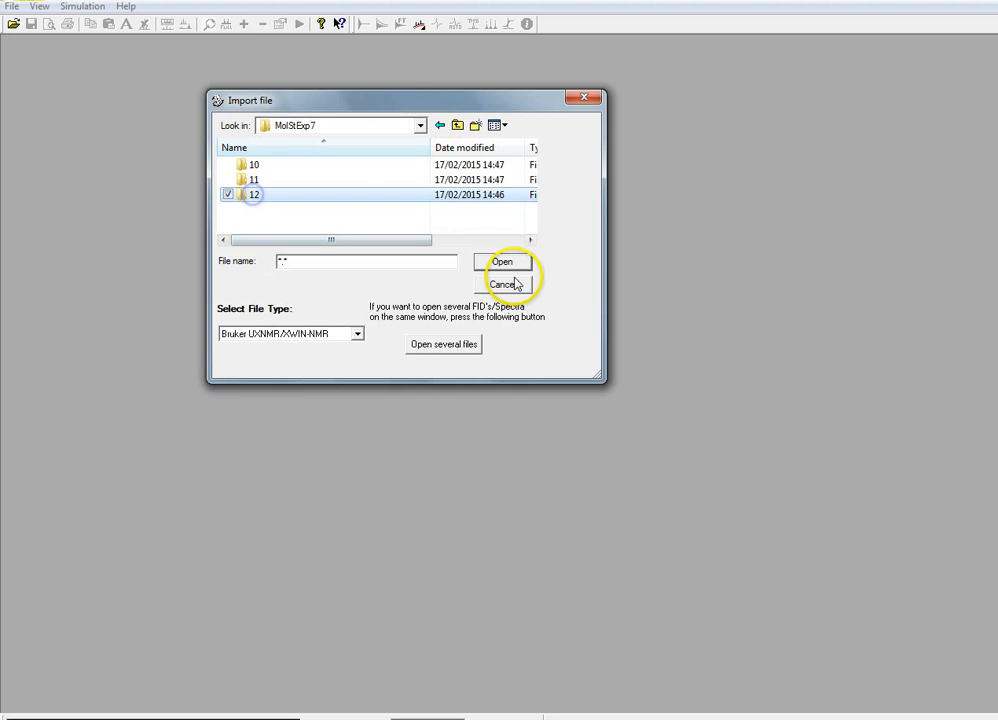
pyautogui.doubleClick(254, 194)
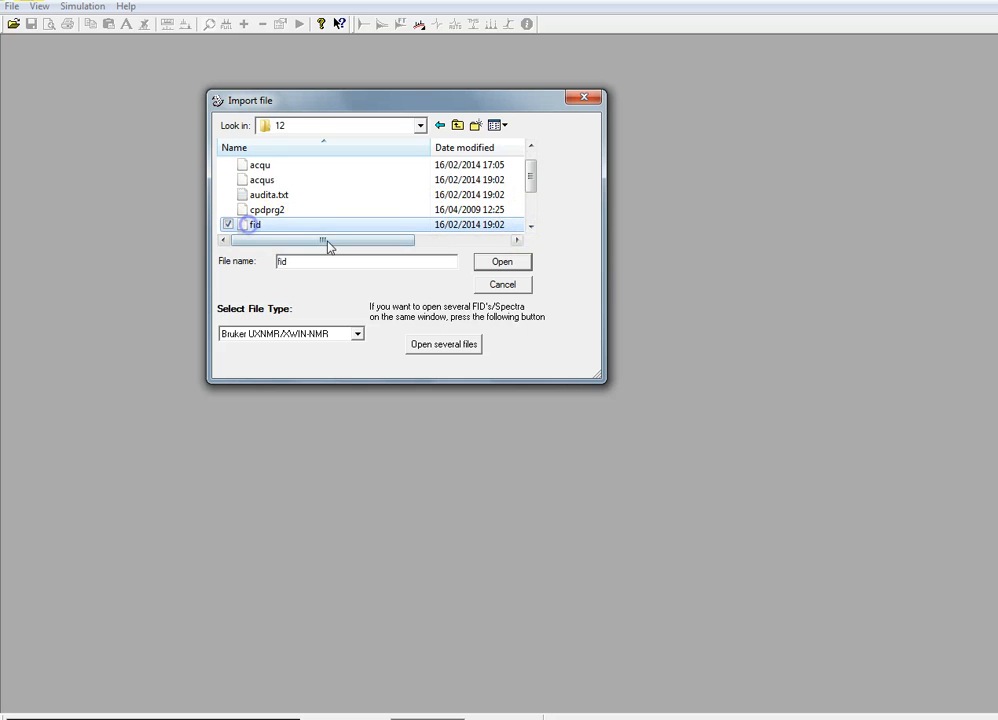
pyautogui.click(502, 261)
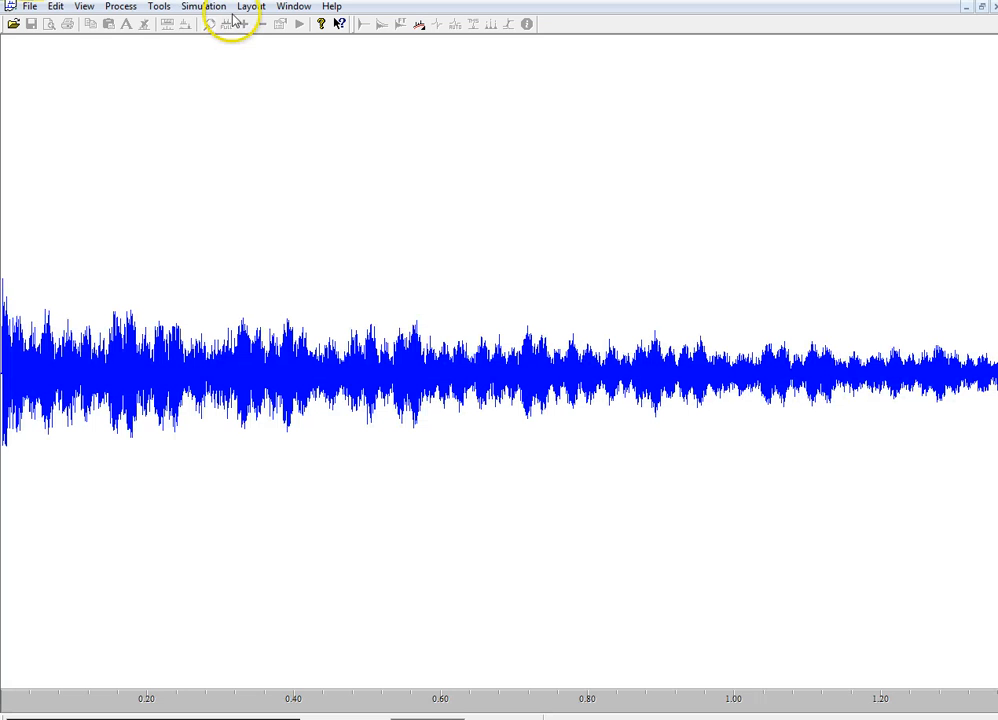
# - Fourier-transform the experiment 12 FID with the default settings
pyautogui.click(117, 6)
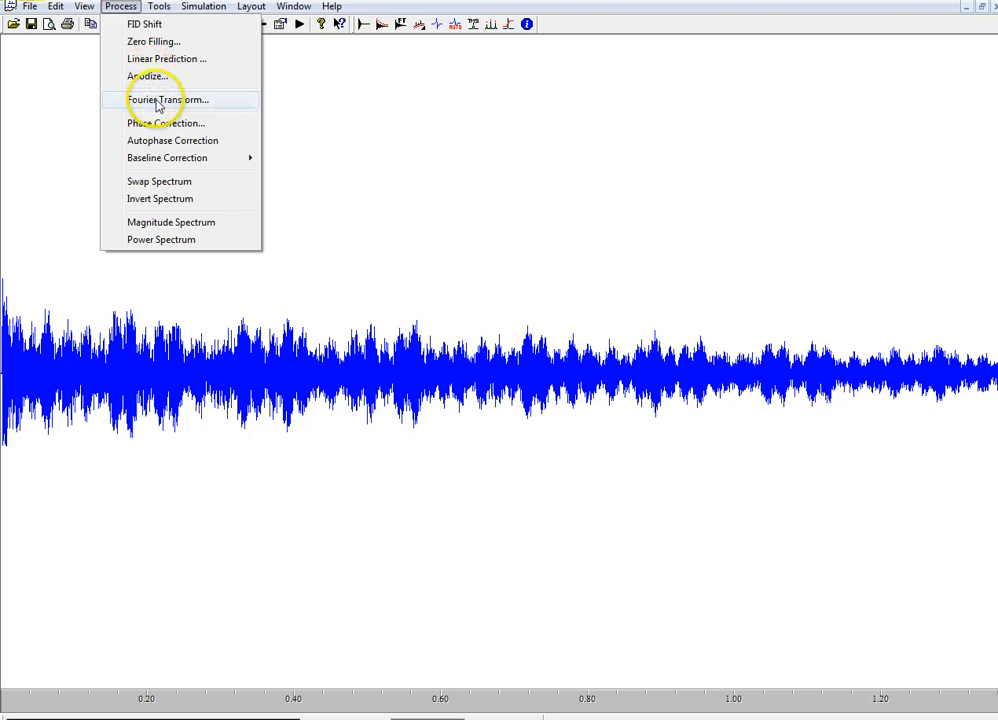
pyautogui.click(175, 99)
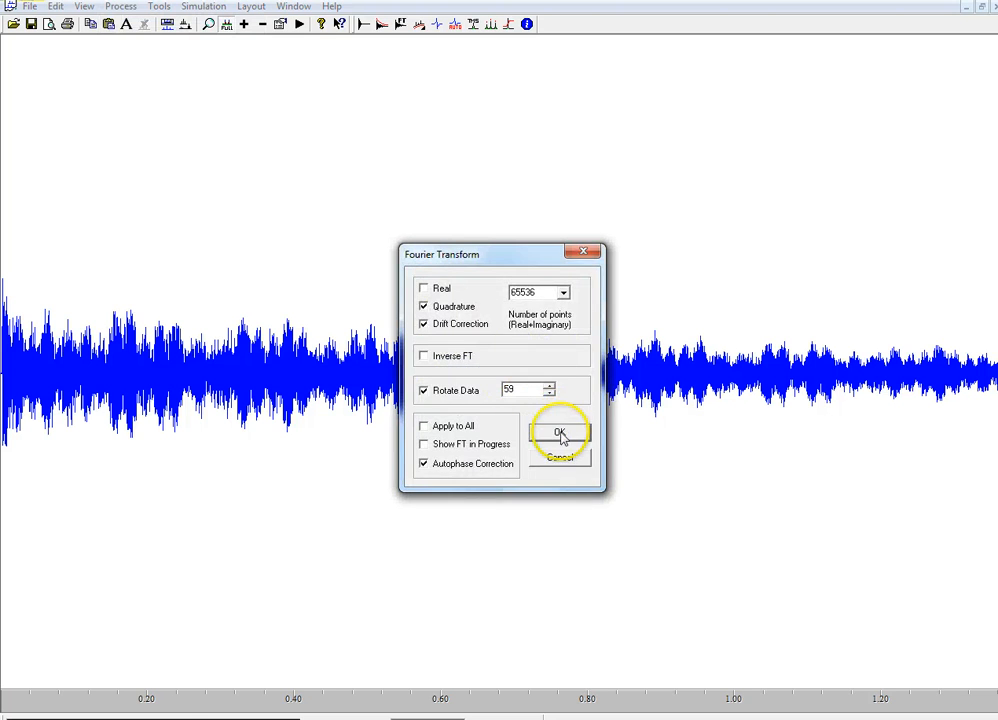
pyautogui.click(559, 431)
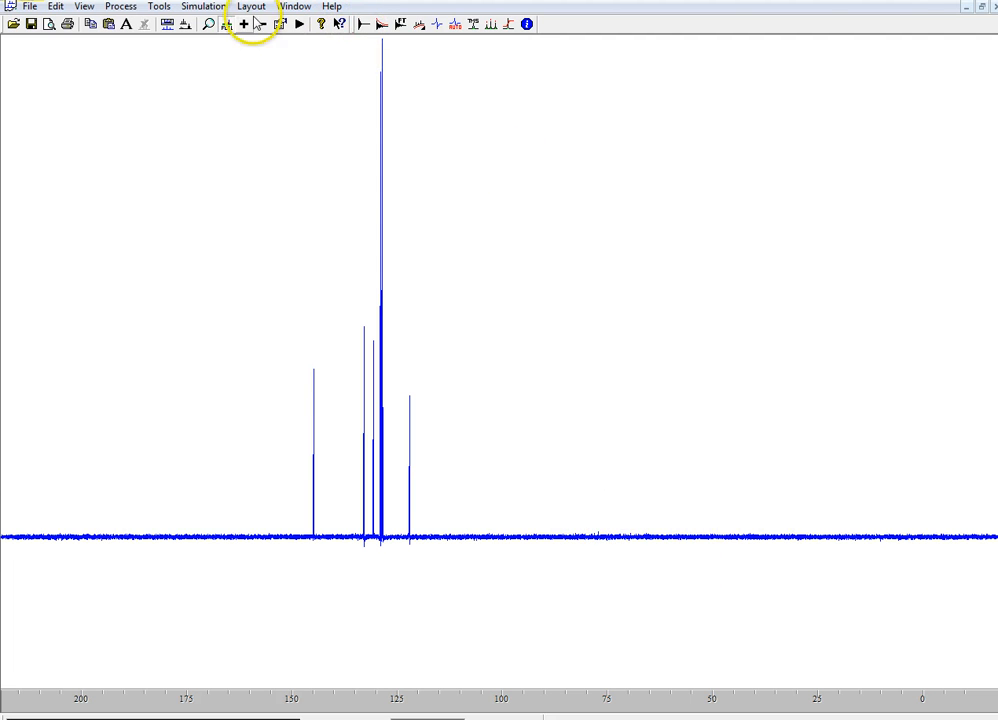
# - Zoom the experiment 12 carbon spectrum to roughly 148–114 ppm
pyautogui.moveTo(222, 145); pyautogui.dragTo(537, 580)
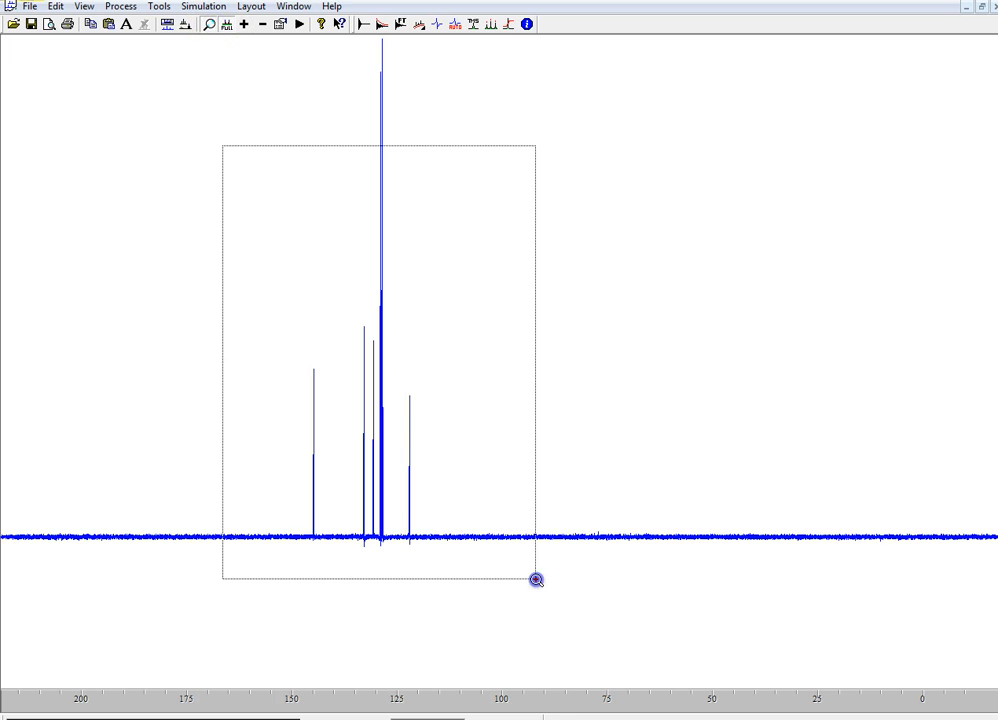
pyautogui.moveTo(536, 580); pyautogui.dragTo(478, 636)
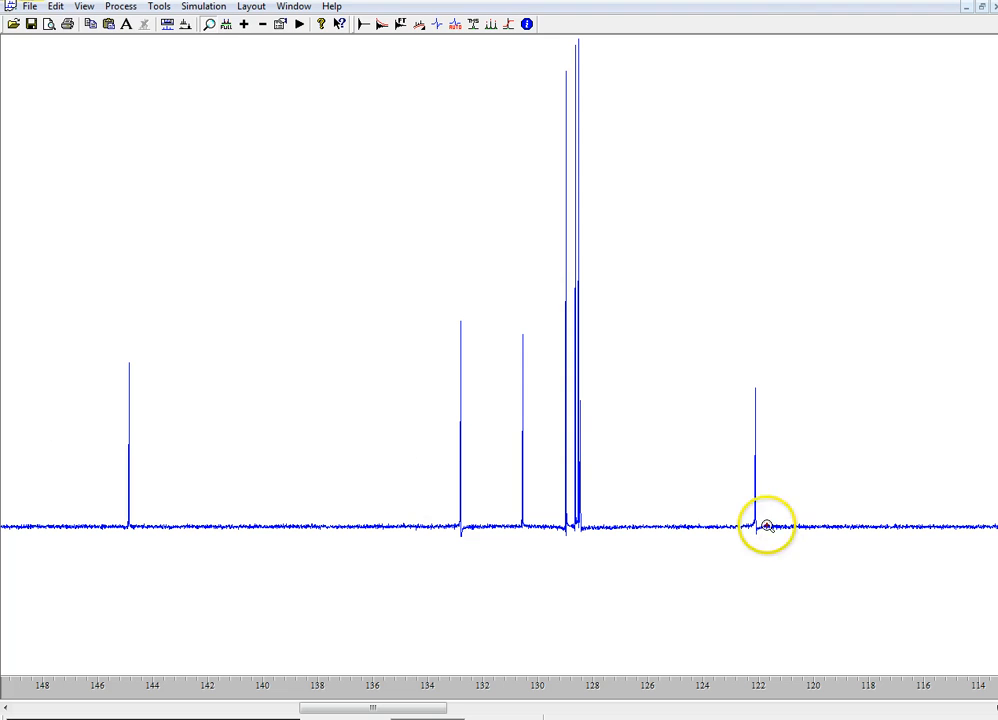
pyautogui.moveTo(719, 517)
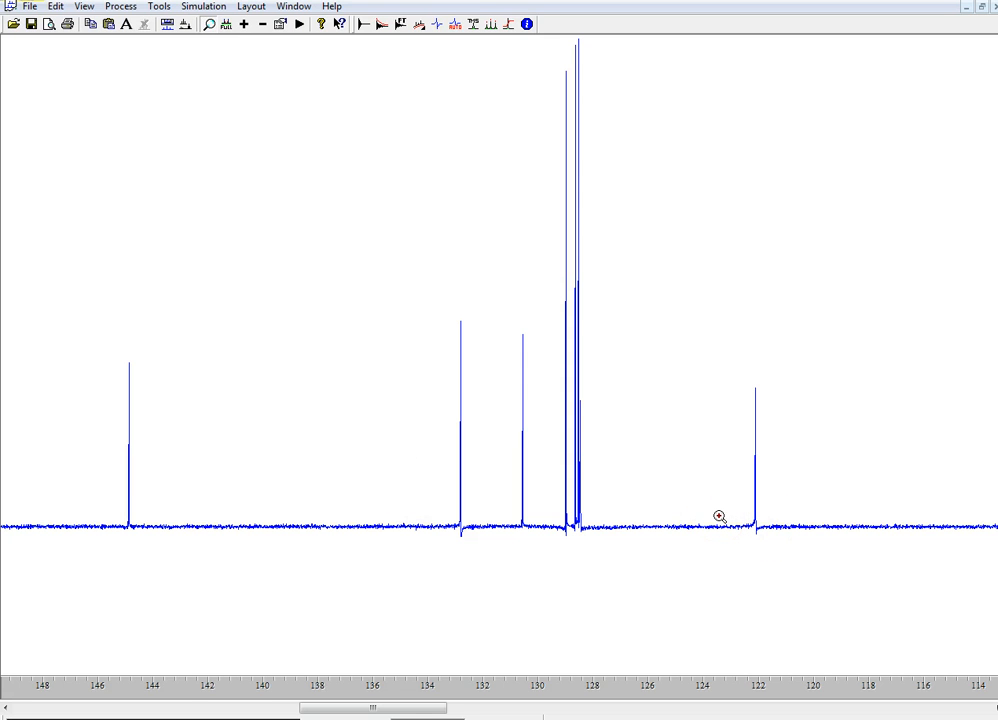
pyautogui.moveTo(174, 446)
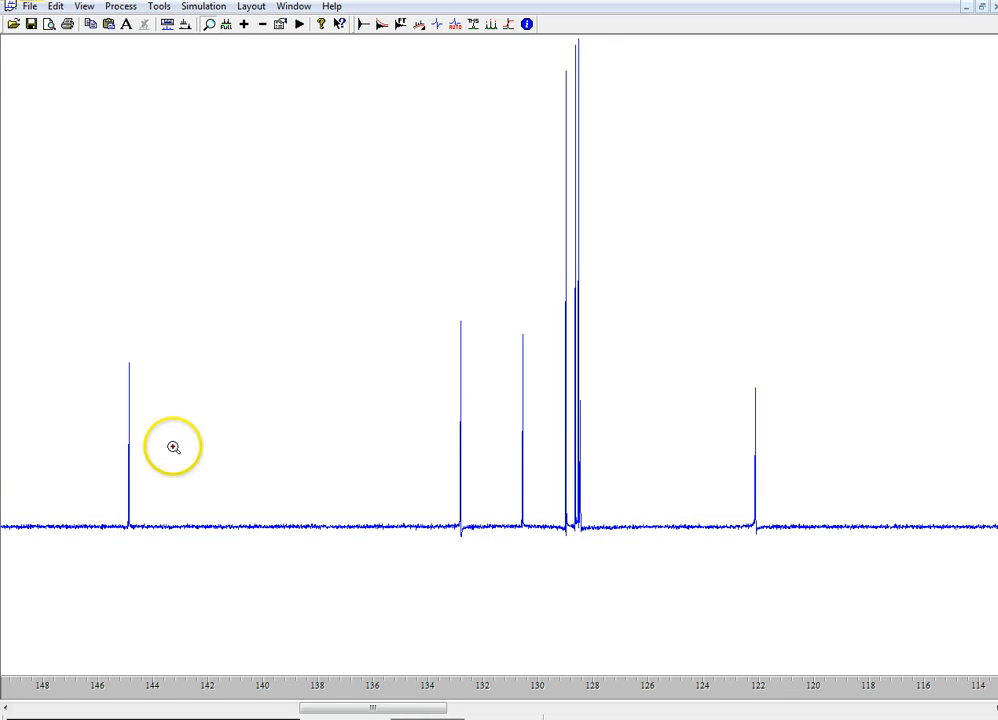
pyautogui.moveTo(387, 80)
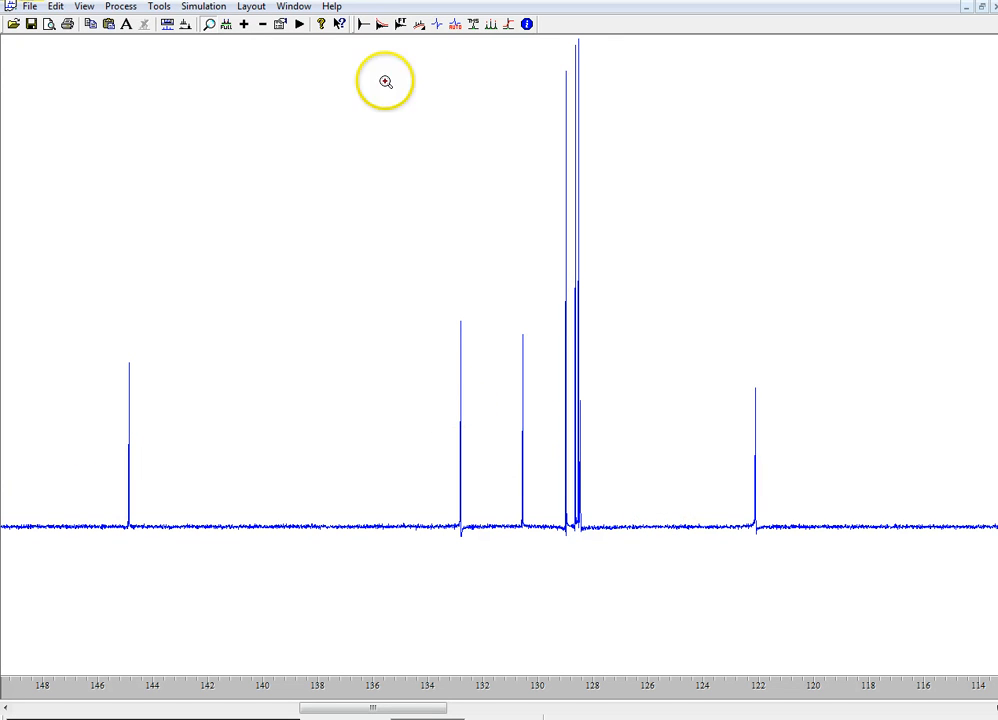
pyautogui.moveTo(578, 70)
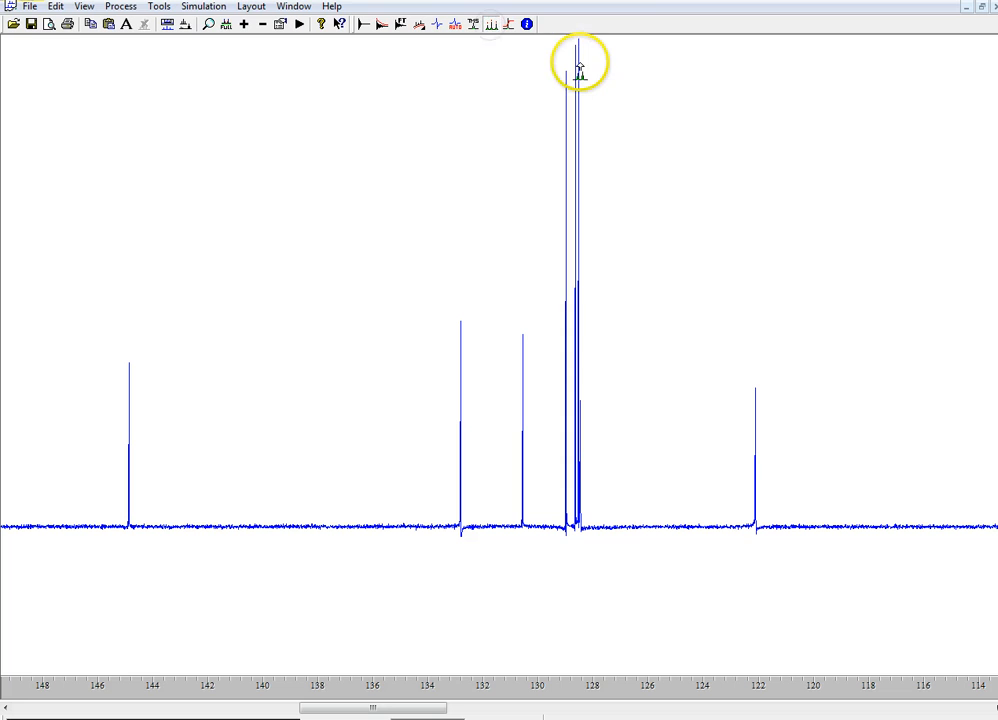
pyautogui.moveTo(492, 28)
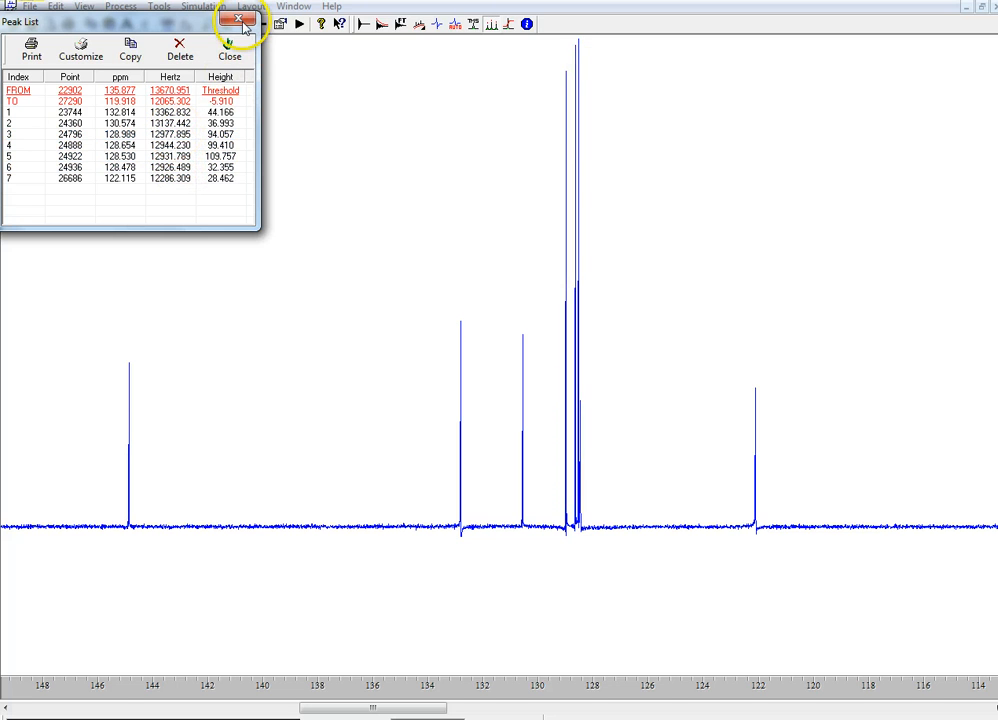
# - Close the peak list and cancel the file import dialog
pyautogui.click(239, 25)
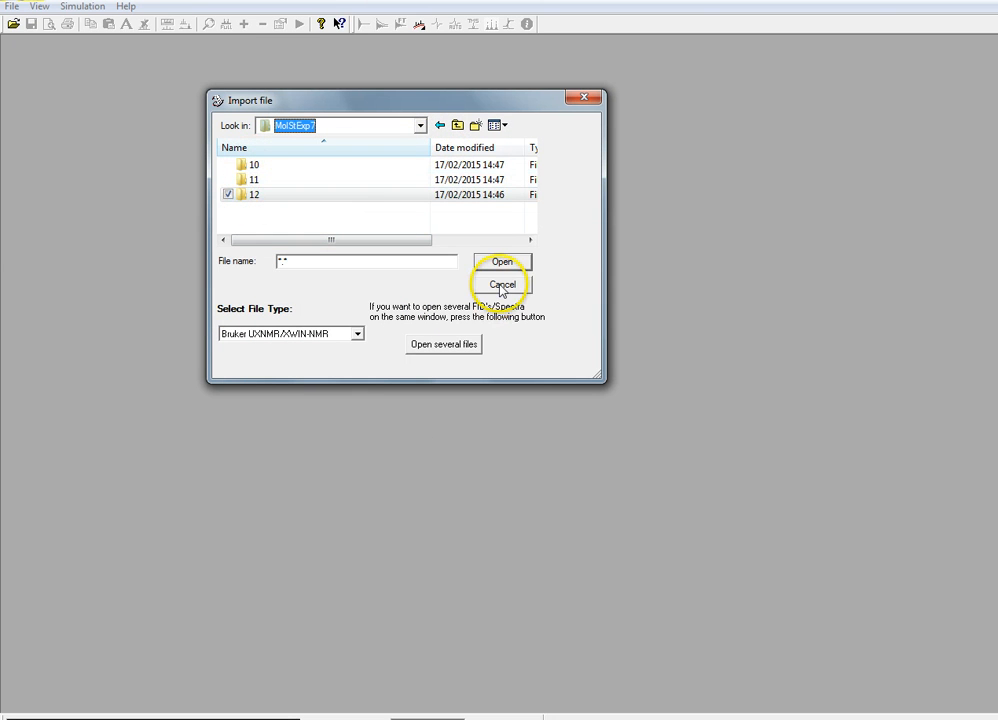
pyautogui.click(501, 284)
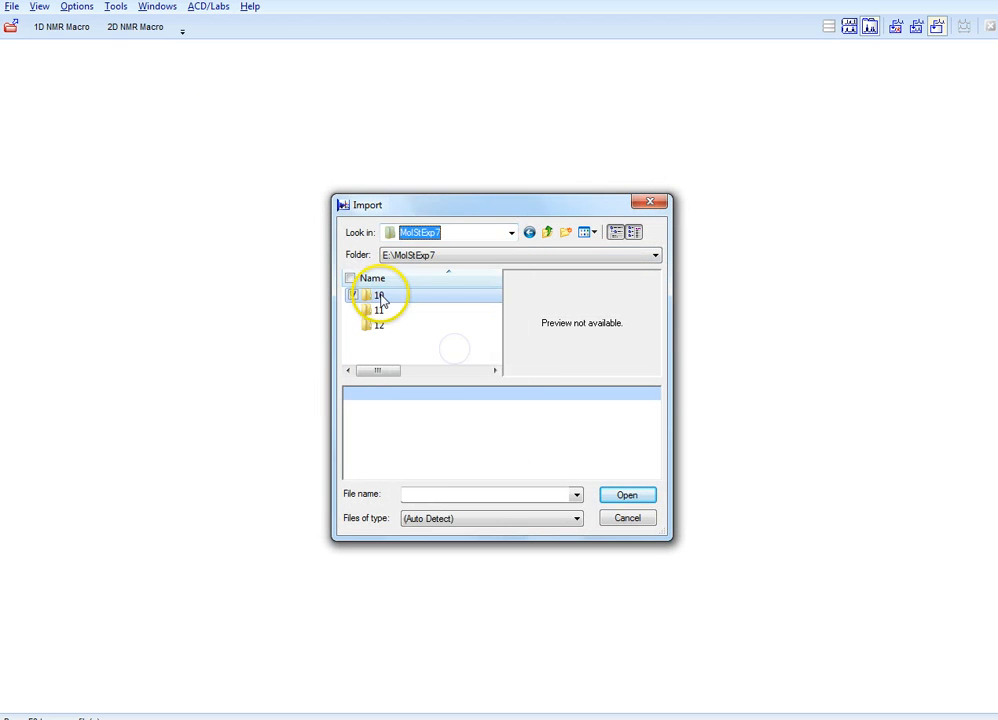
# - Import the experiment folder 10 fid and apply the Default Fourier Transform
pyautogui.doubleClick(377, 295)
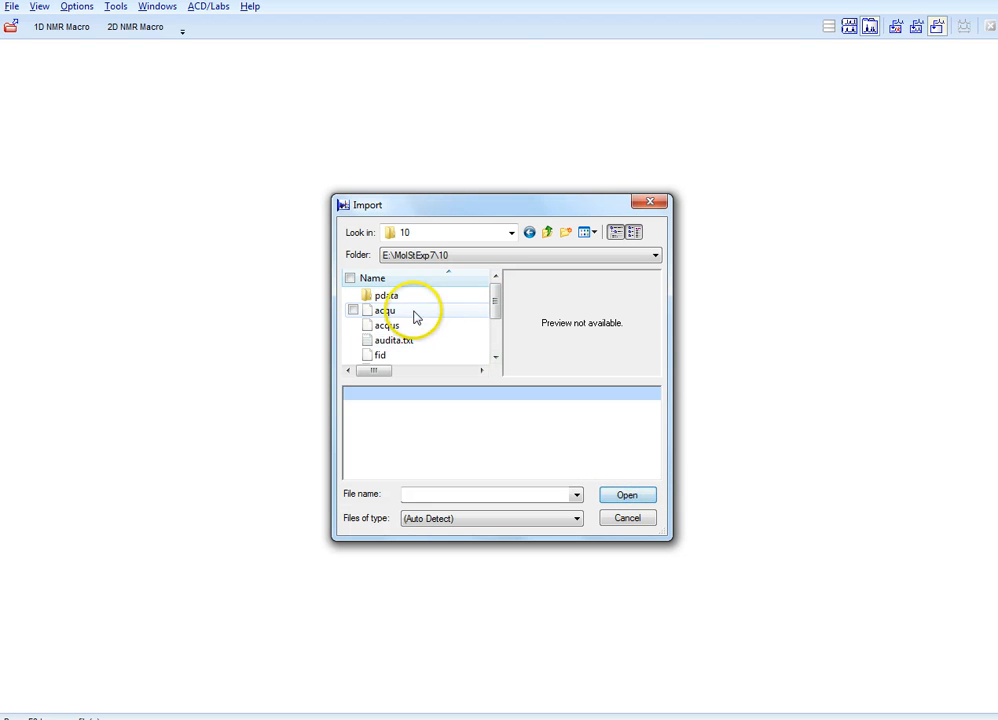
pyautogui.click(380, 355)
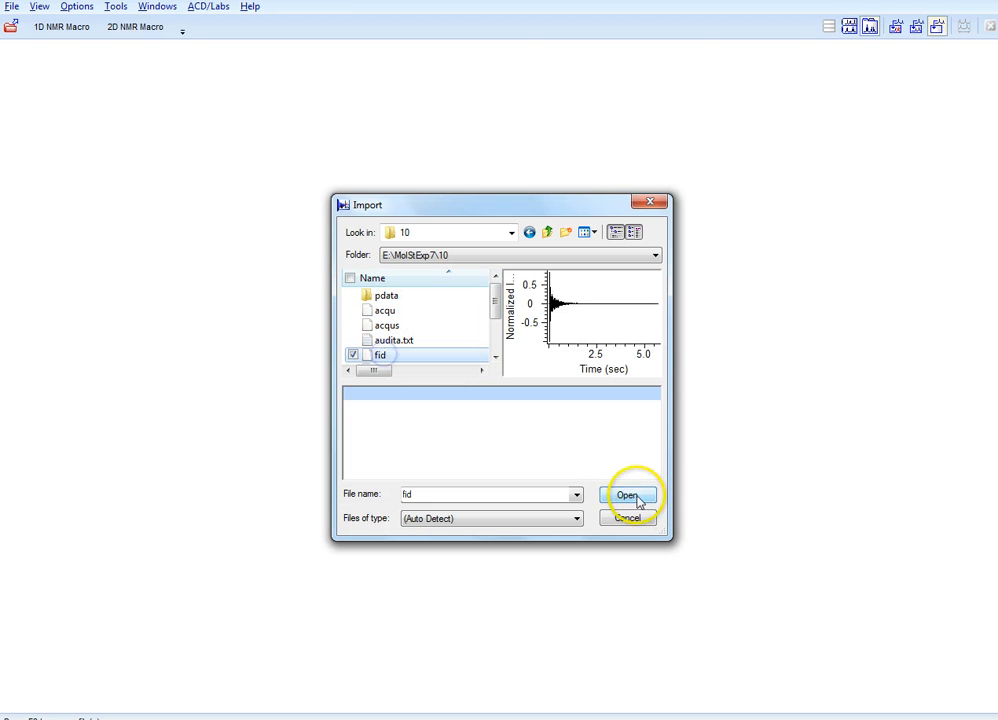
pyautogui.click(630, 496)
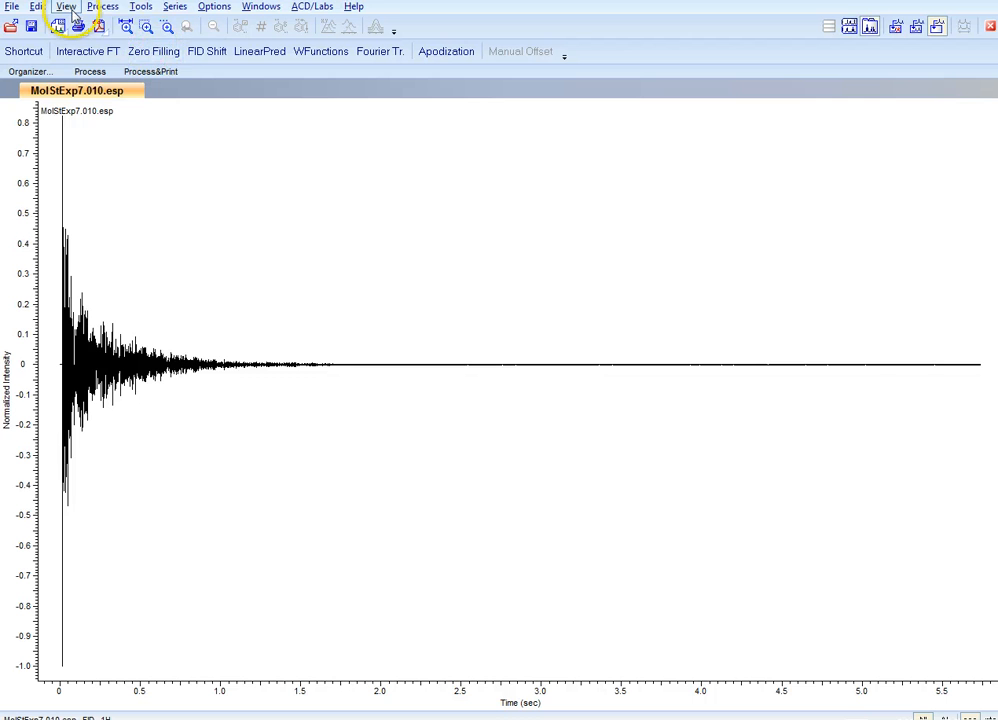
pyautogui.click(105, 8)
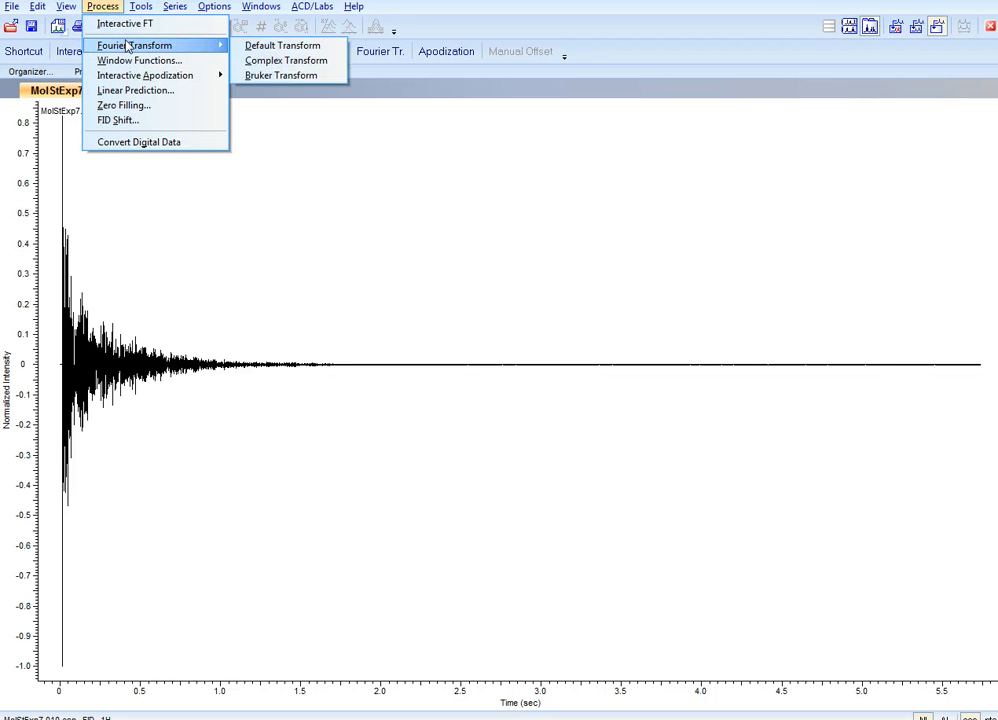
pyautogui.moveTo(285, 45)
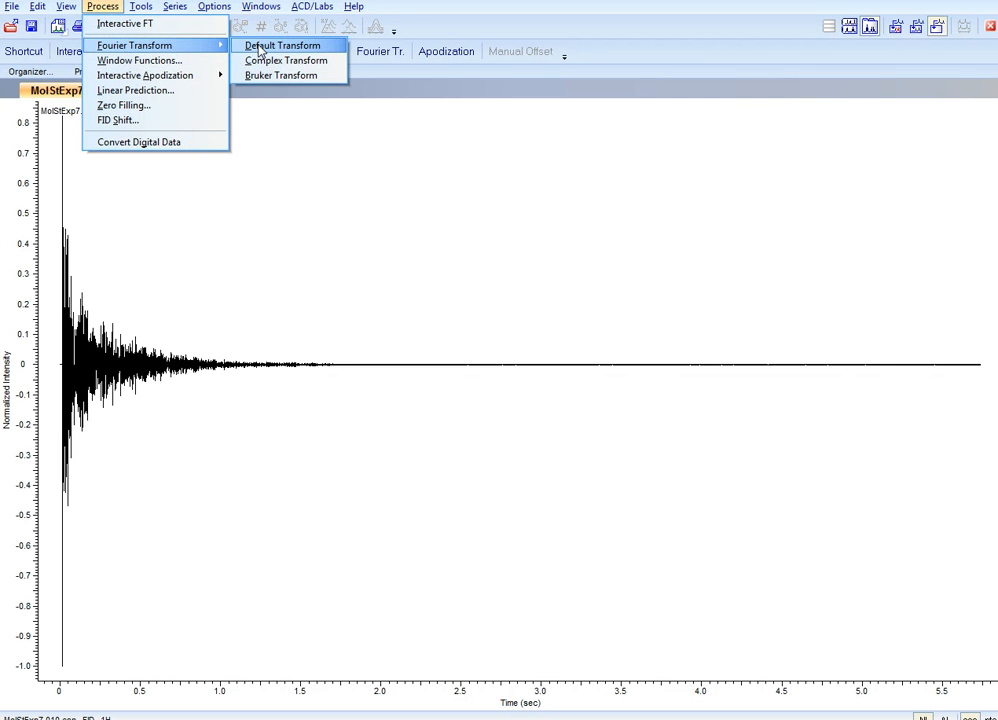
pyautogui.click(286, 45)
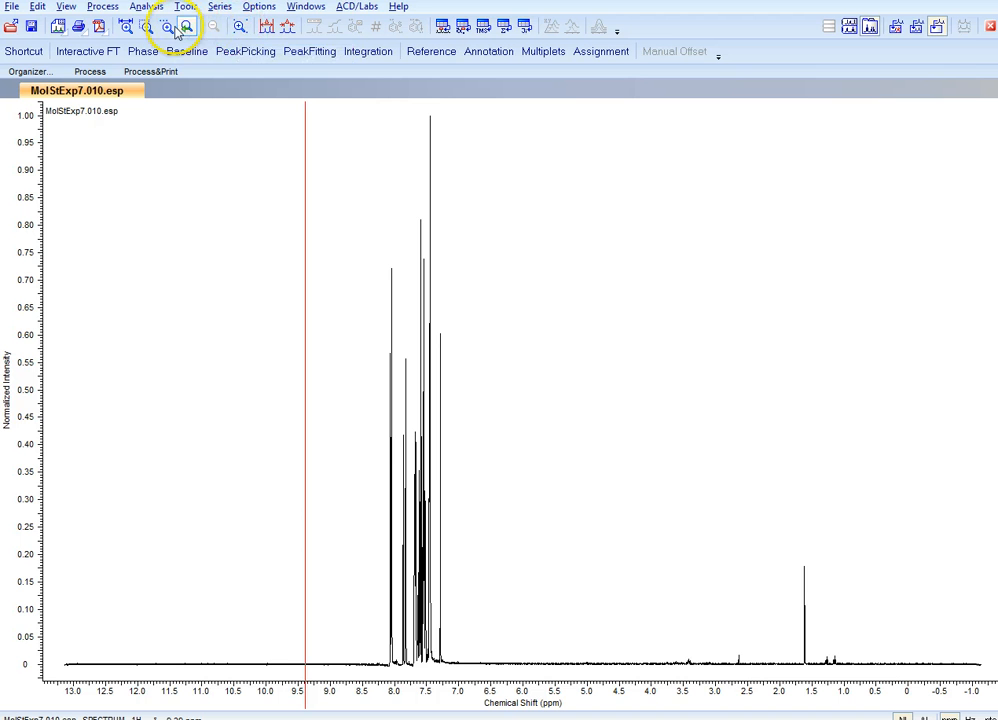
# - Zoom the proton spectrum to the 9.4–5.2 ppm aromatic range using exact limits
pyautogui.click(164, 26)
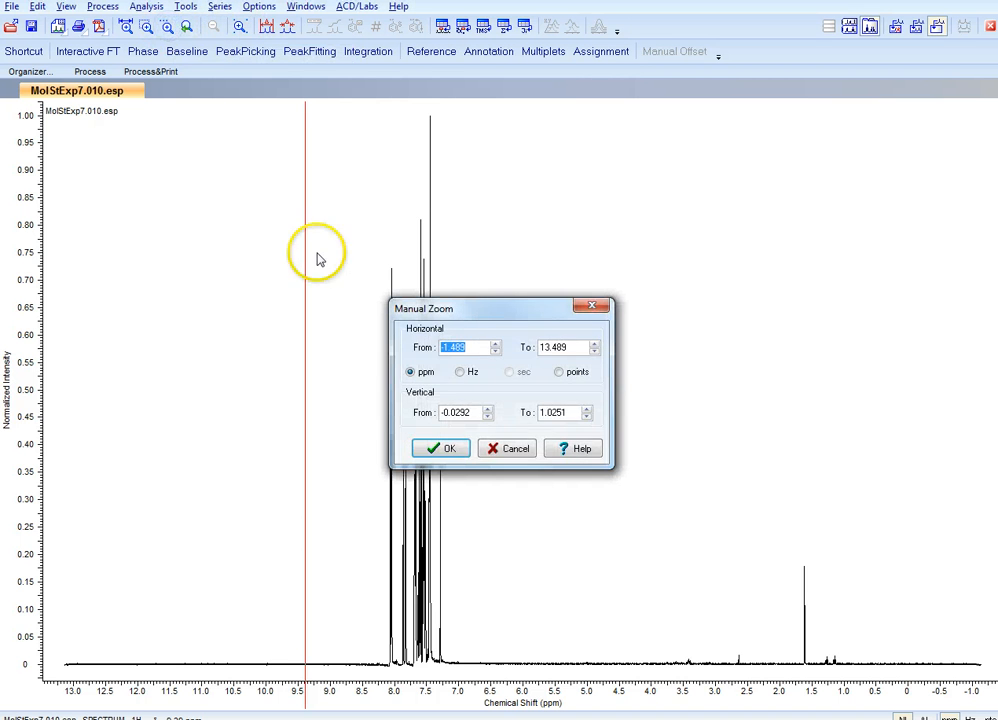
pyautogui.click(440, 448)
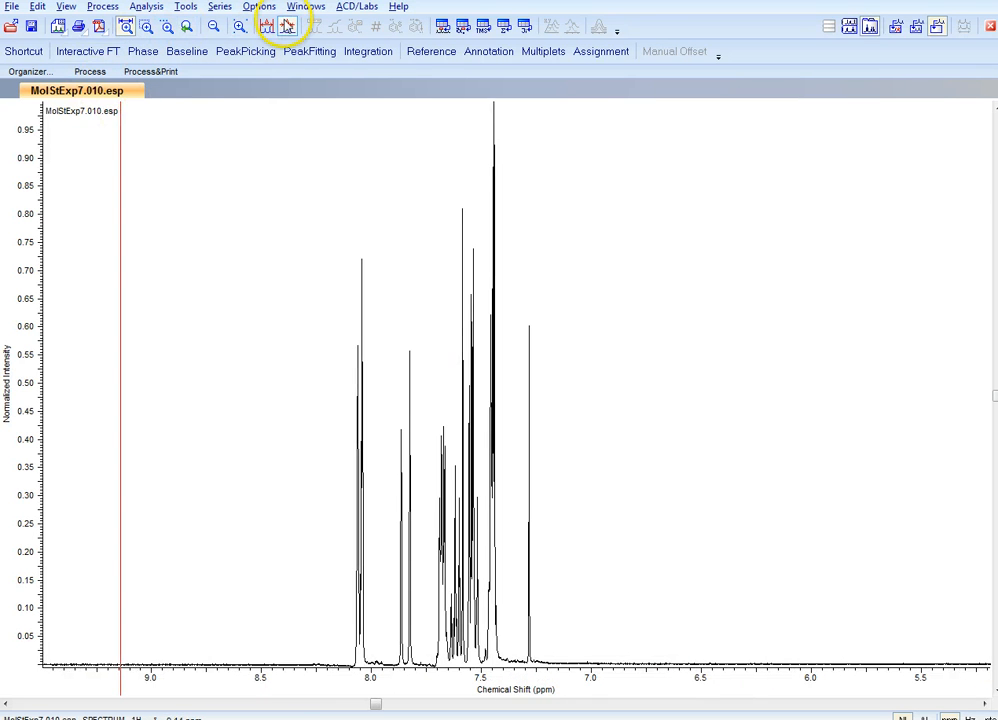
pyautogui.click(147, 6)
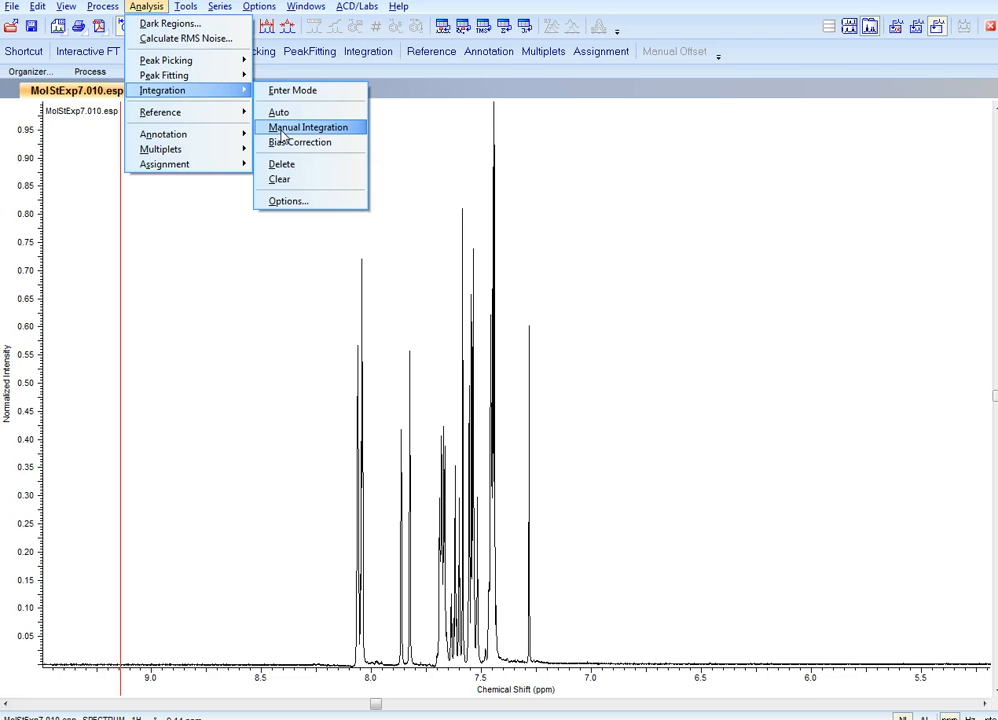
# - Manually integrate aromatic multiplets (0.13, 0.07, 0.14, 0.21), then browse menus without choosing anything
pyautogui.click(308, 127)
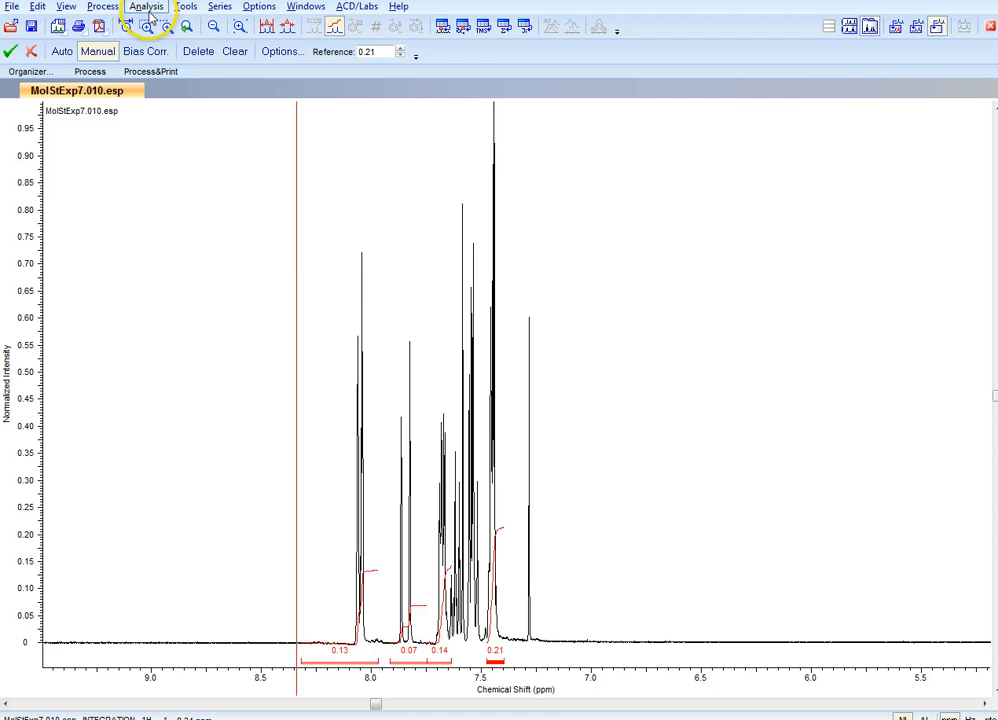
pyautogui.click(148, 8)
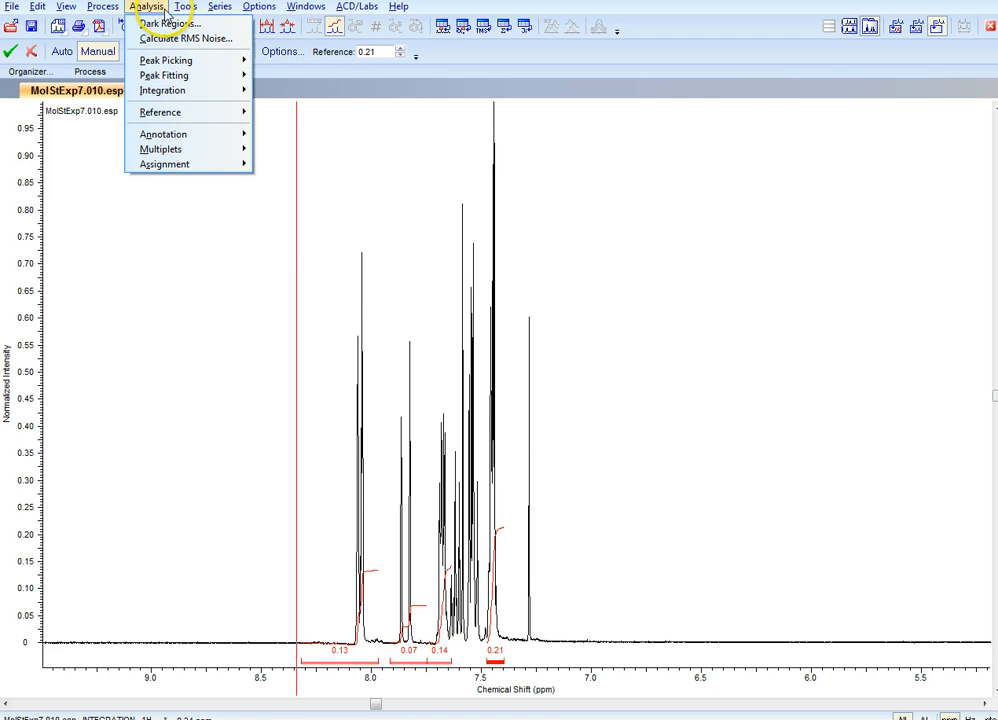
pyautogui.click(213, 6)
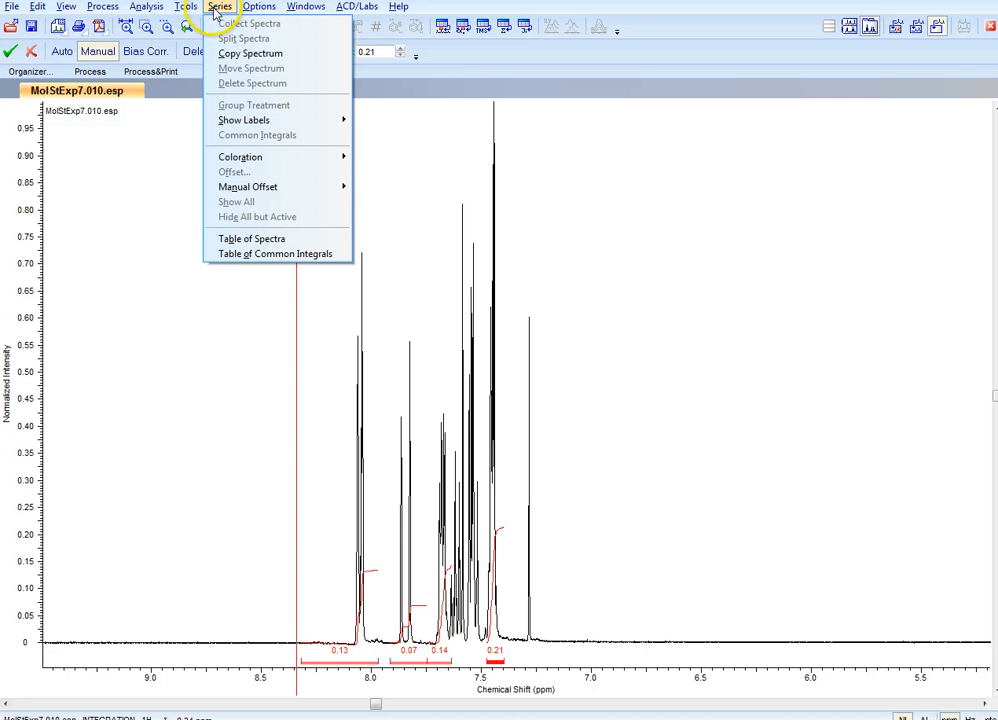
pyautogui.click(101, 8)
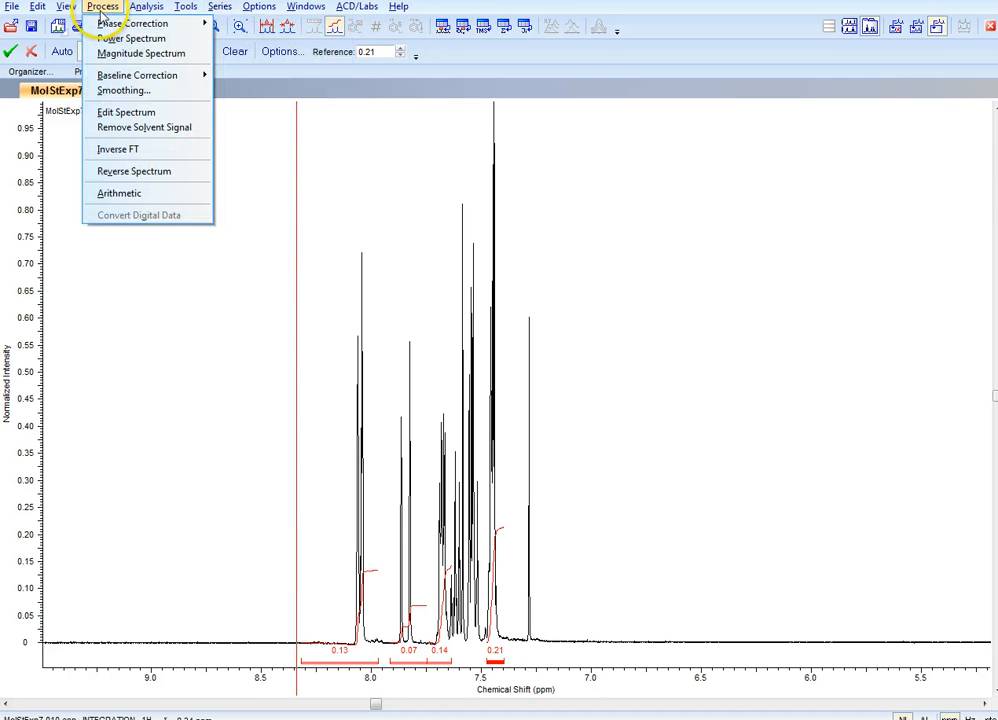
pyautogui.click(217, 7)
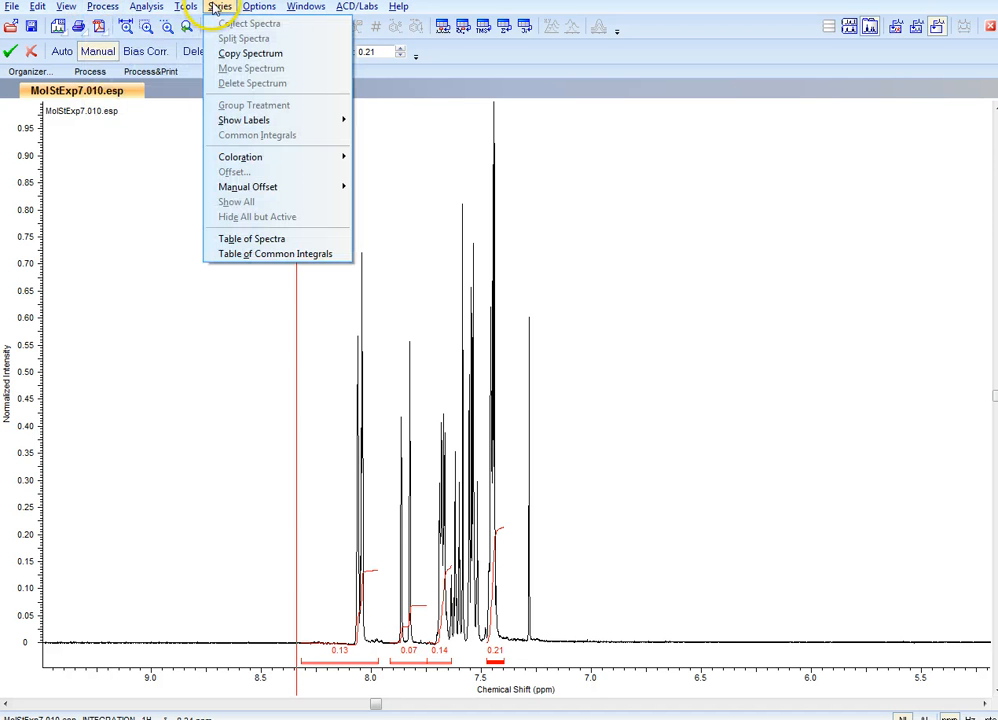
pyautogui.click(266, 6)
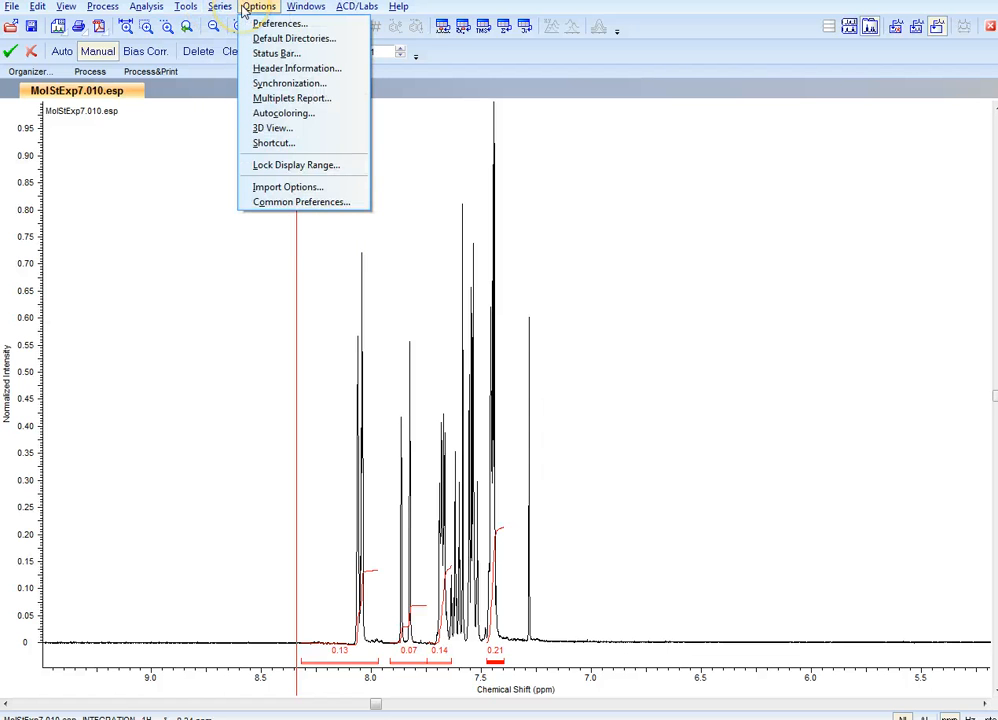
pyautogui.click(310, 7)
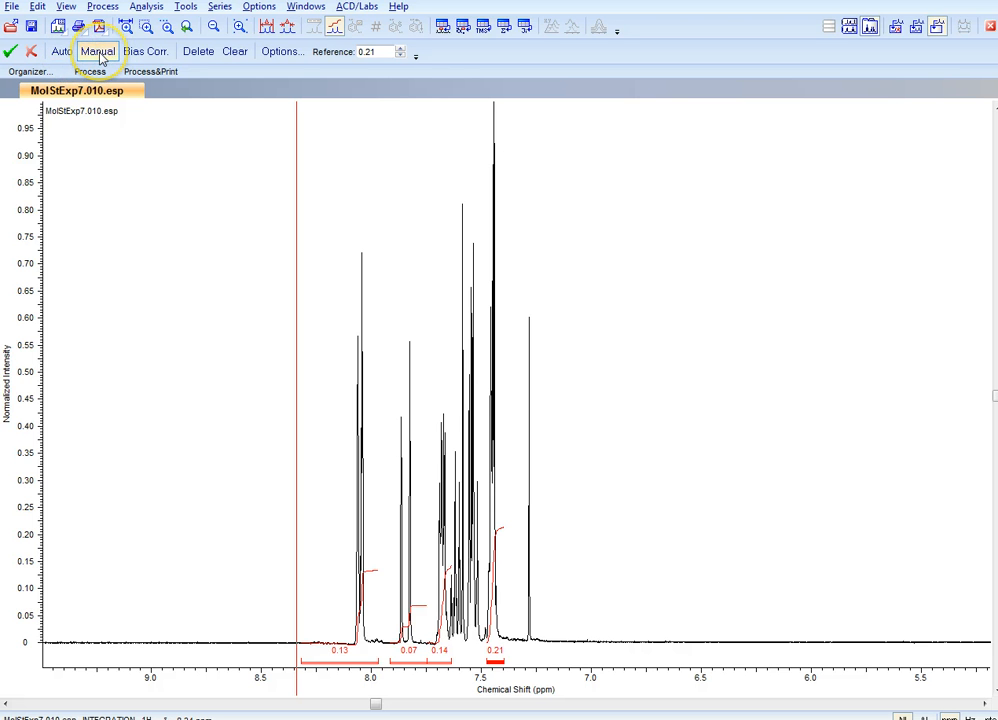
pyautogui.moveTo(99, 55)
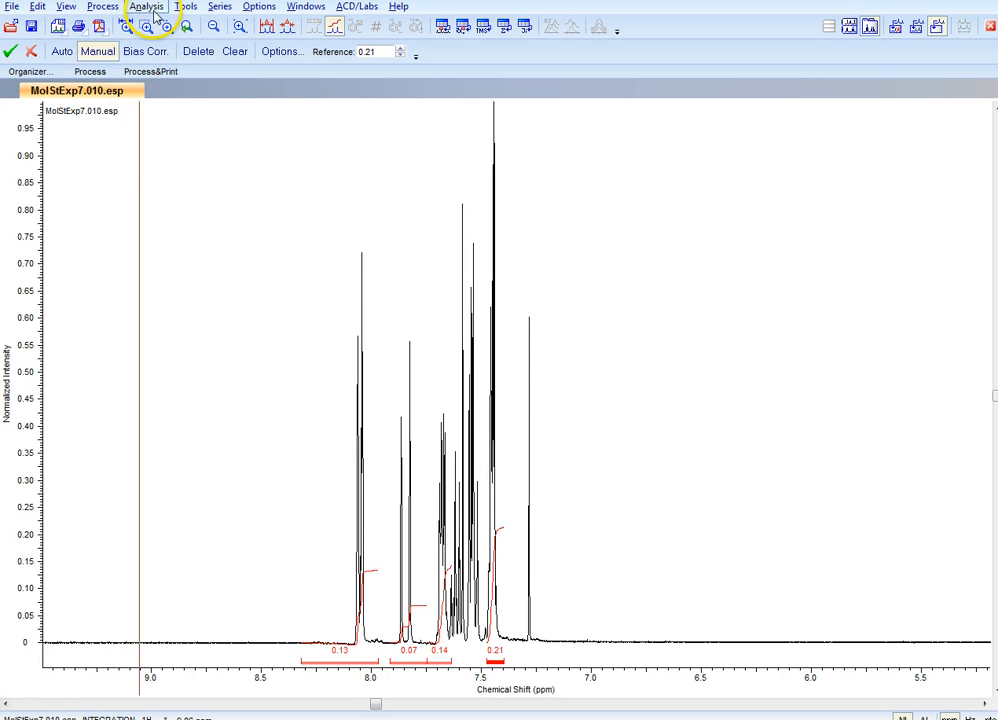
# - Reference the proton spectrum to CHLOROFORM-d at 7.27 ppm from Analysis > Reference
pyautogui.click(148, 7)
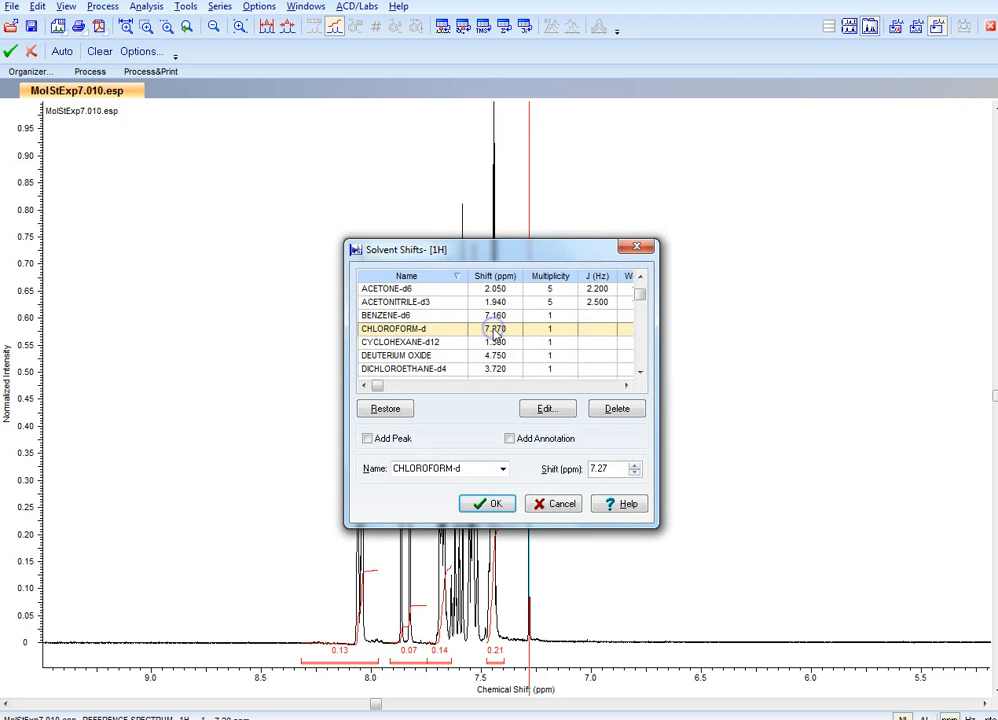
pyautogui.click(487, 503)
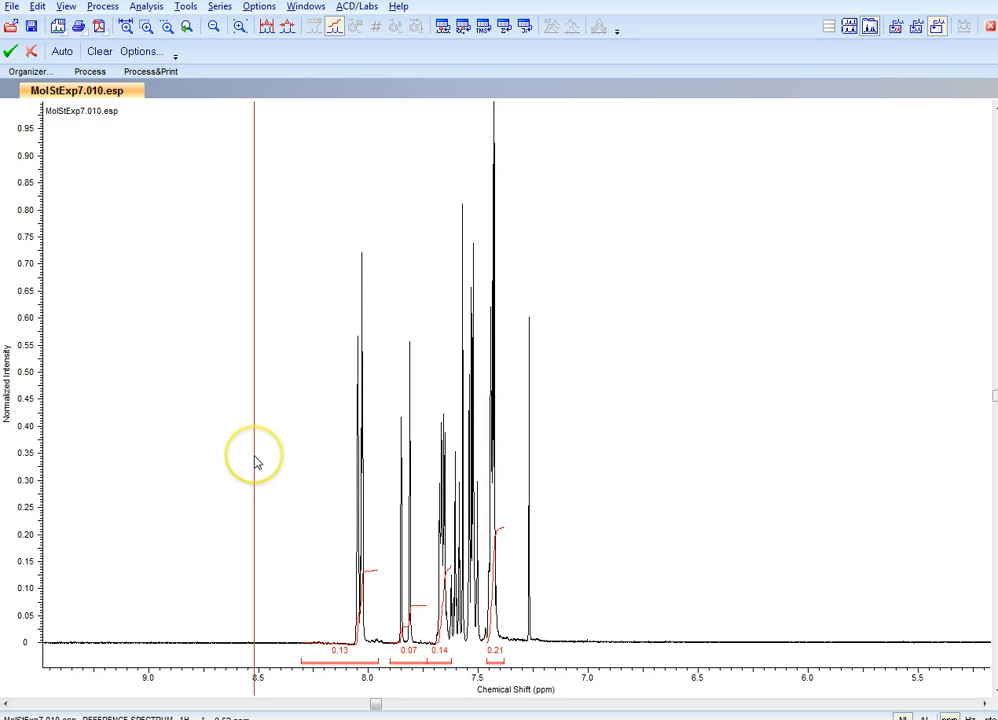
pyautogui.moveTo(258, 463)
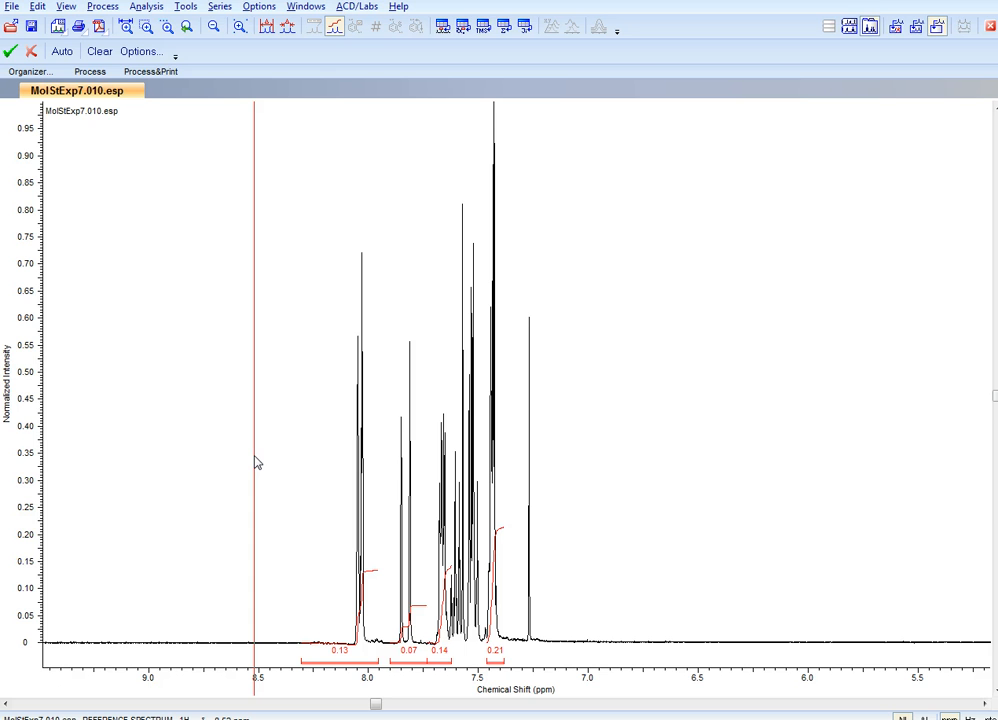